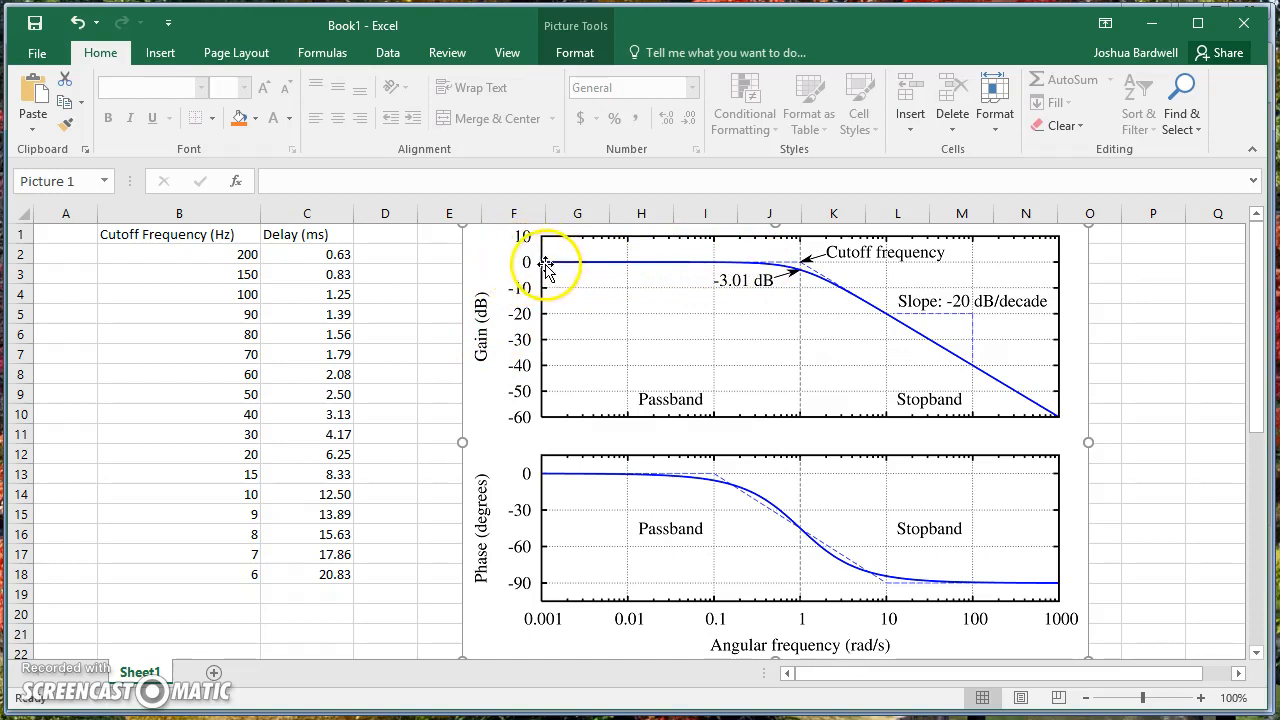
pyautogui.moveTo(568, 424)
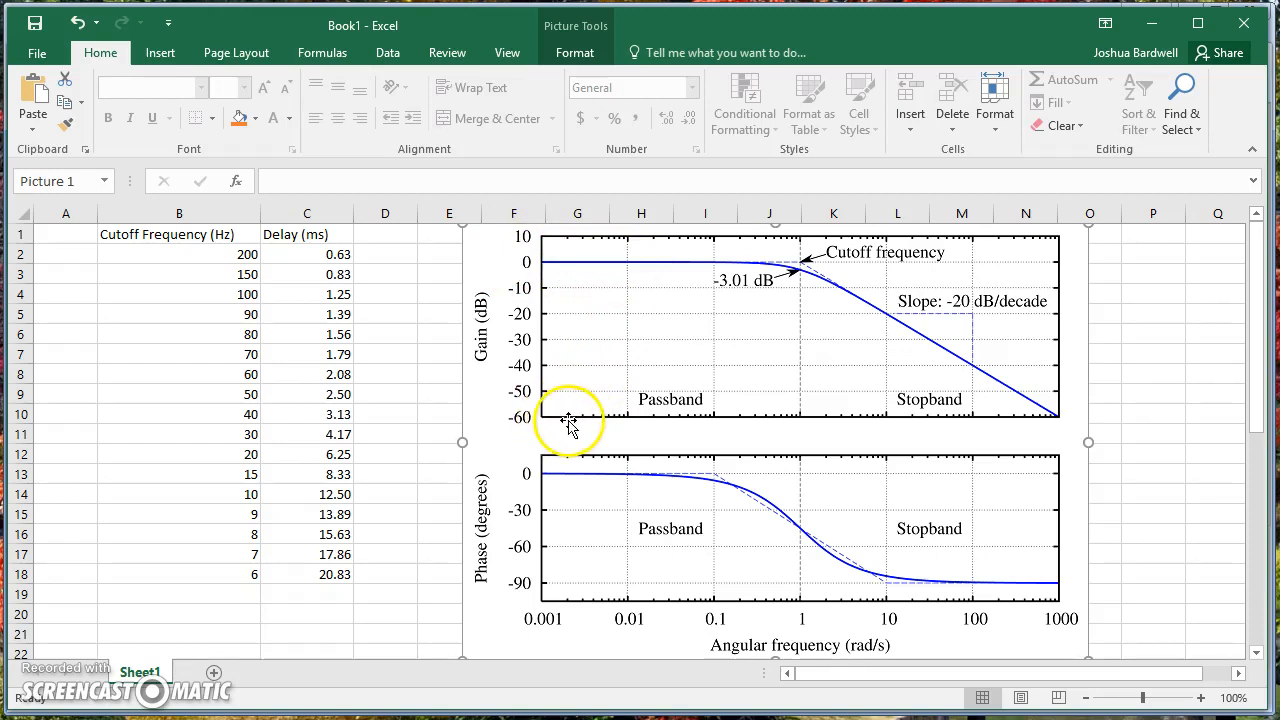
pyautogui.moveTo(760, 414)
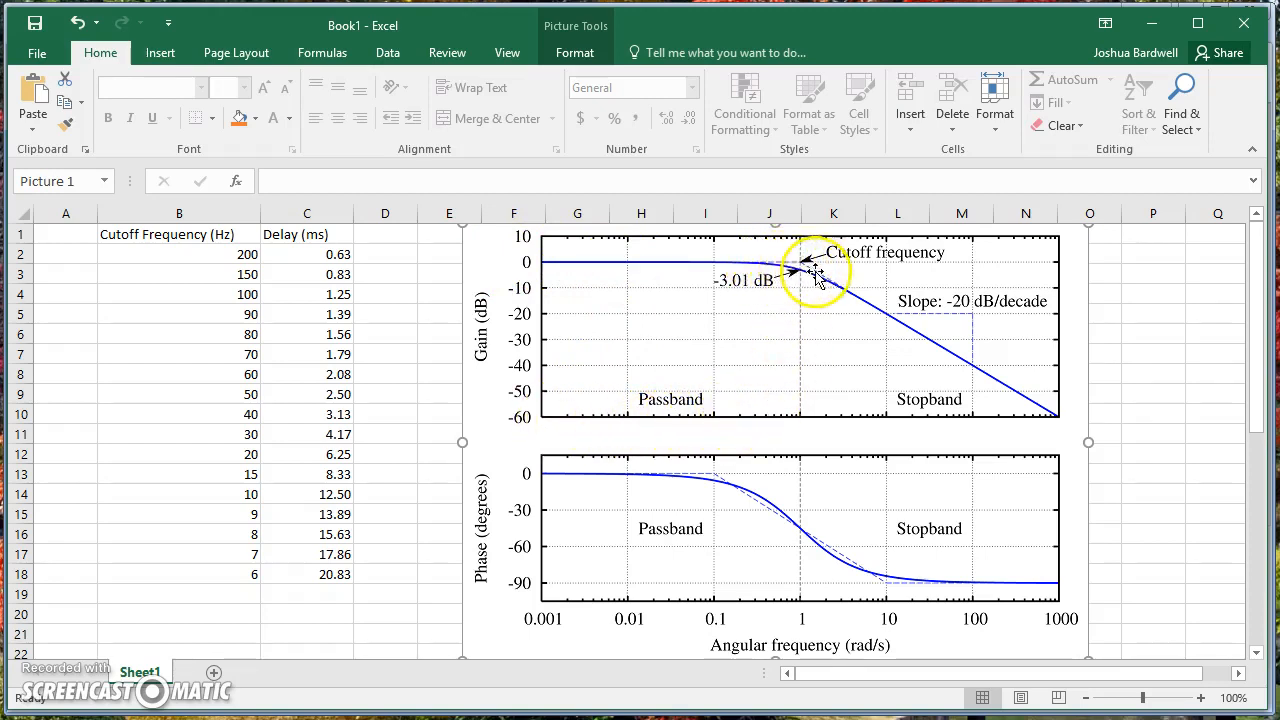
pyautogui.moveTo(948, 272)
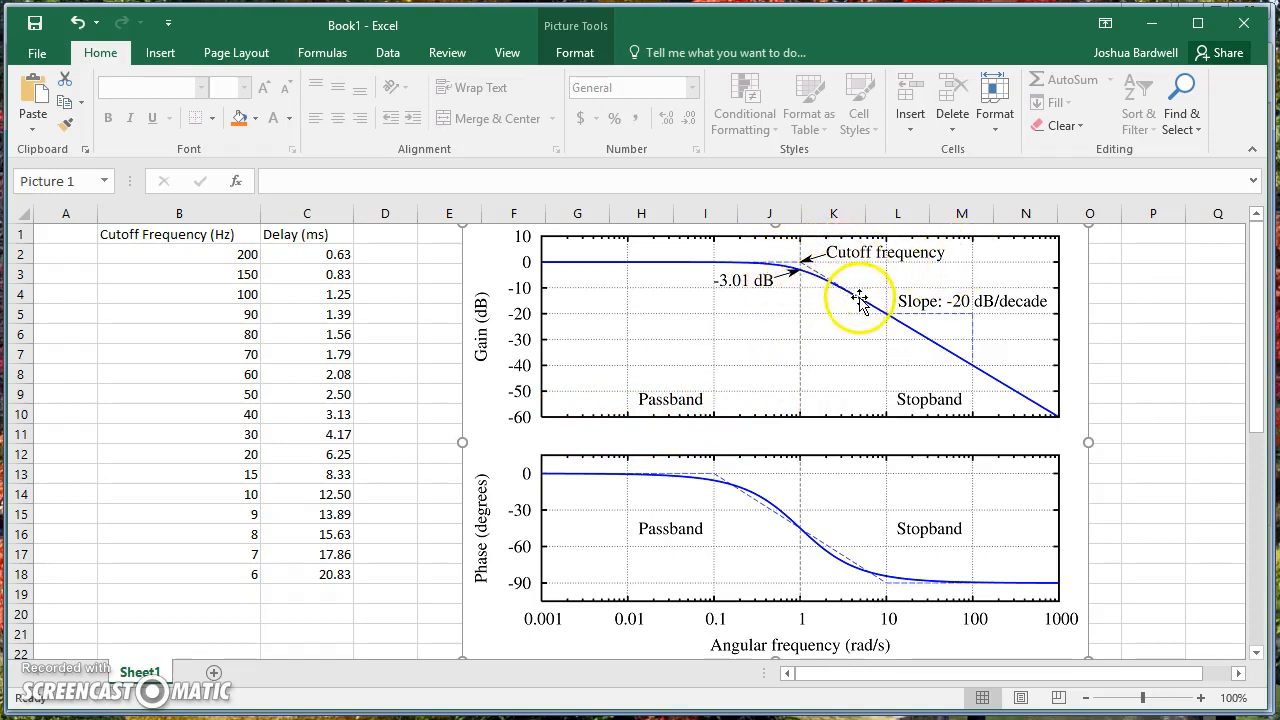
pyautogui.moveTo(968, 374)
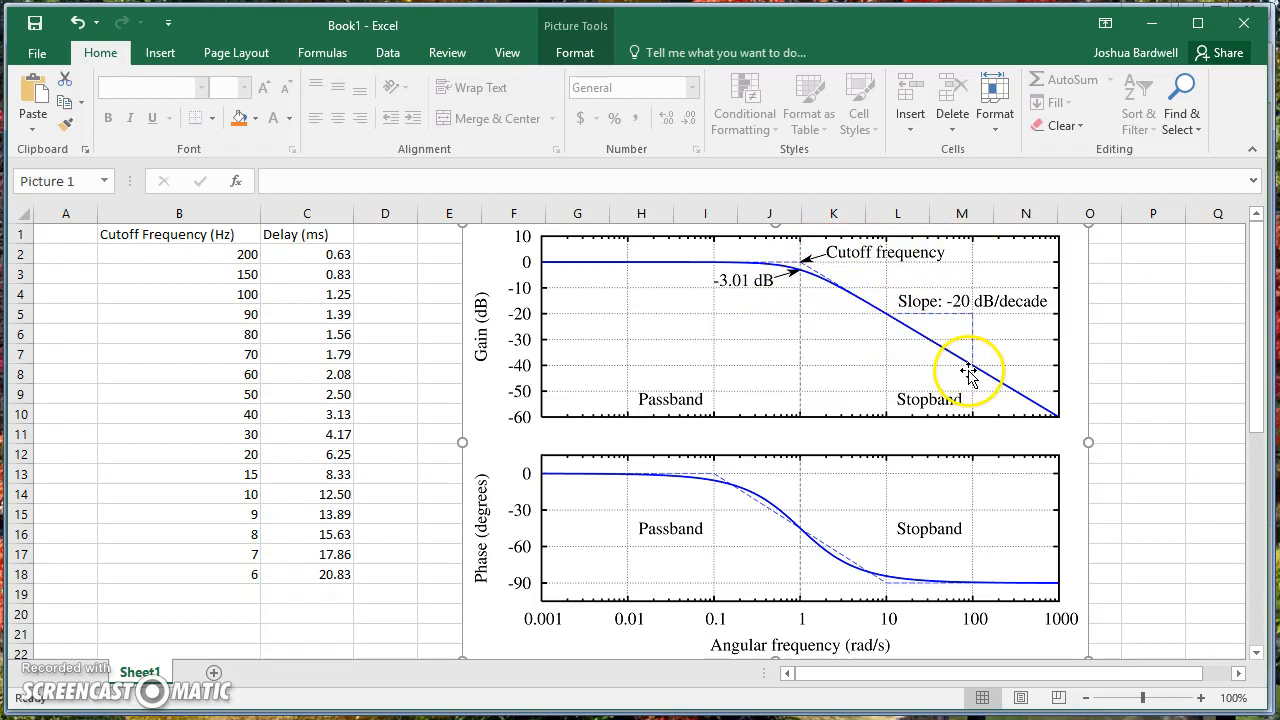
pyautogui.moveTo(1052, 412)
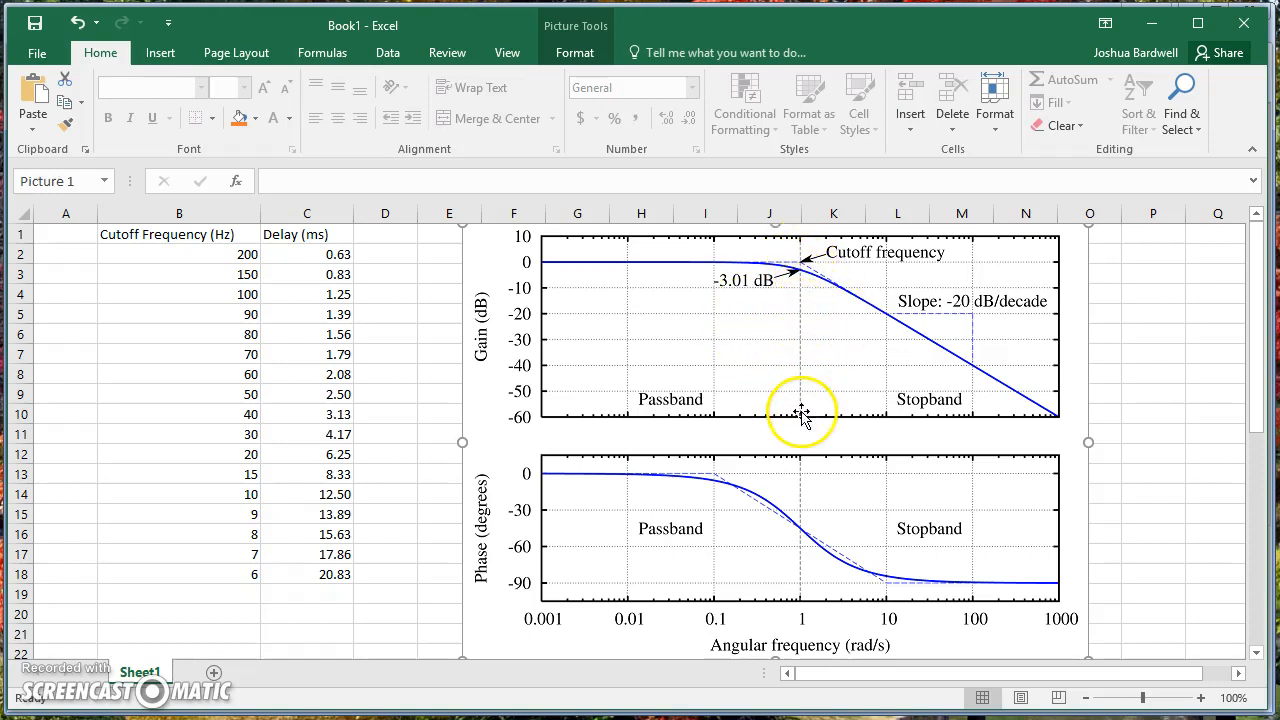
pyautogui.moveTo(736, 300)
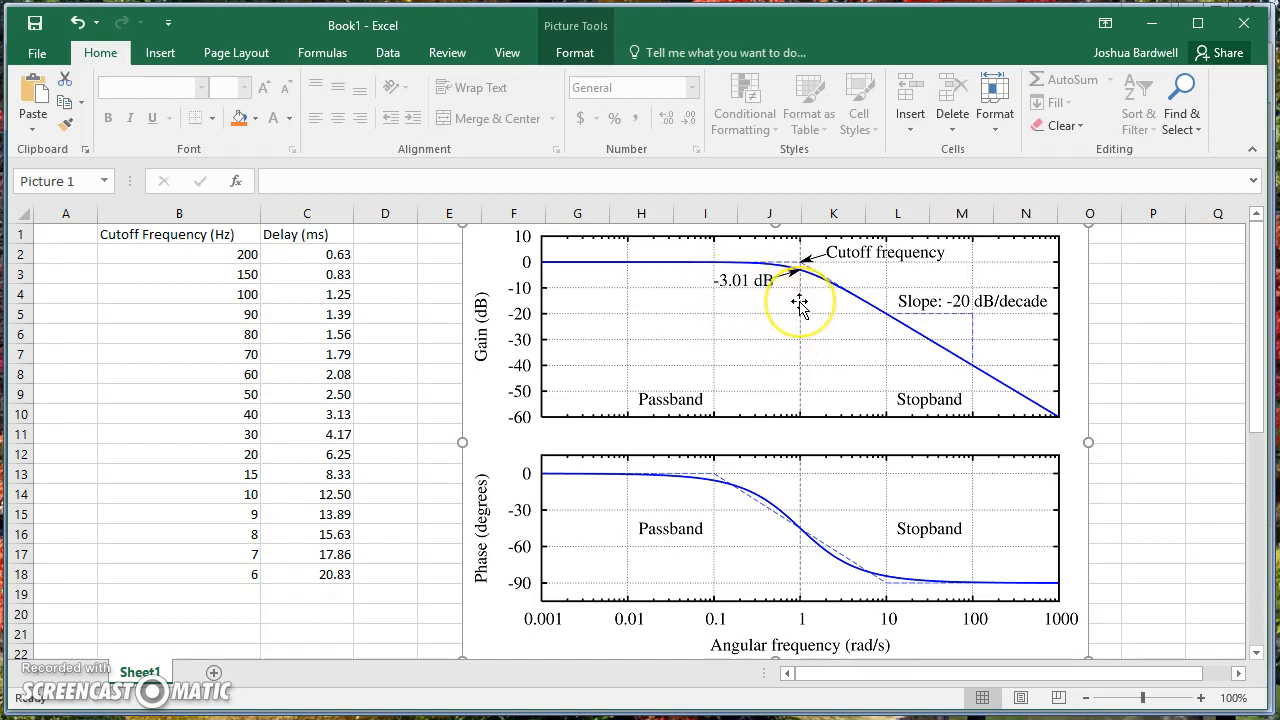
pyautogui.moveTo(800, 338)
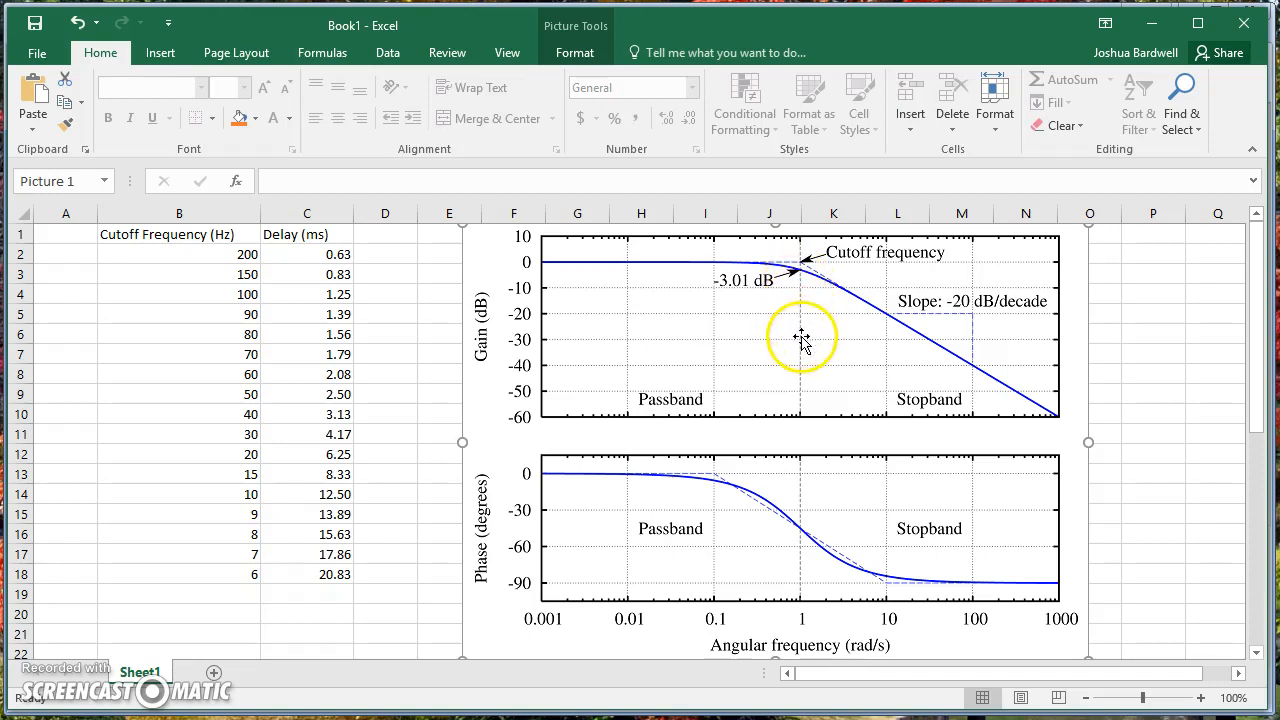
pyautogui.moveTo(882, 340)
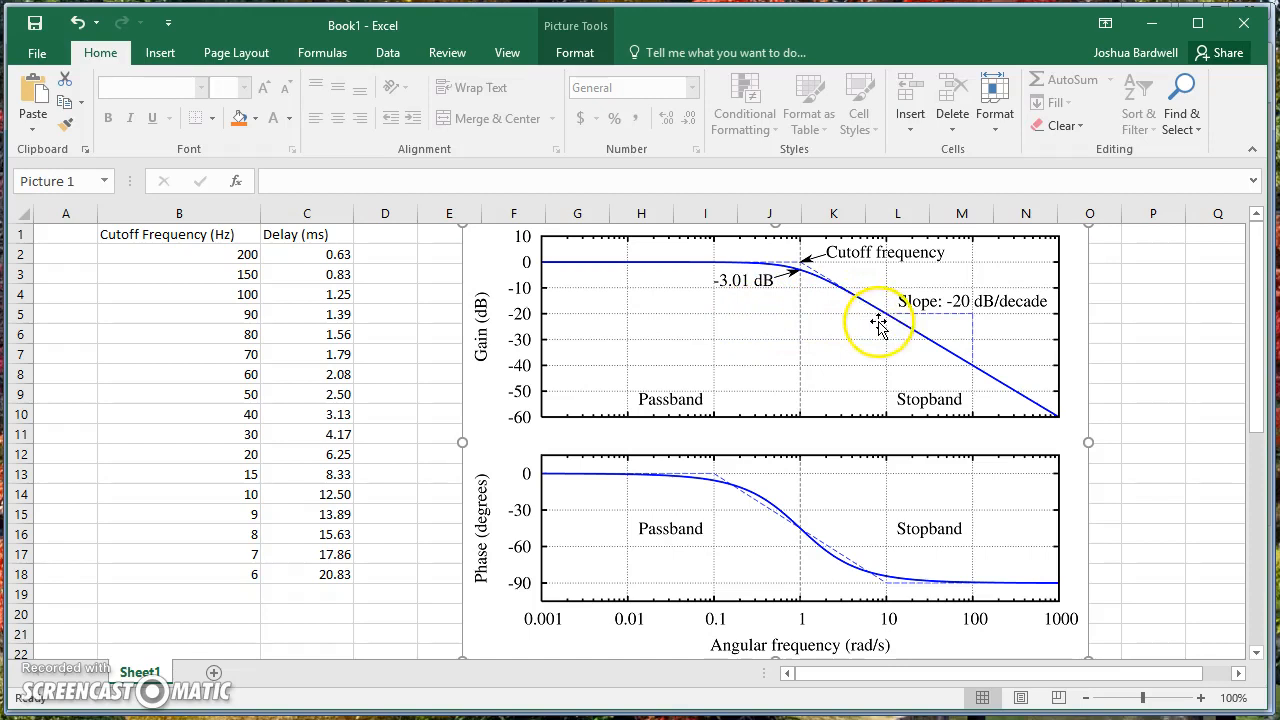
pyautogui.moveTo(720, 296)
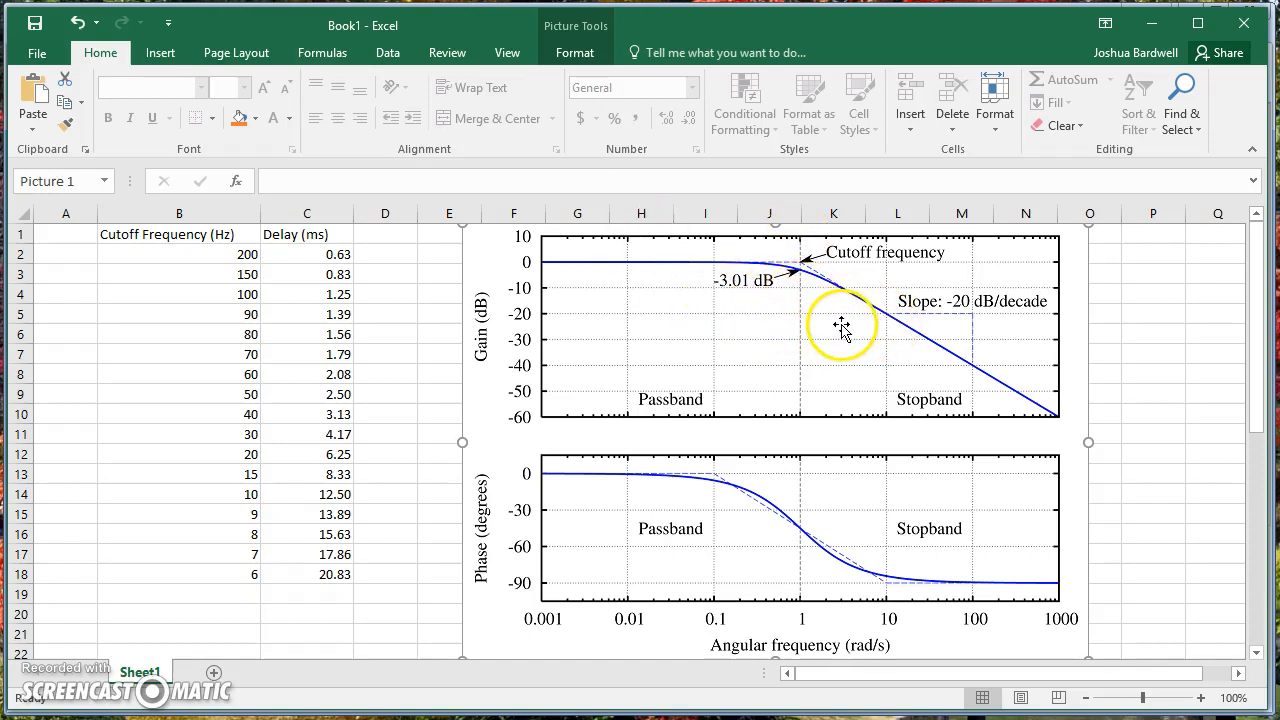
pyautogui.moveTo(888, 338)
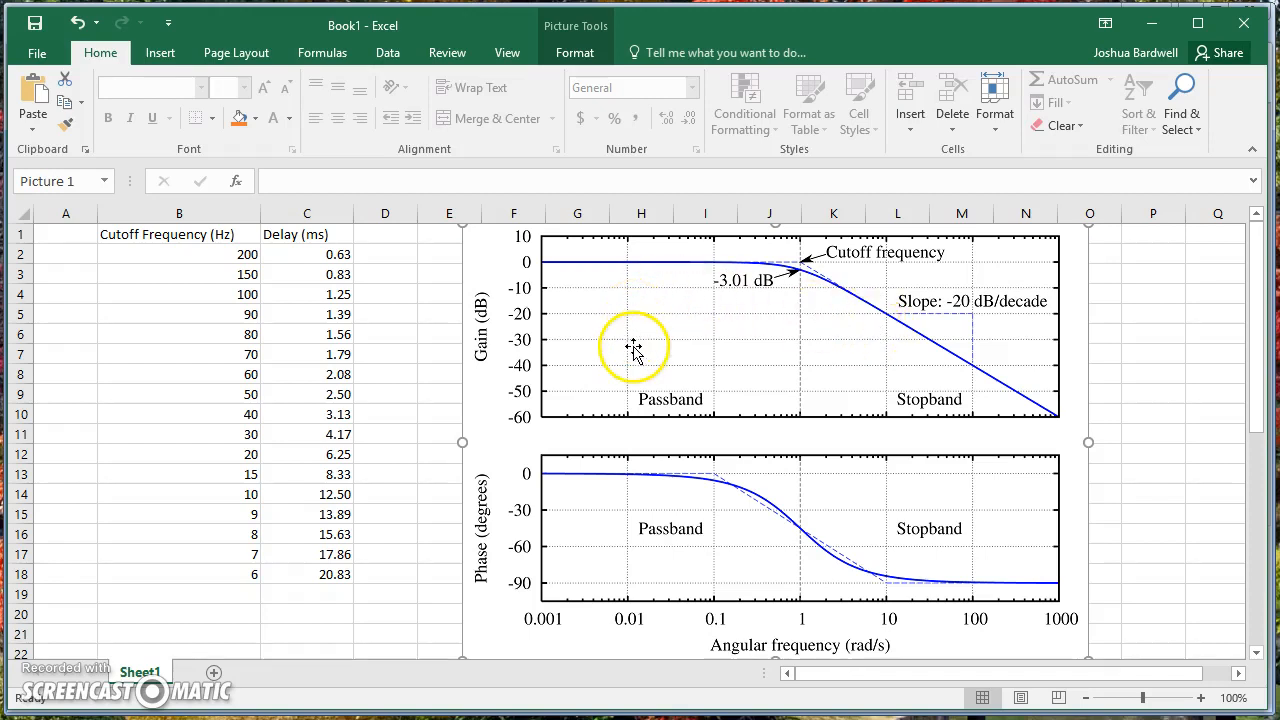
pyautogui.moveTo(612, 508)
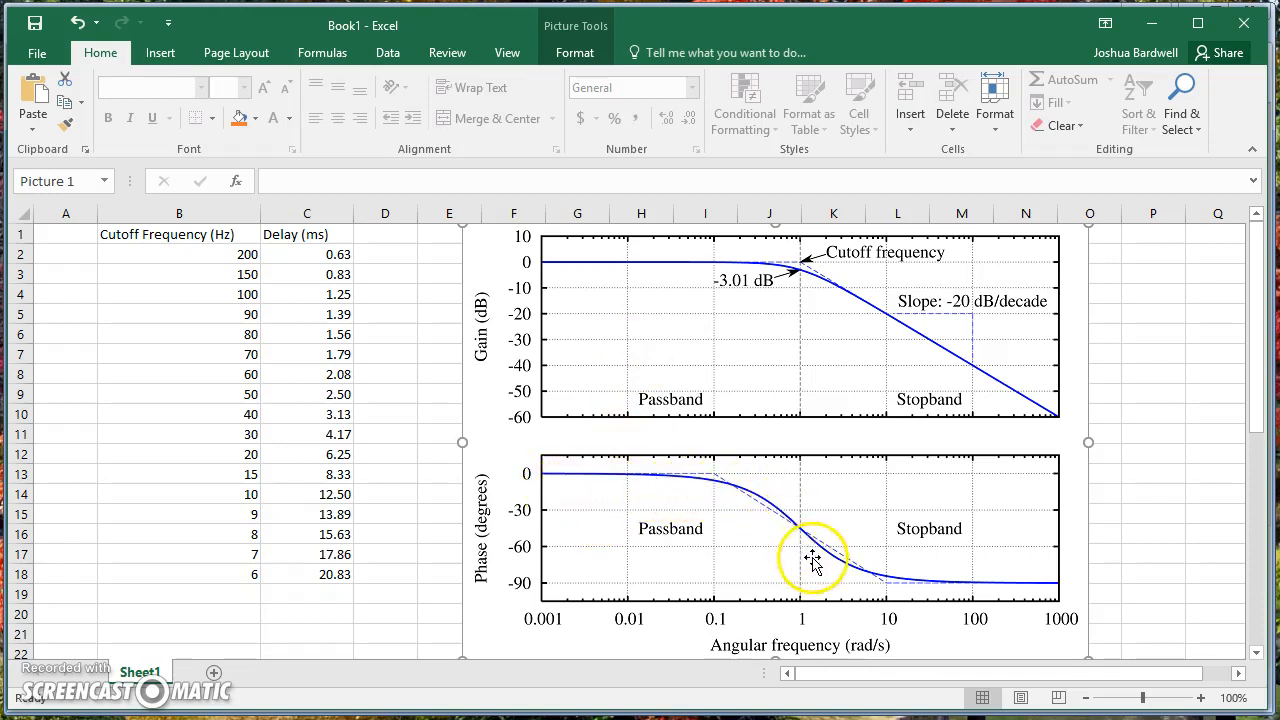
pyautogui.moveTo(870, 598)
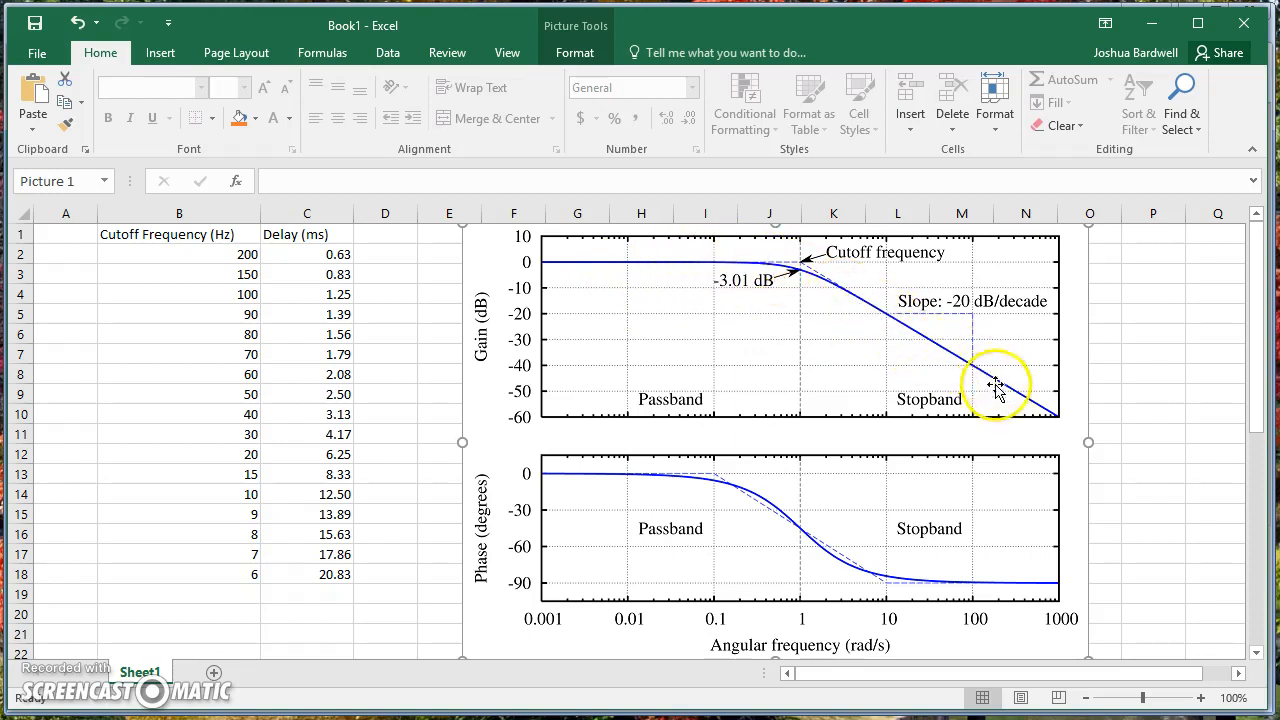
pyautogui.moveTo(1086, 402)
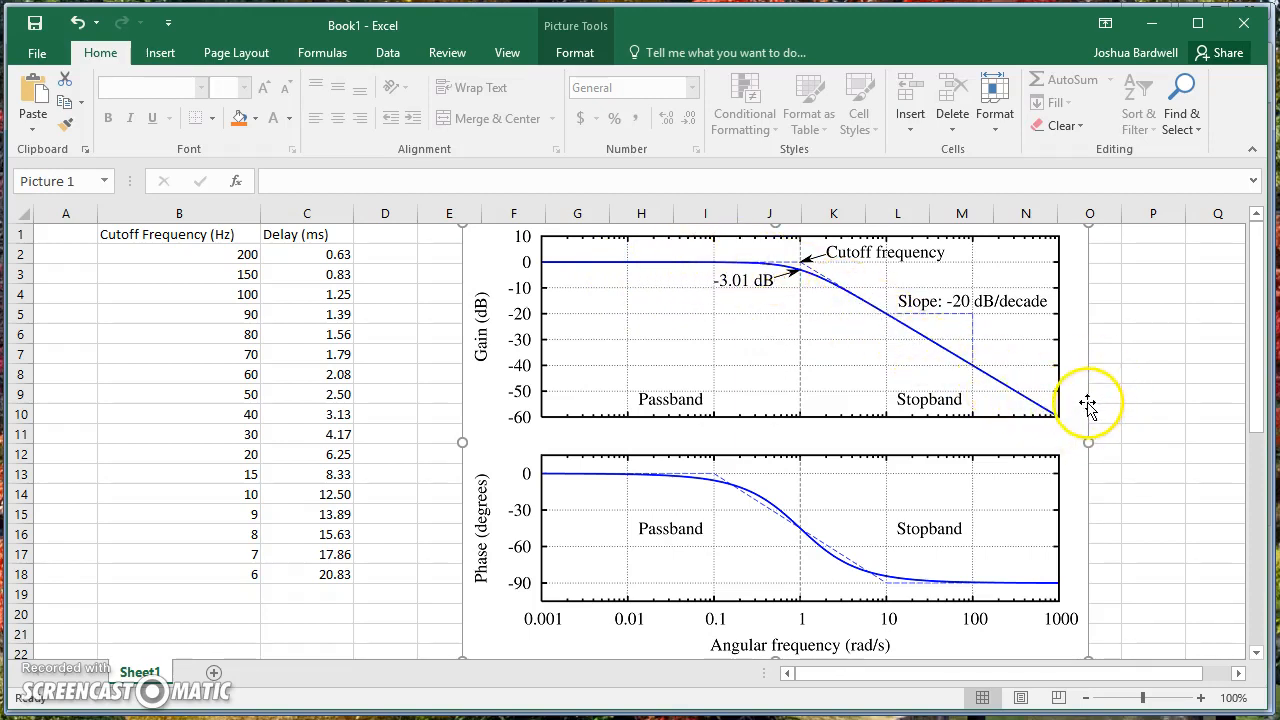
pyautogui.moveTo(904, 578)
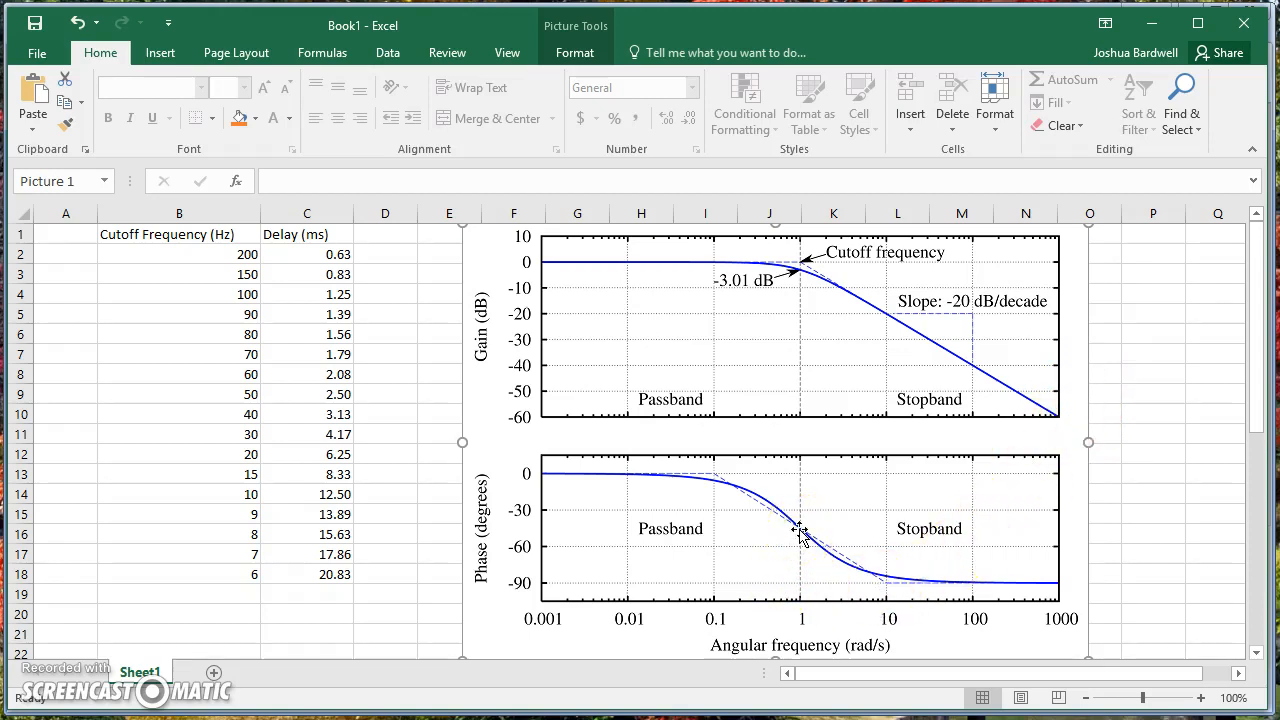
pyautogui.moveTo(800, 544)
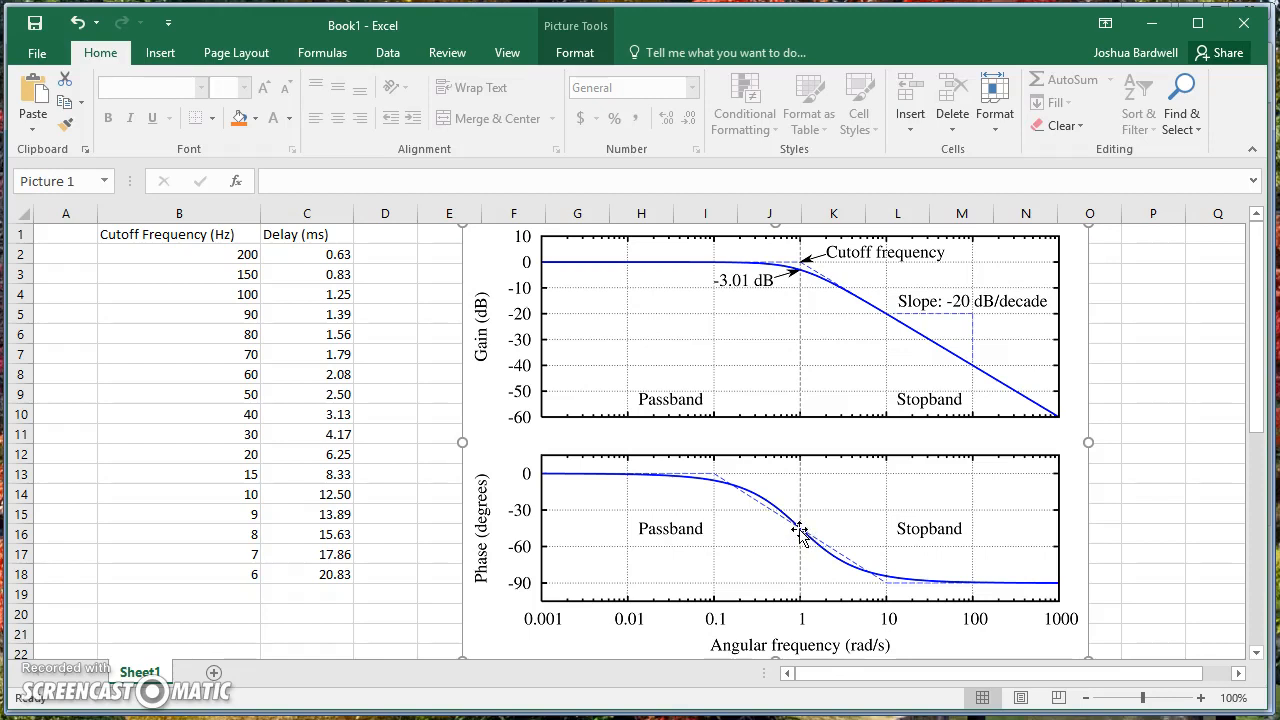
pyautogui.moveTo(796, 528)
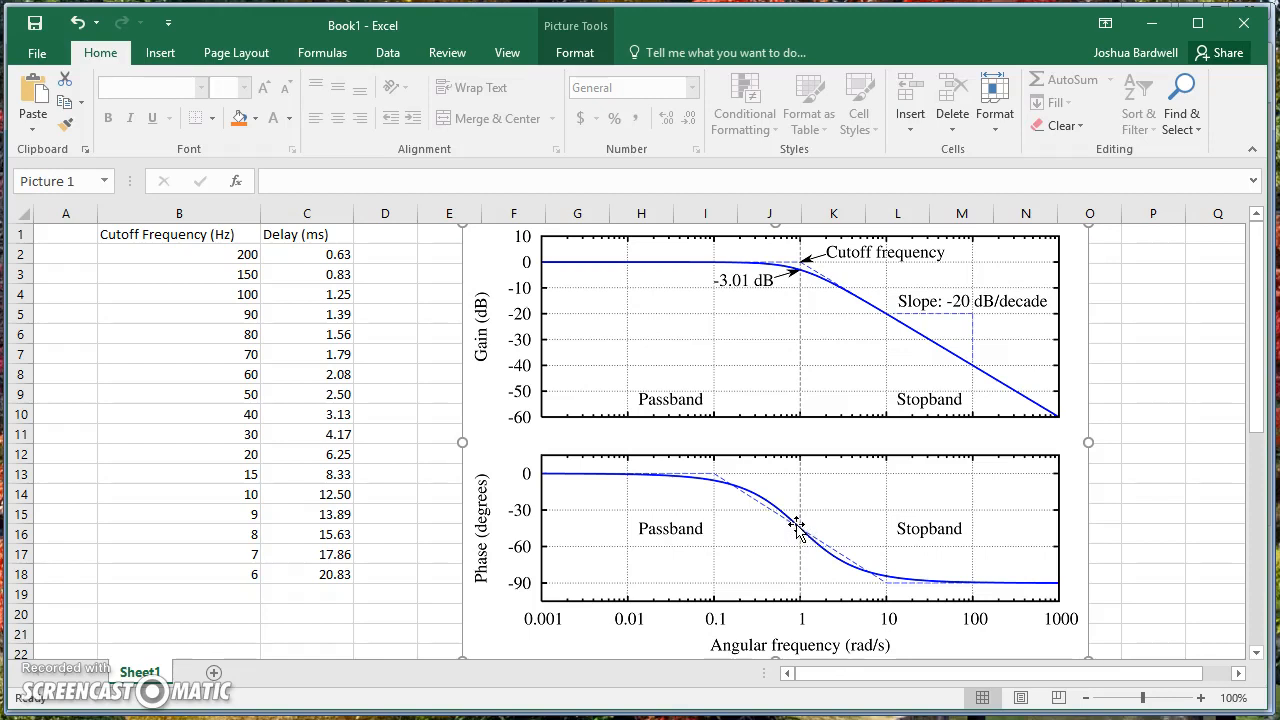
# Step: Inspect the formulas behind the 200 Hz and 6 Hz delay values, then switch to the TFilter browser page
pyautogui.click(796, 530)
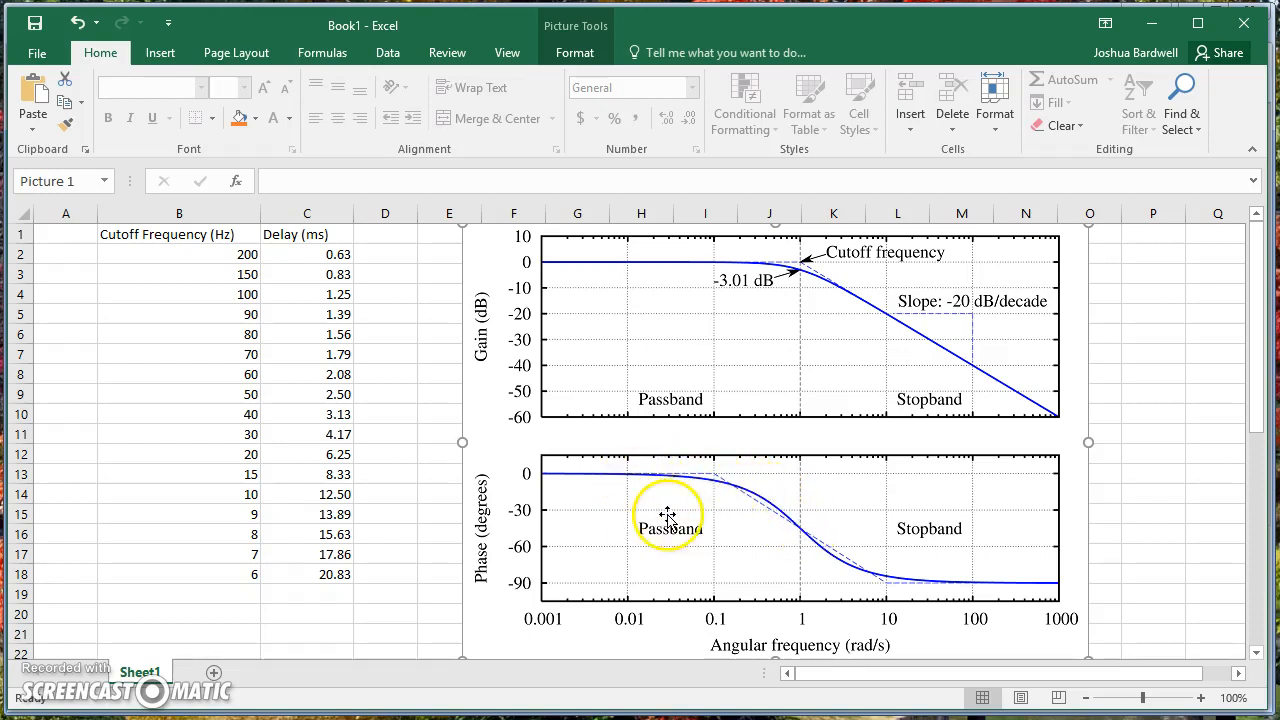
pyautogui.moveTo(800, 560)
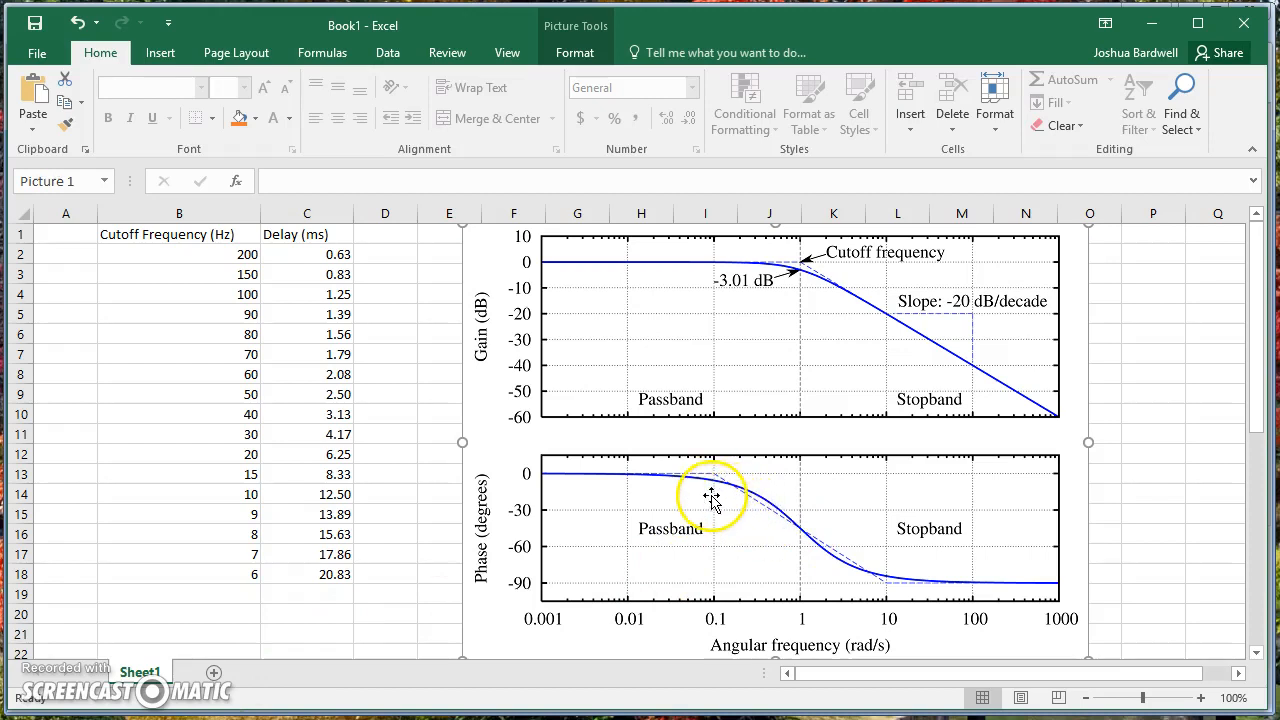
pyautogui.moveTo(556, 488)
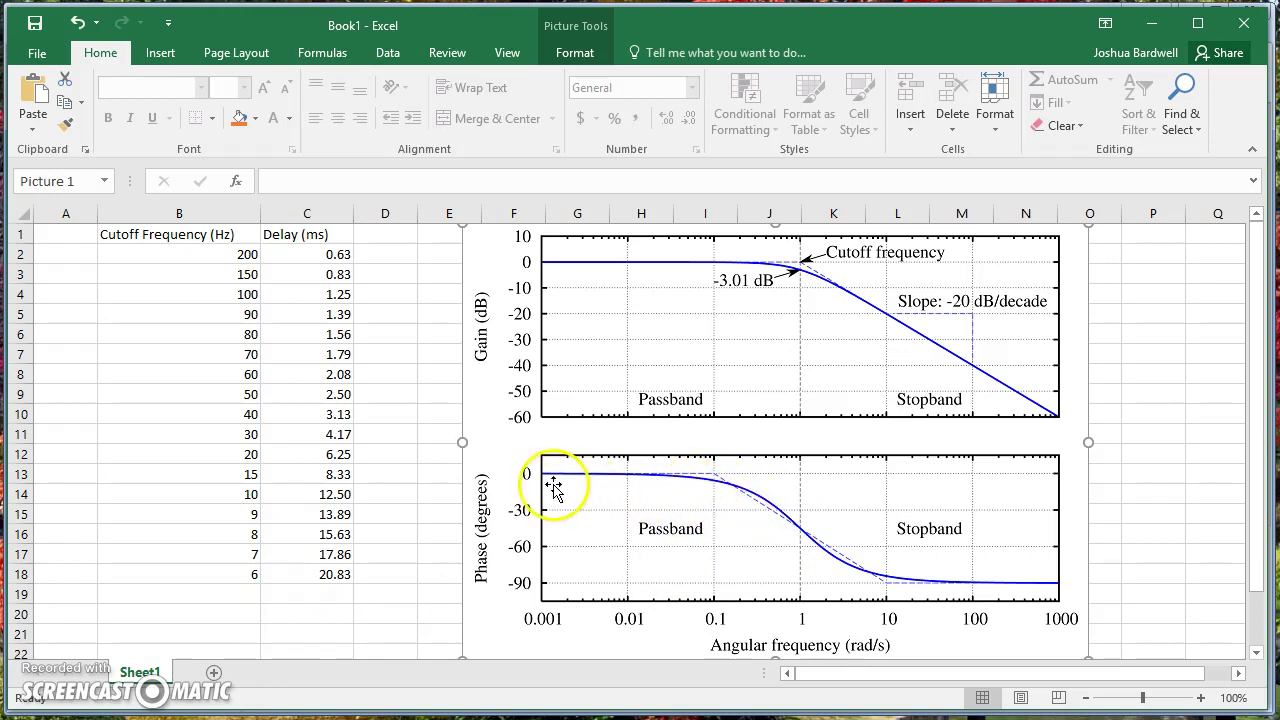
pyautogui.moveTo(530, 500)
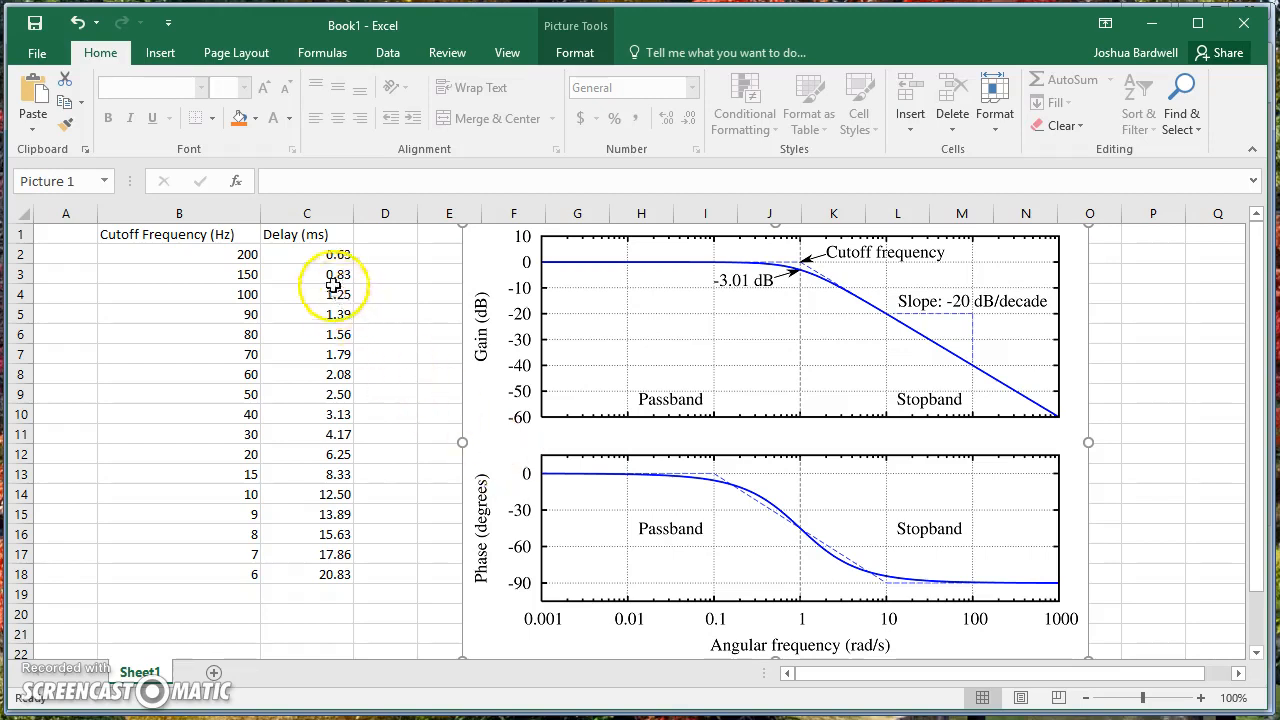
pyautogui.click(320, 254)
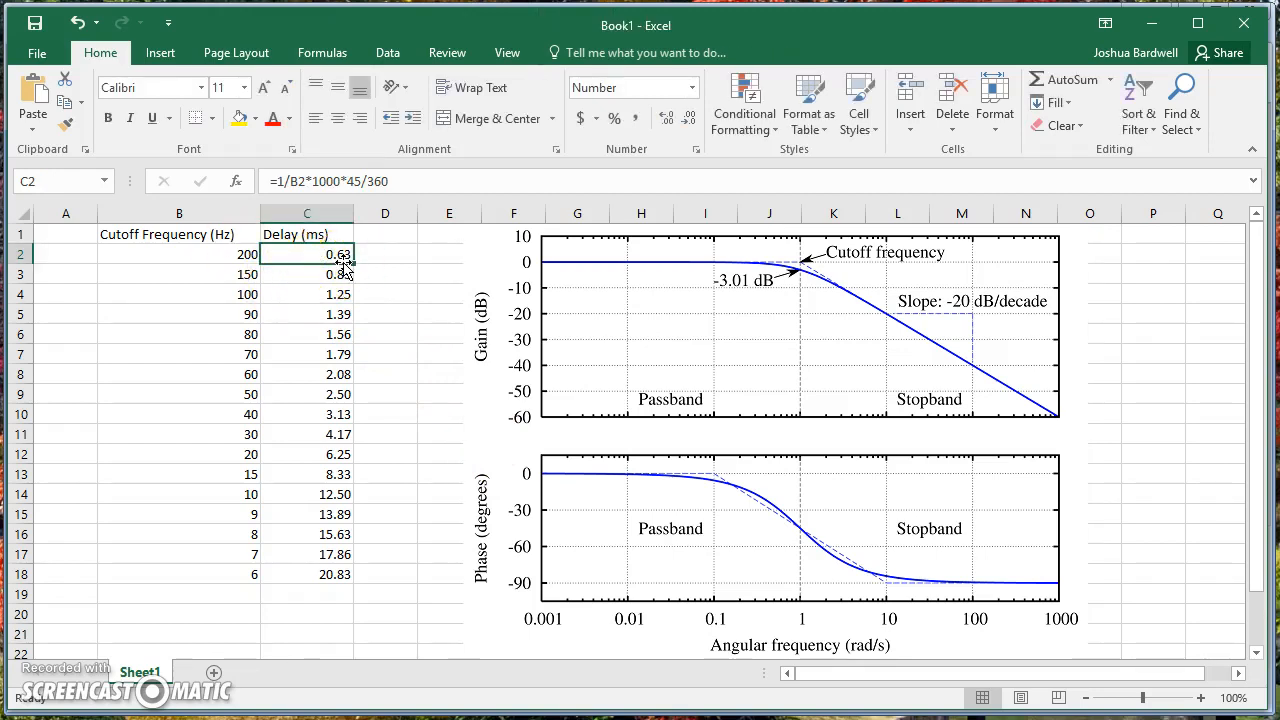
pyautogui.moveTo(228, 268)
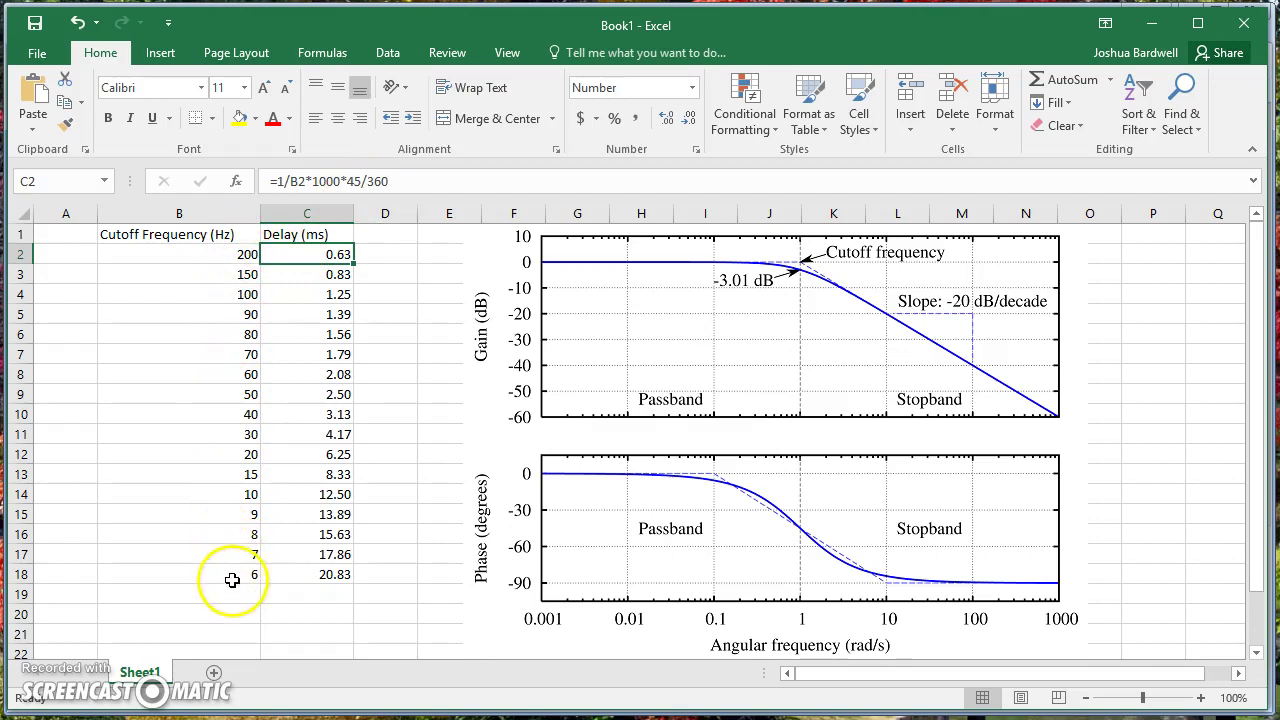
pyautogui.moveTo(290, 248)
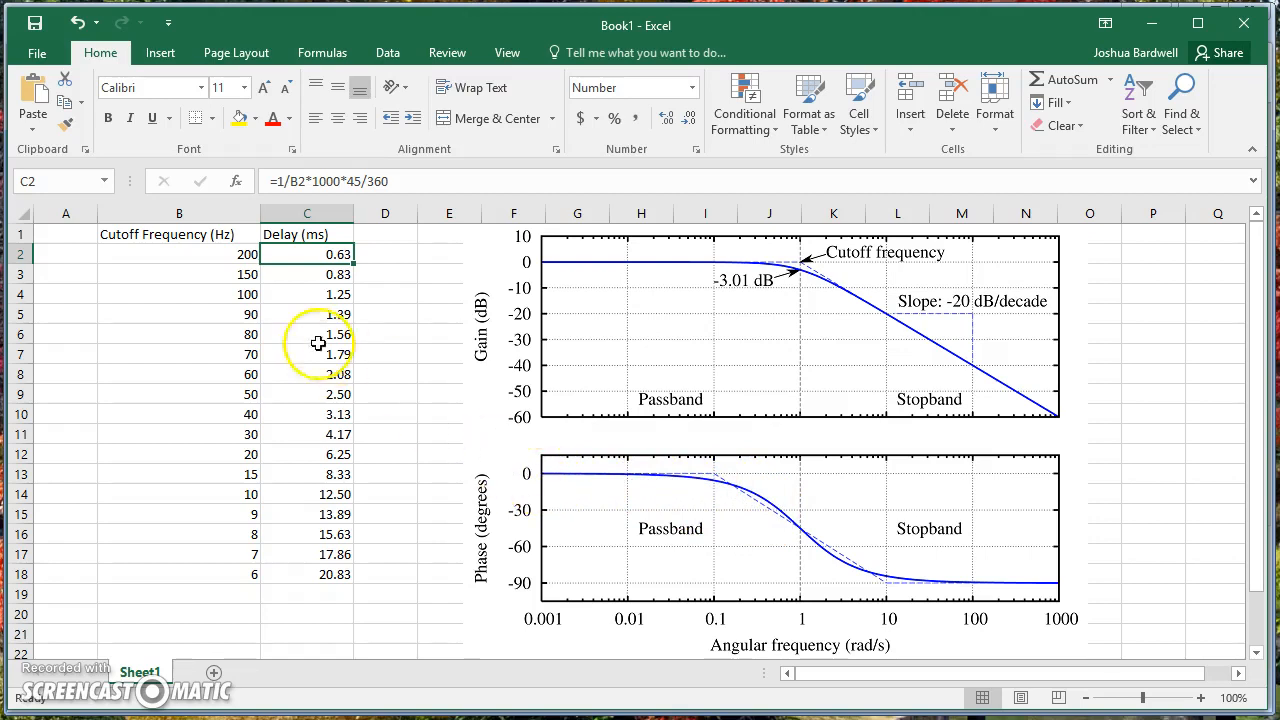
pyautogui.moveTo(334, 308)
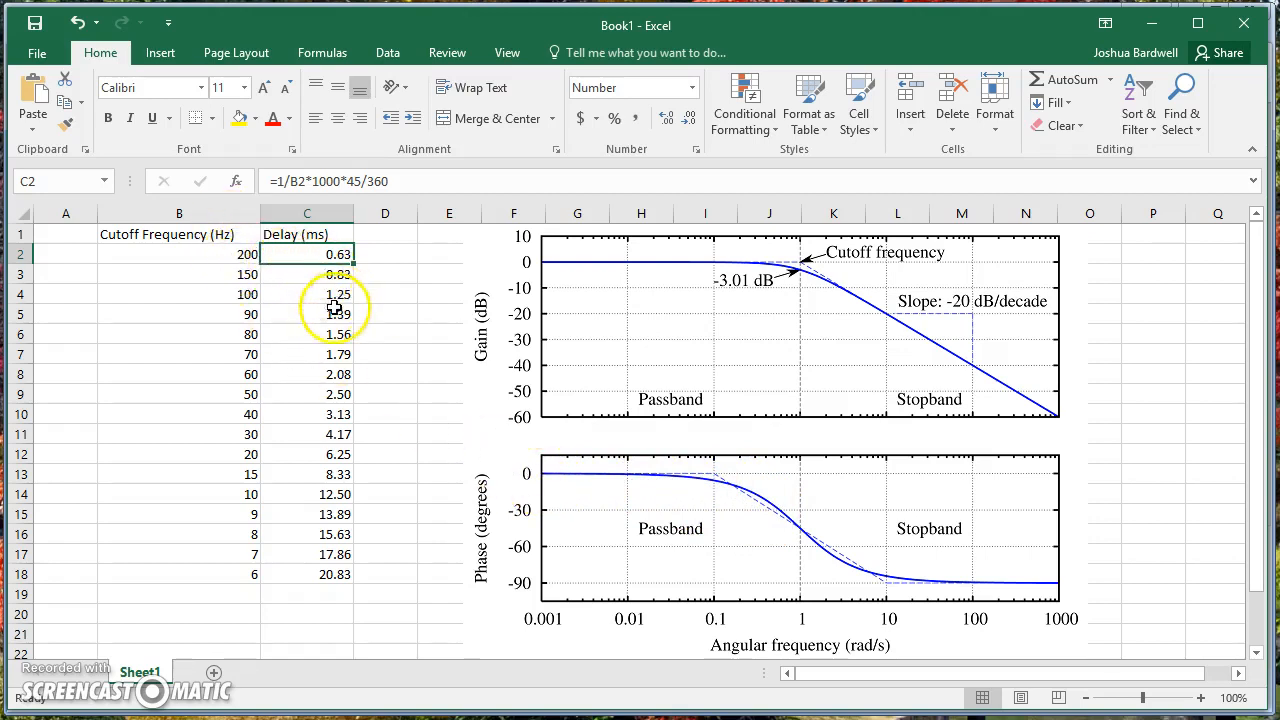
pyautogui.click(328, 574)
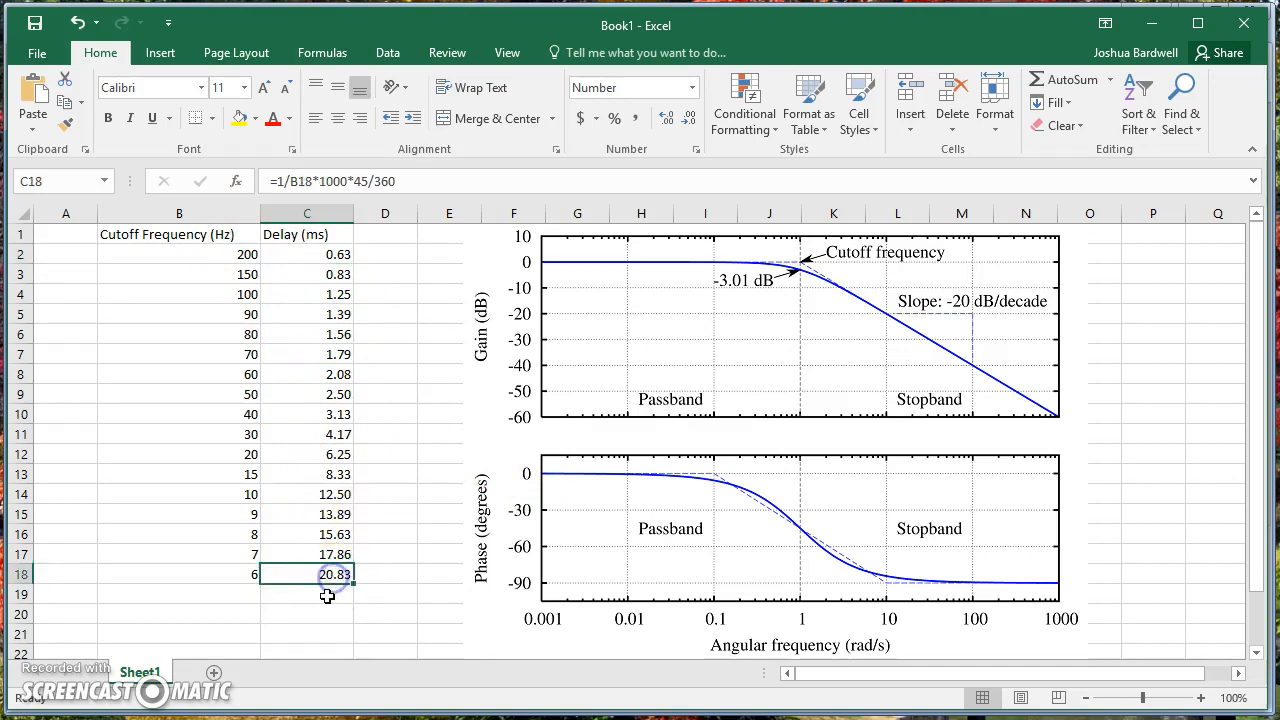
pyautogui.moveTo(652, 542)
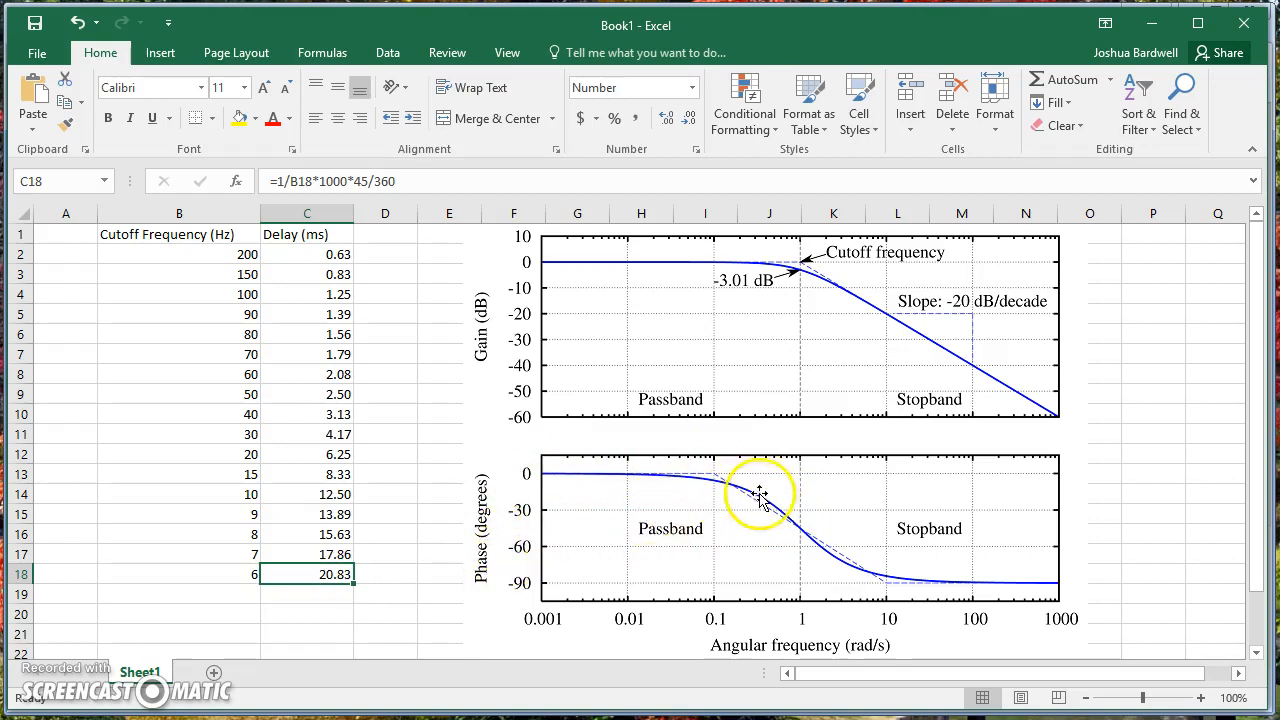
pyautogui.moveTo(984, 600)
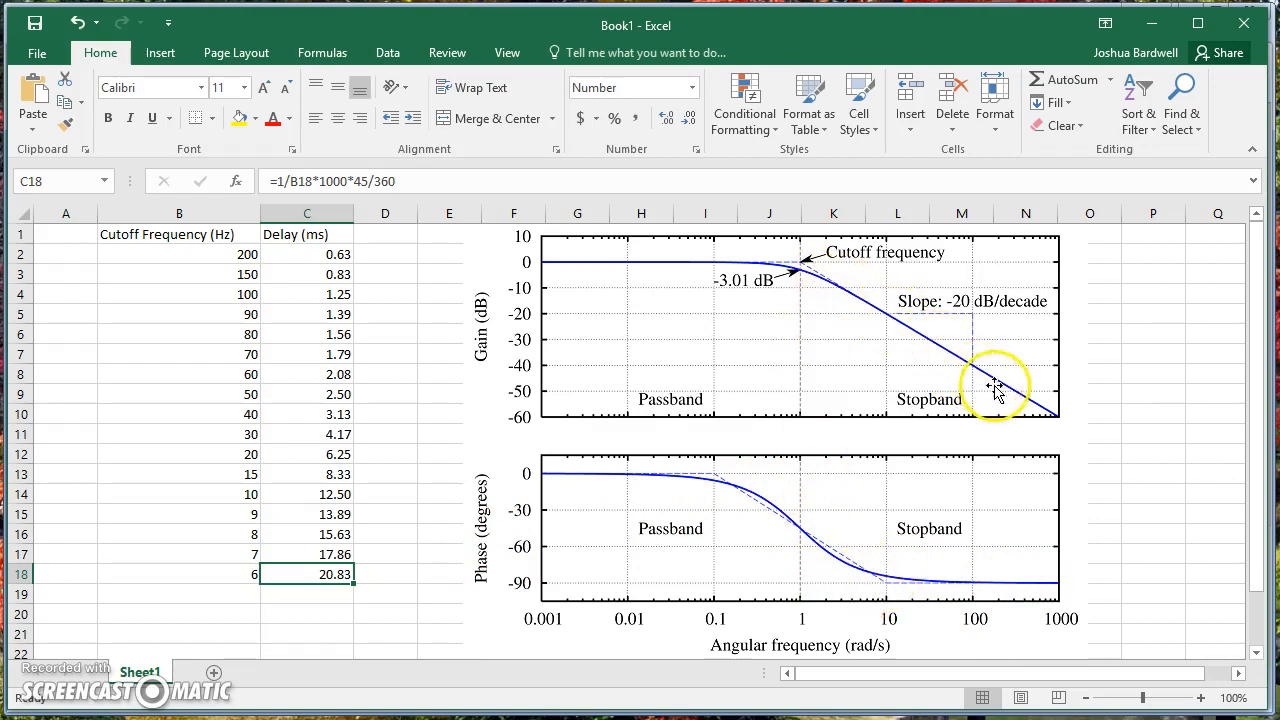
pyautogui.moveTo(868, 592)
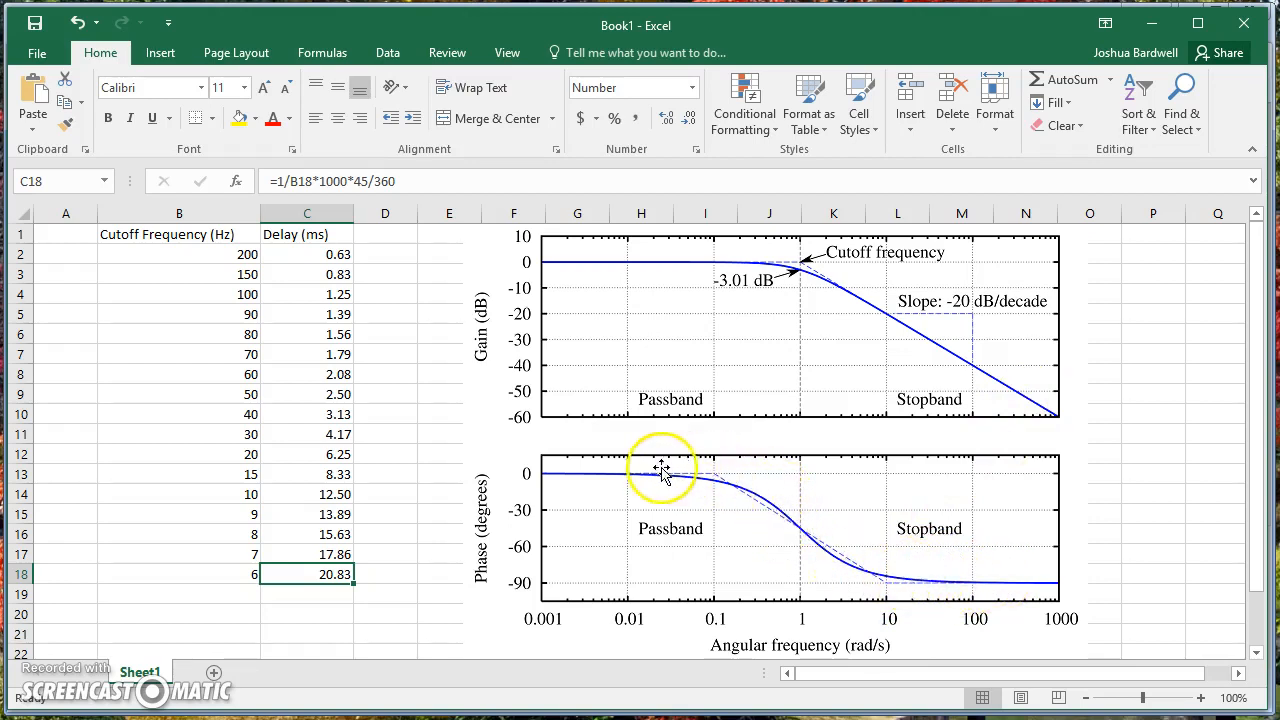
pyautogui.moveTo(438, 566)
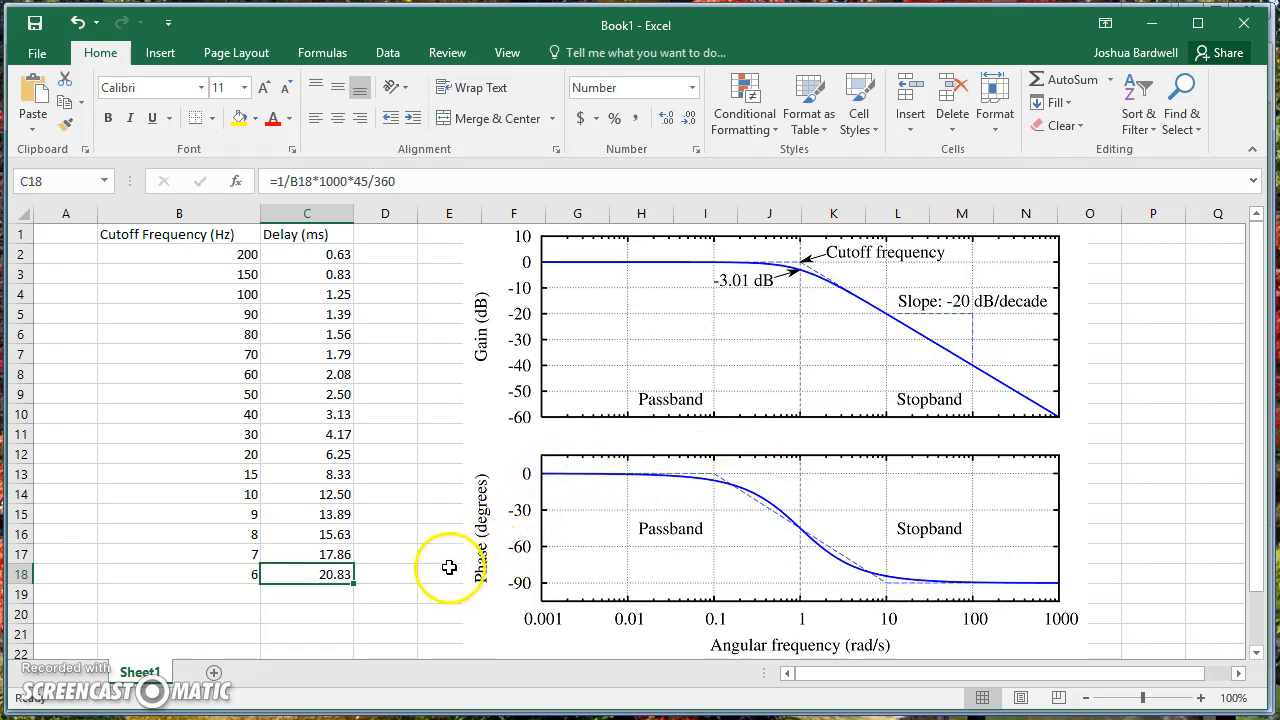
pyautogui.moveTo(364, 568)
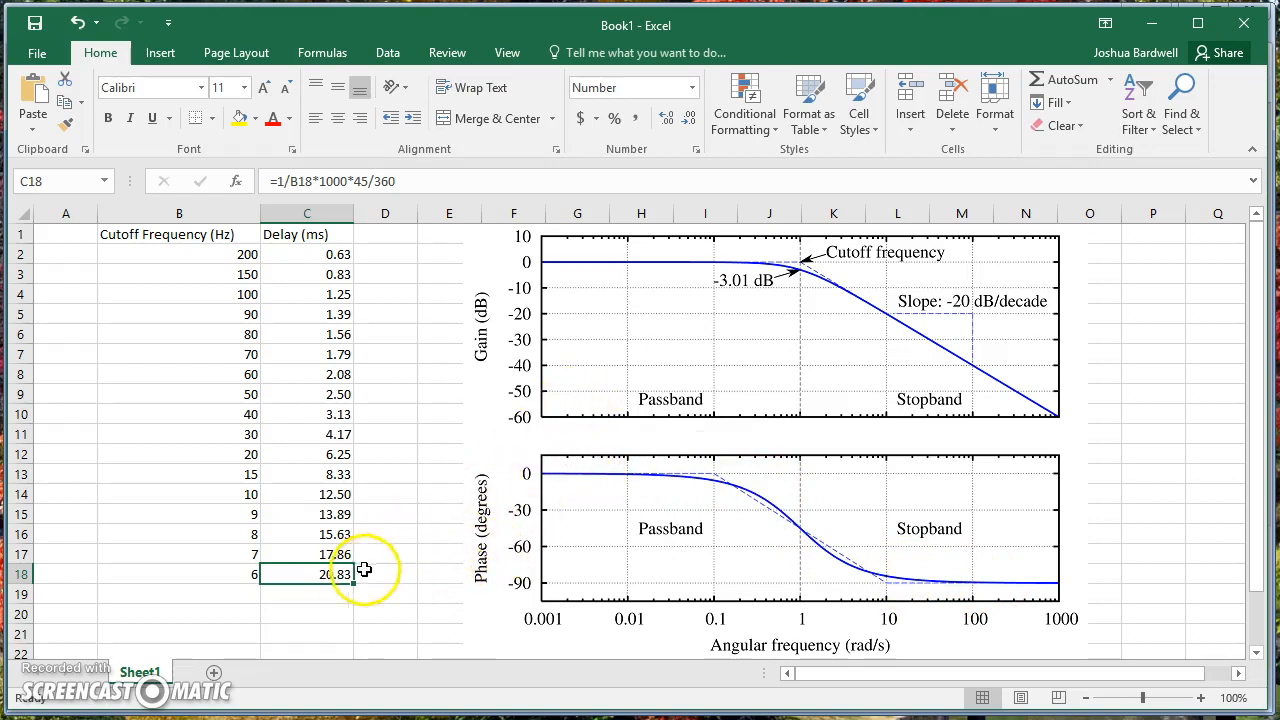
pyautogui.moveTo(764, 258)
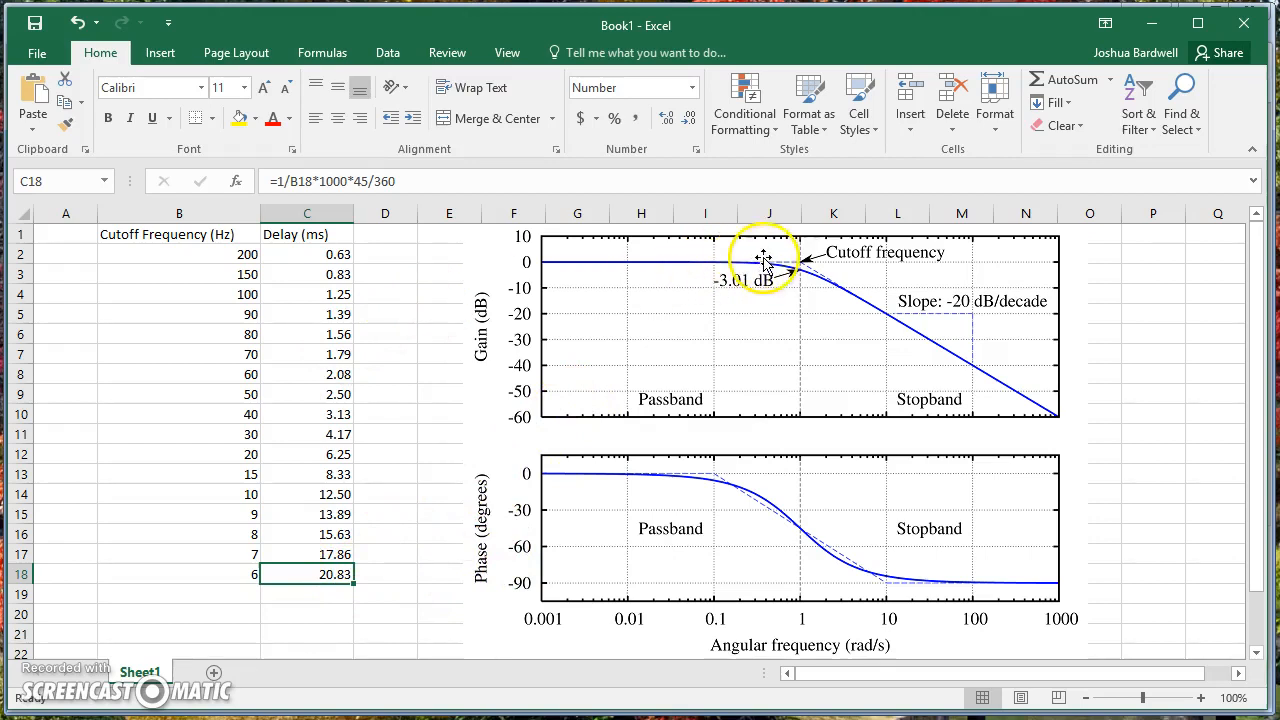
pyautogui.moveTo(654, 268)
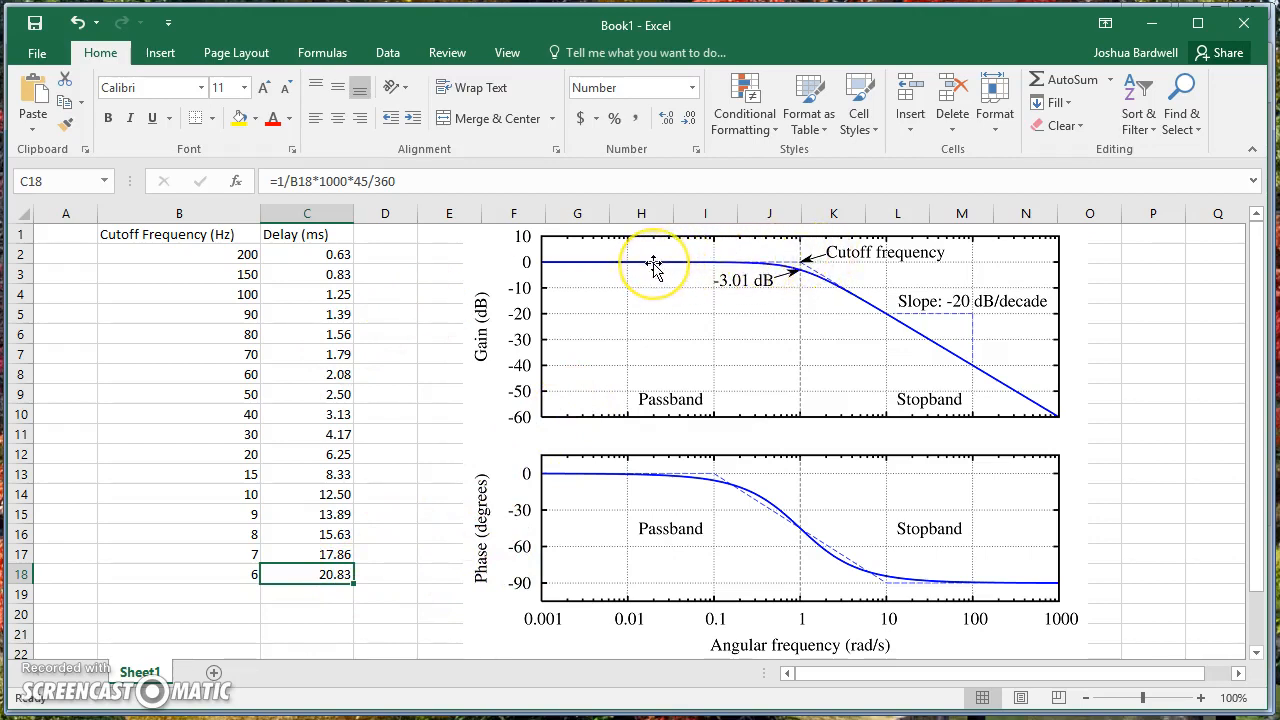
pyautogui.moveTo(656, 268)
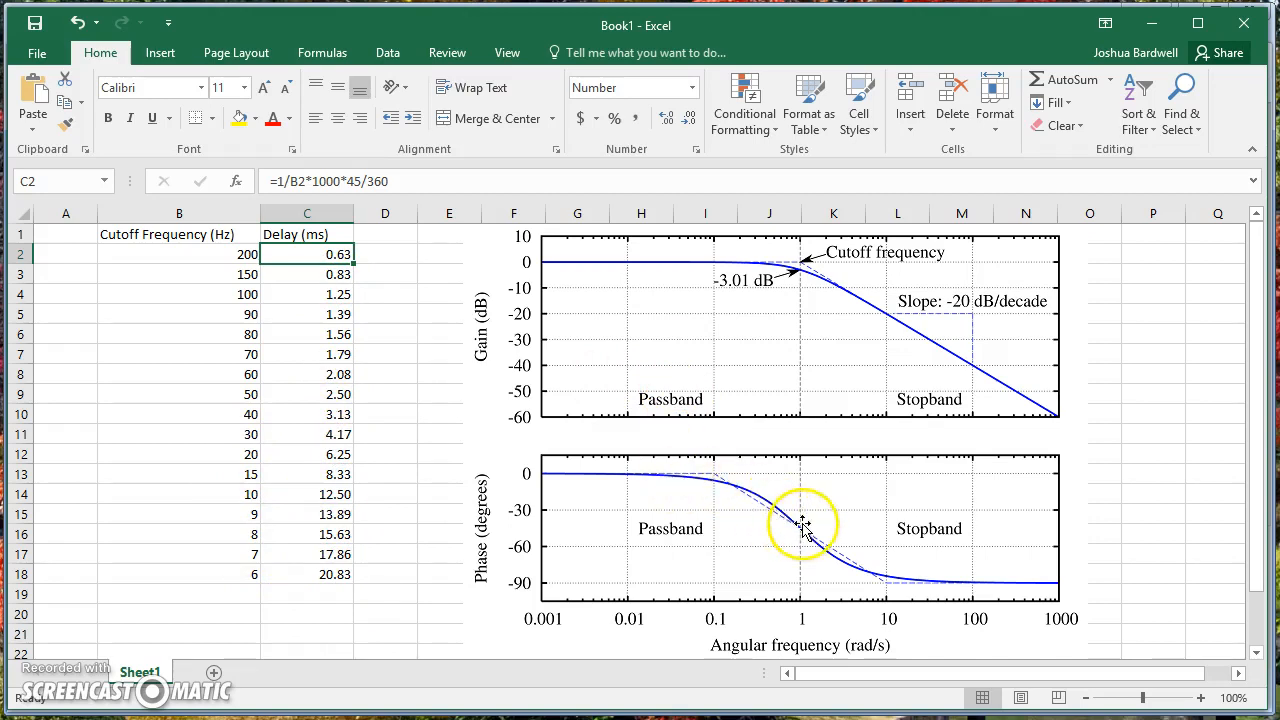
pyautogui.moveTo(280, 412)
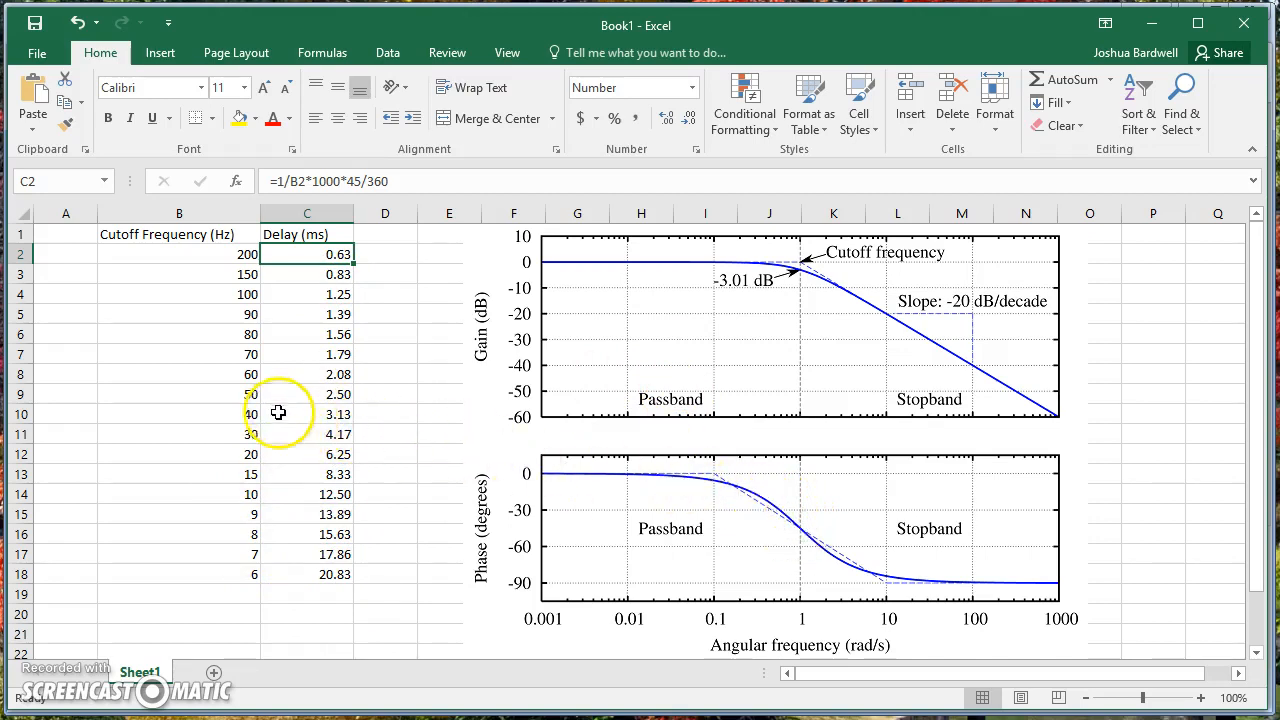
pyautogui.moveTo(256, 304)
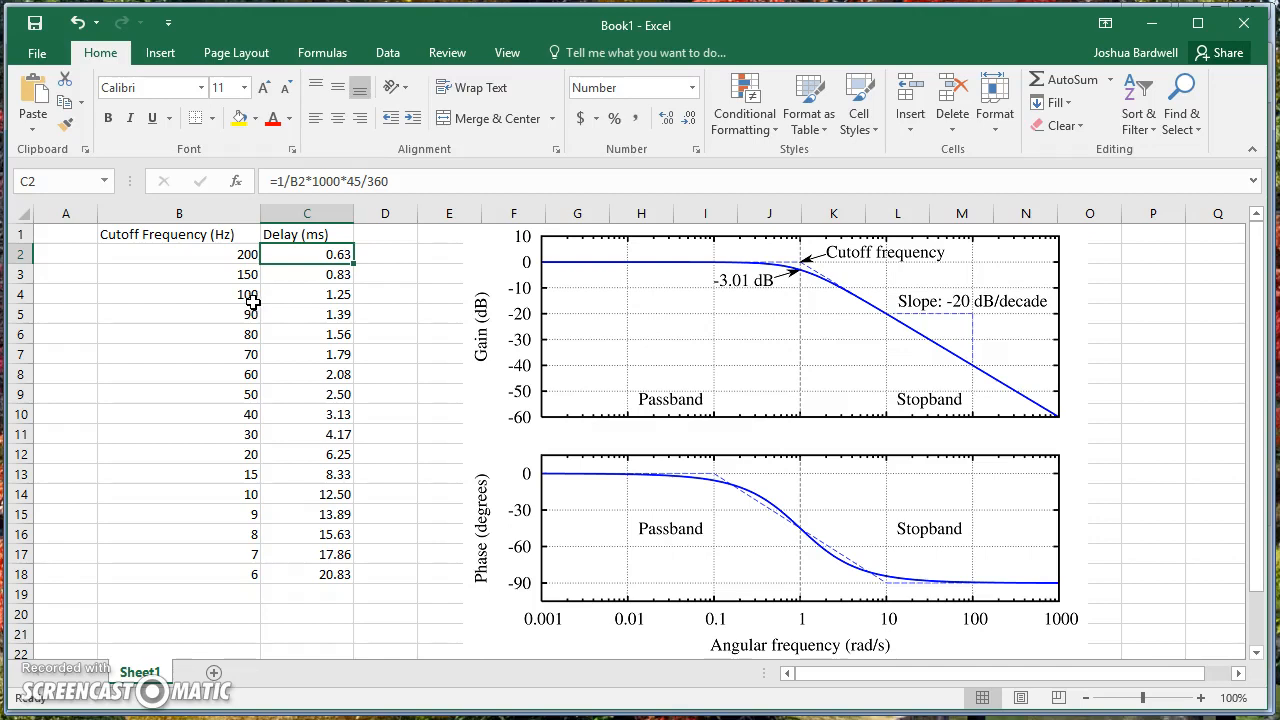
pyautogui.moveTo(258, 334)
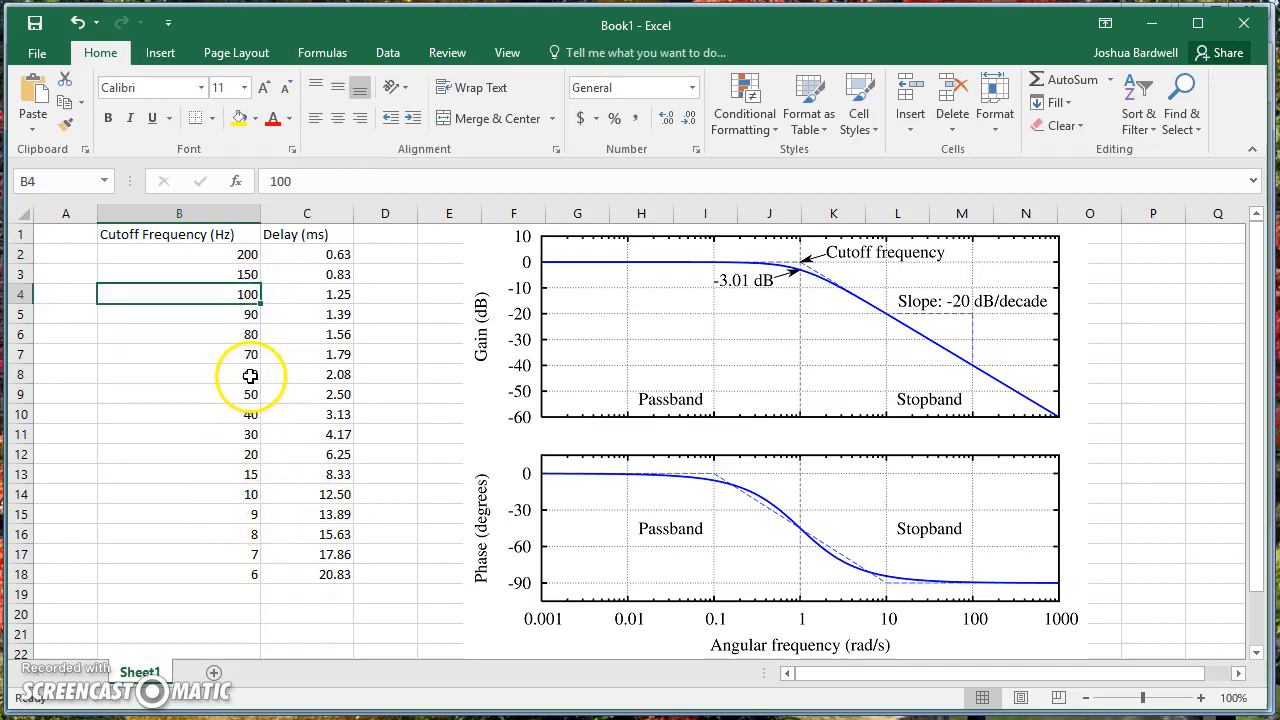
pyautogui.click(178, 394)
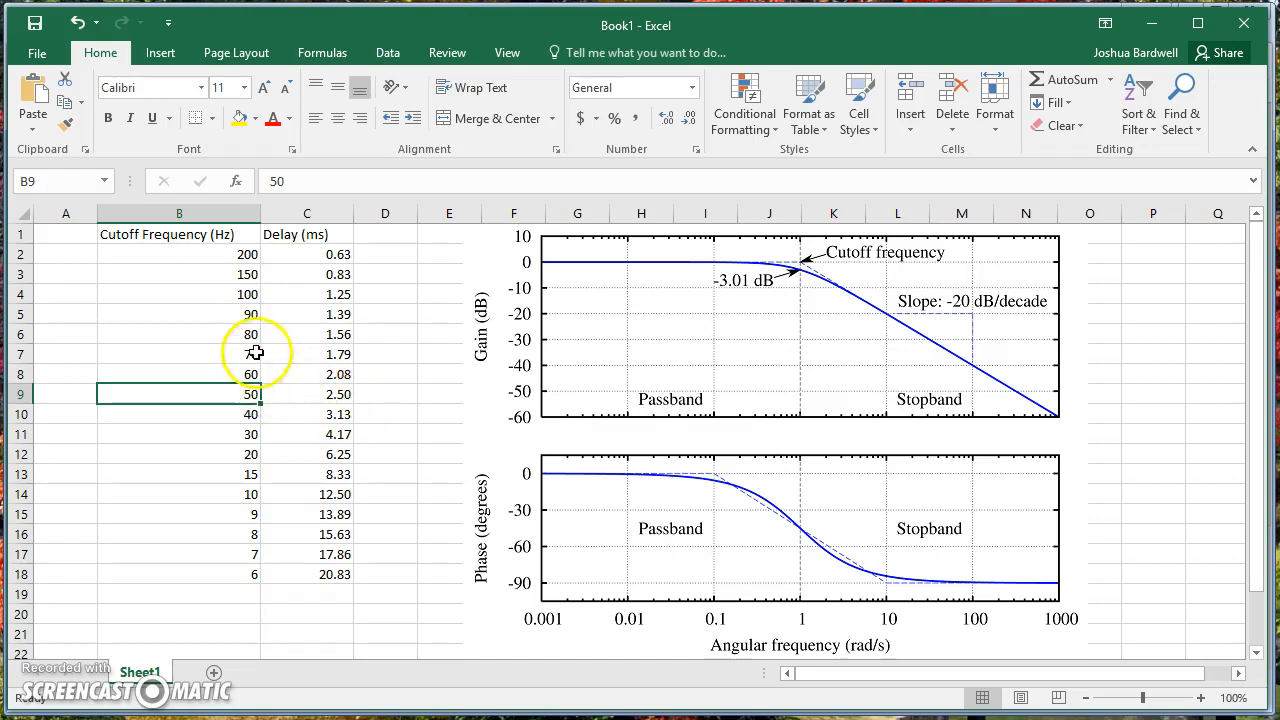
pyautogui.click(178, 314)
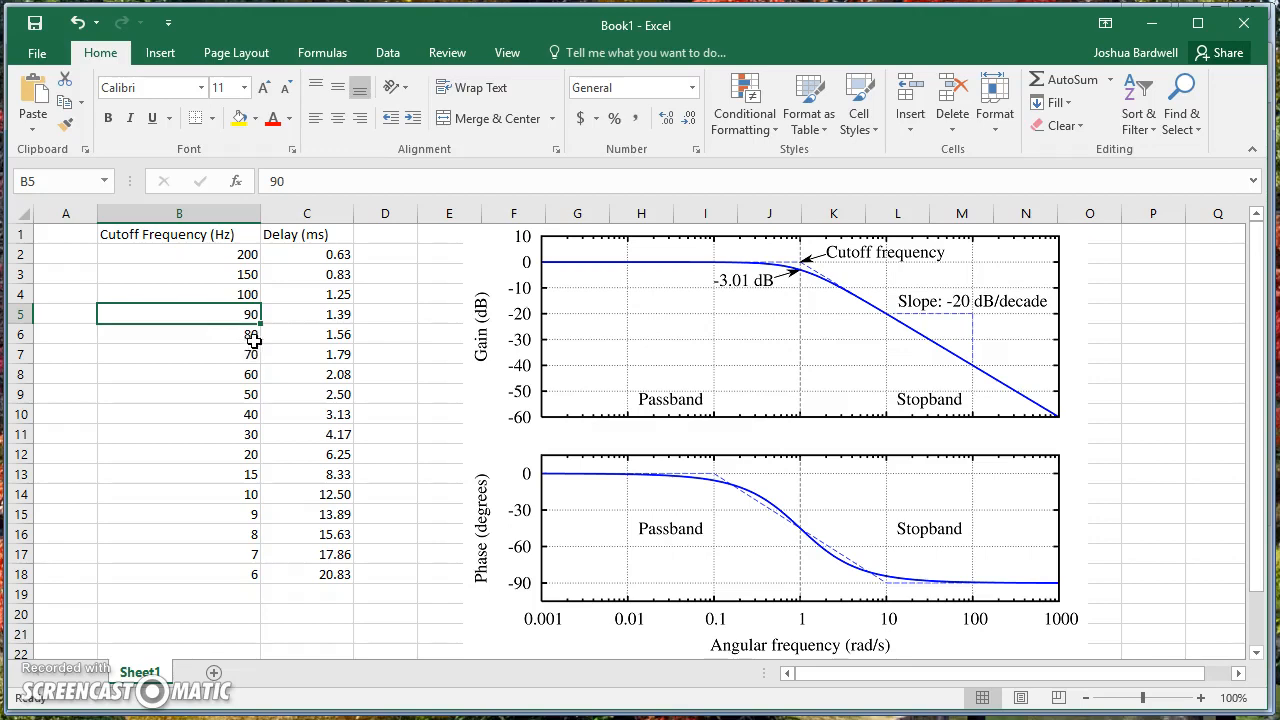
pyautogui.moveTo(612, 276)
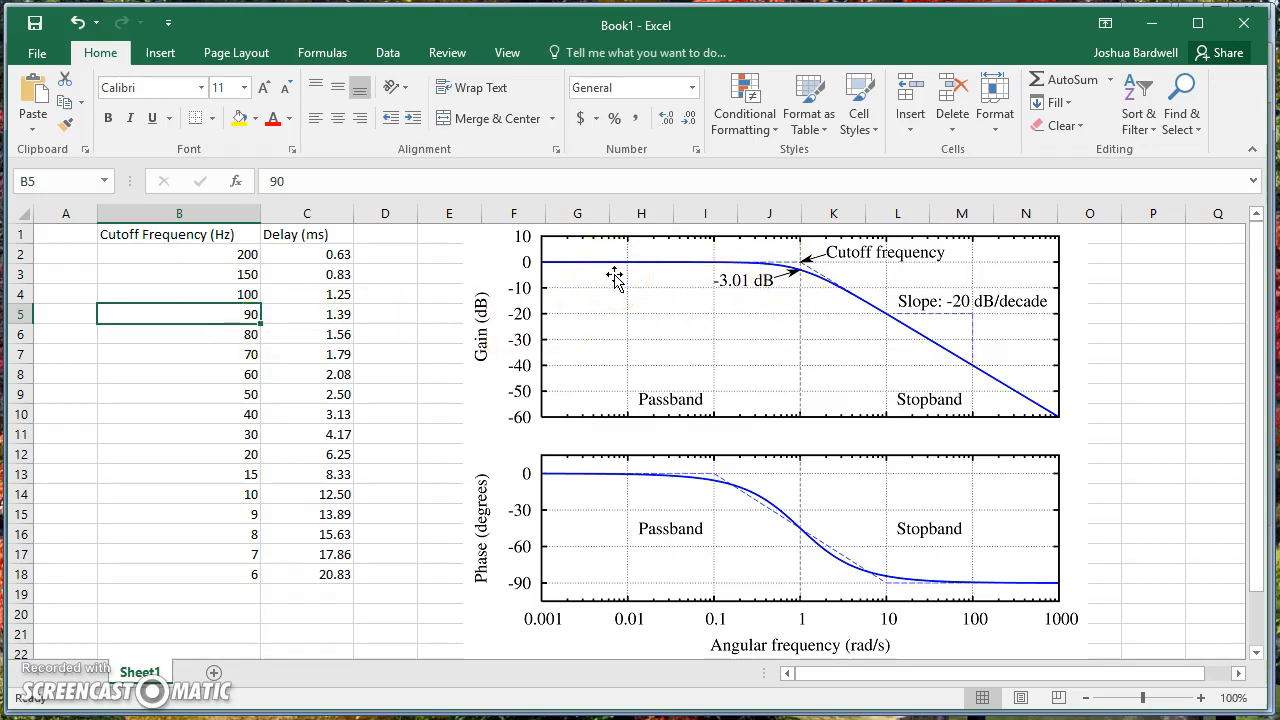
pyautogui.moveTo(414, 356)
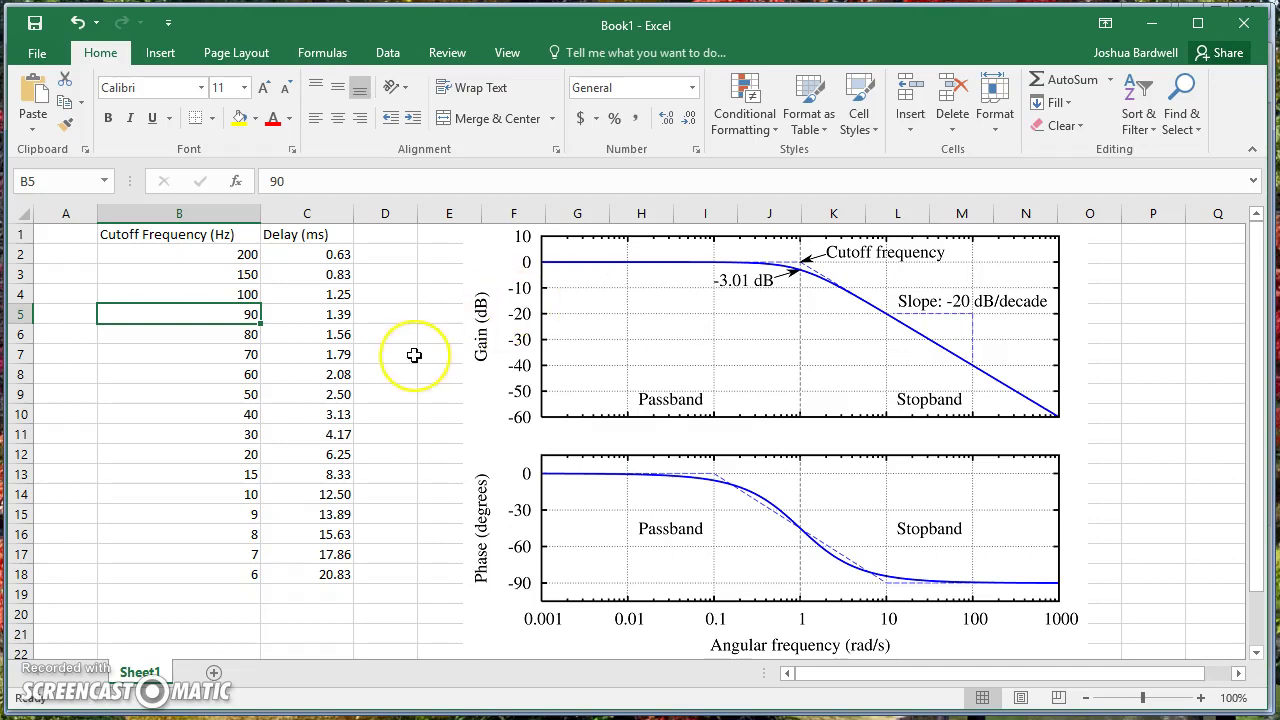
pyautogui.moveTo(414, 356)
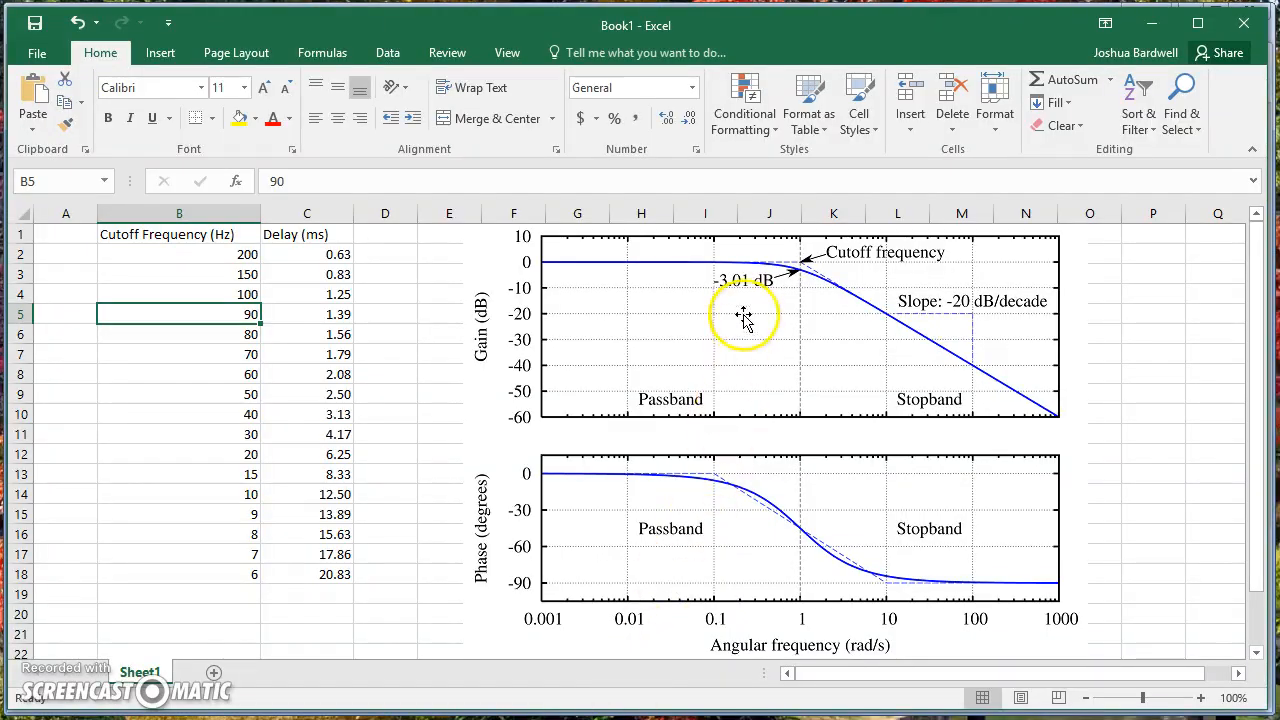
pyautogui.moveTo(588, 272)
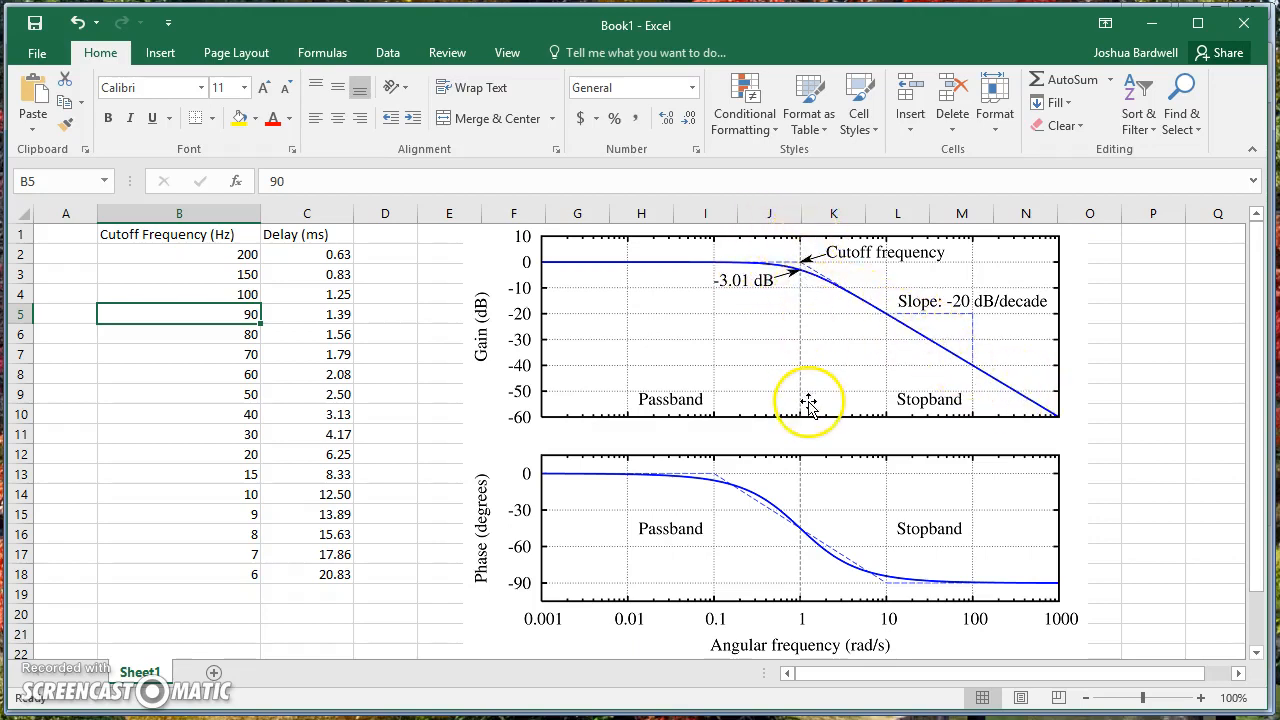
pyautogui.moveTo(968, 384)
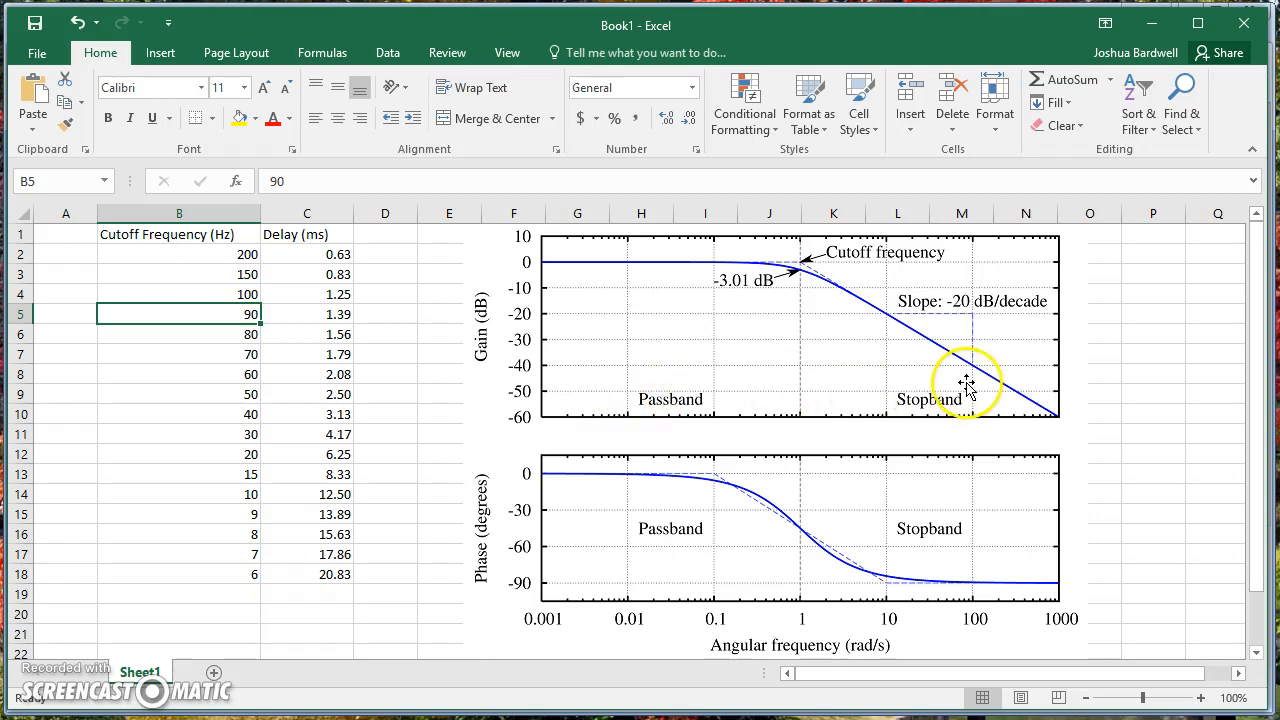
pyautogui.moveTo(736, 258)
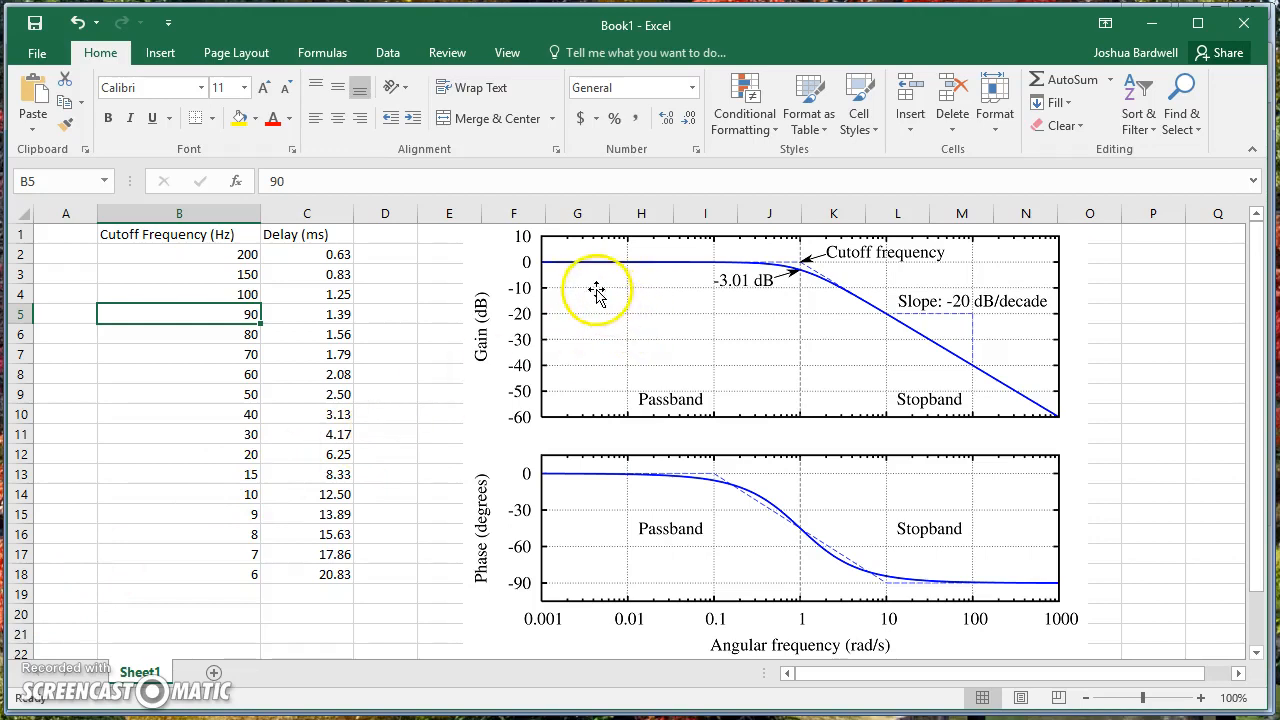
pyautogui.moveTo(964, 302)
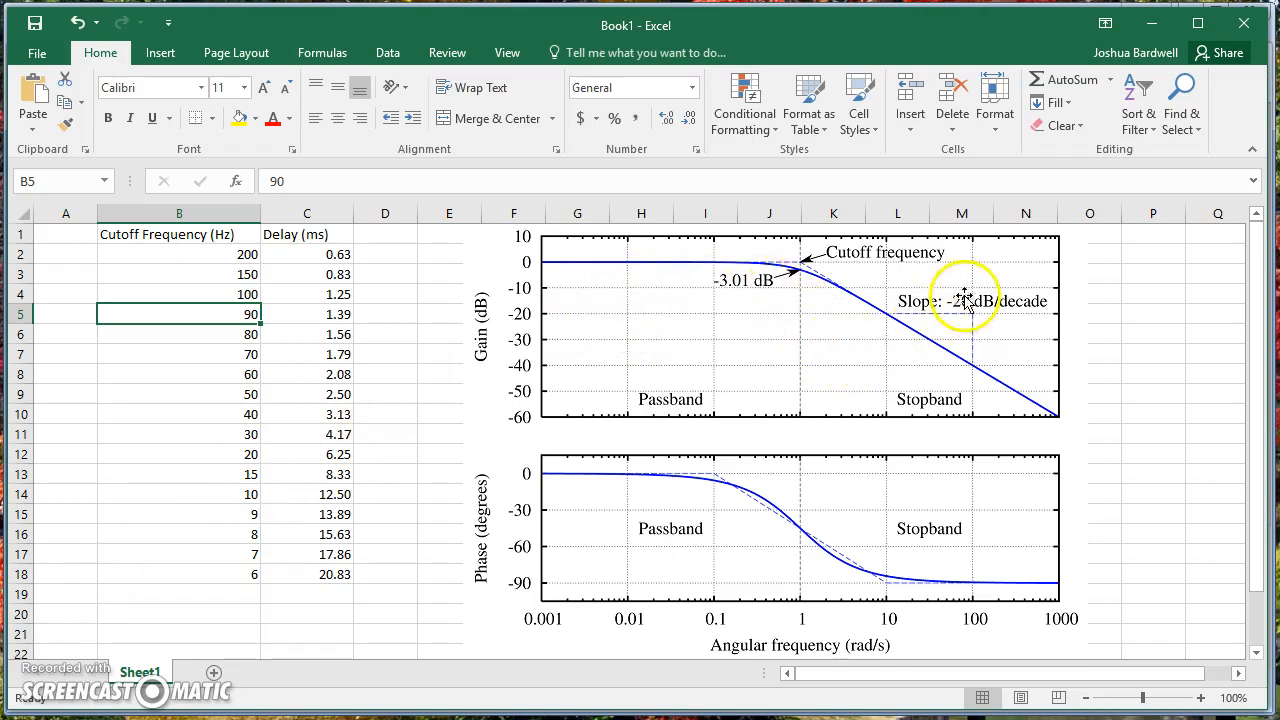
pyautogui.moveTo(1040, 288)
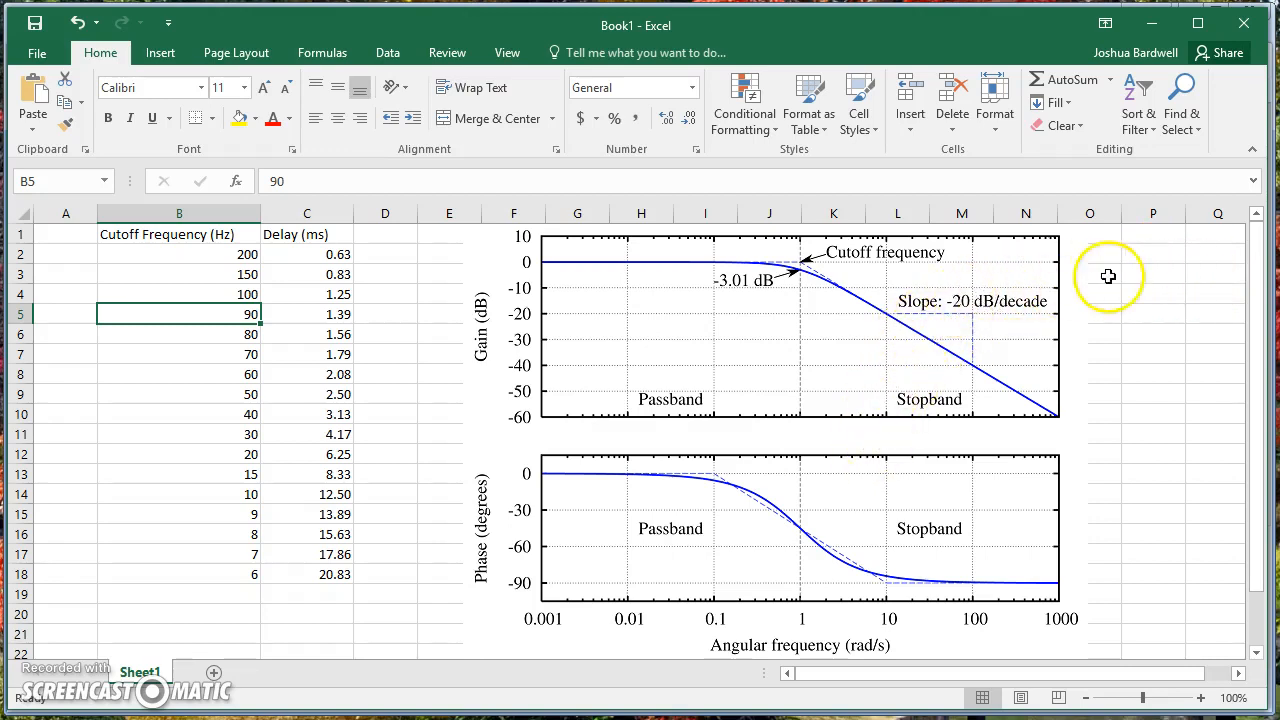
pyautogui.moveTo(866, 360)
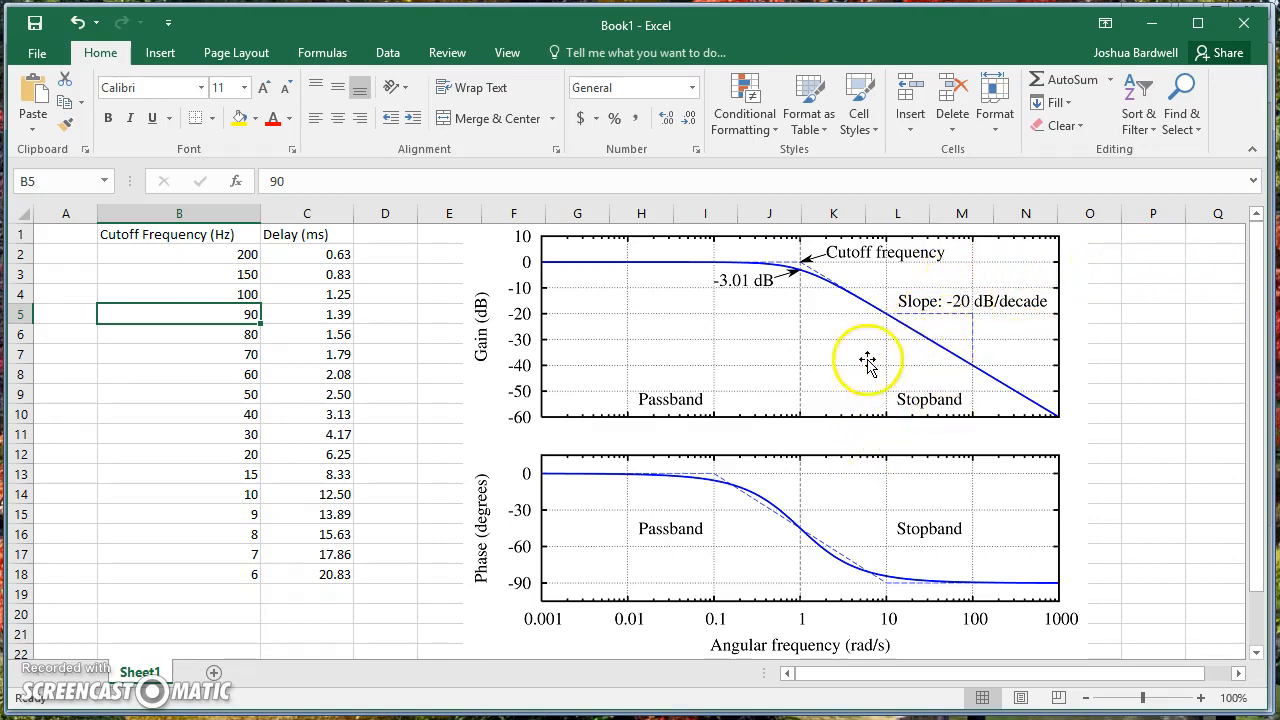
pyautogui.moveTo(812, 376)
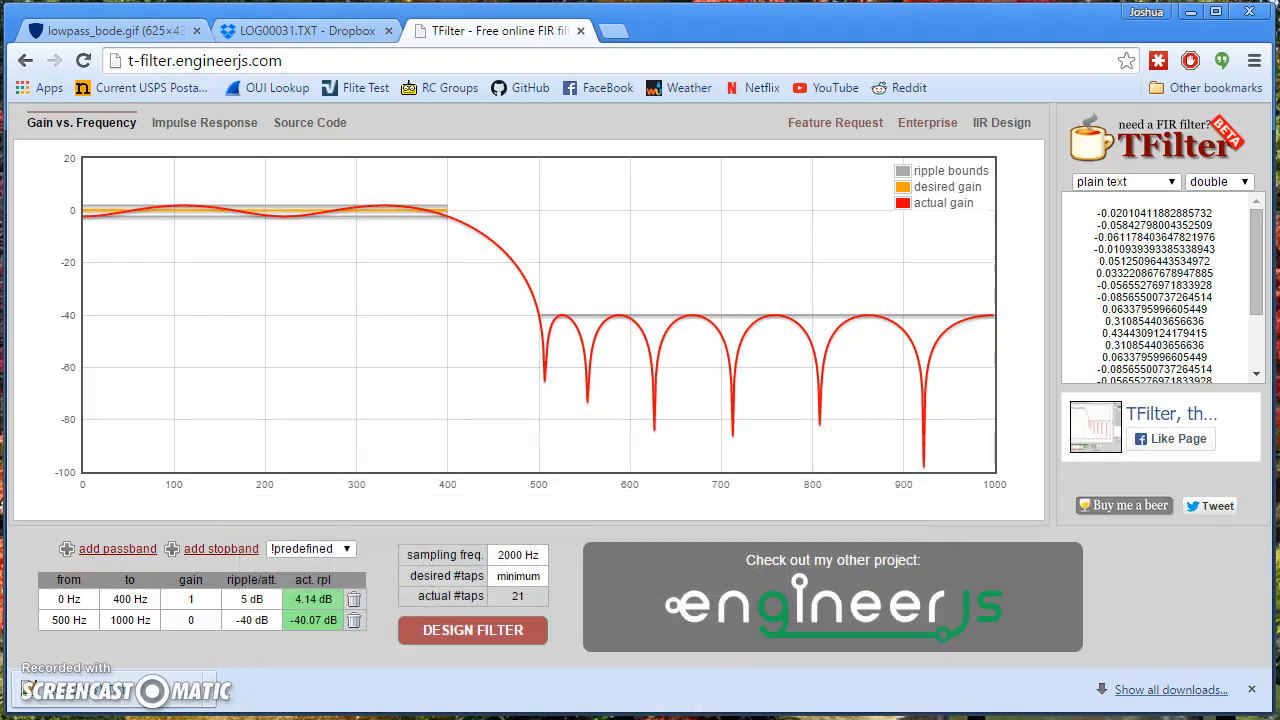
pyautogui.click(68, 600)
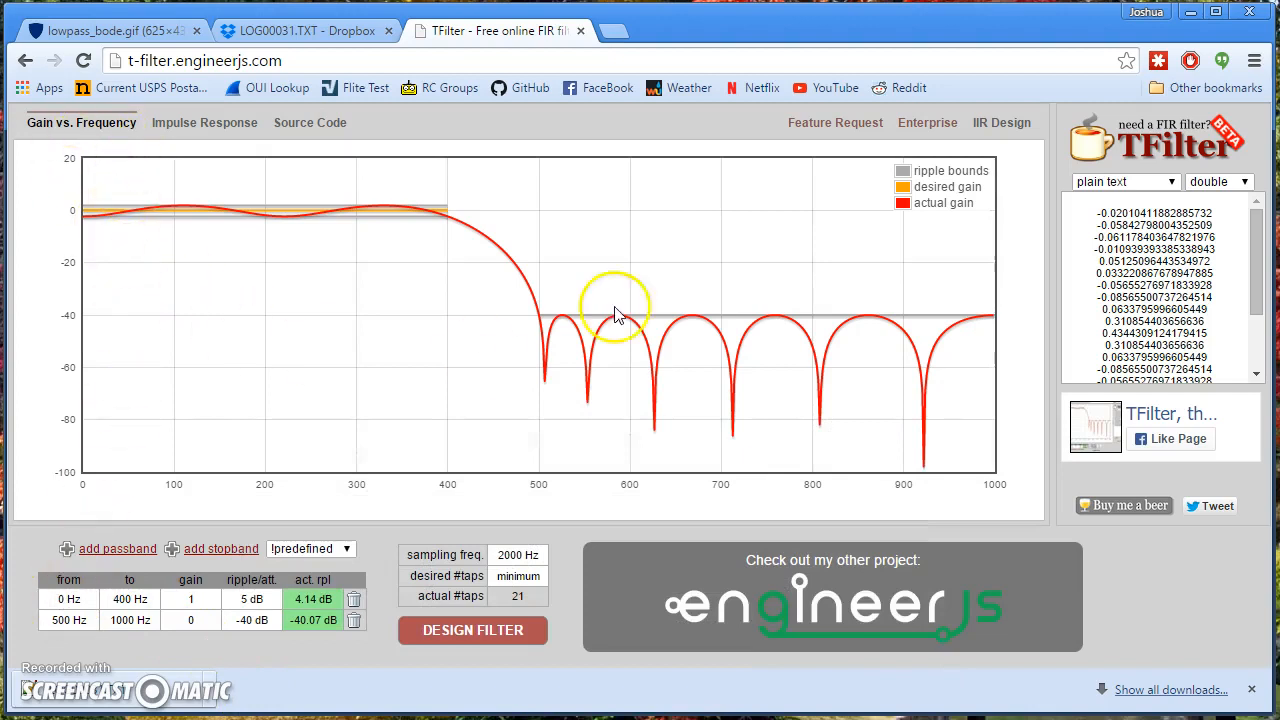
pyautogui.moveTo(288, 338)
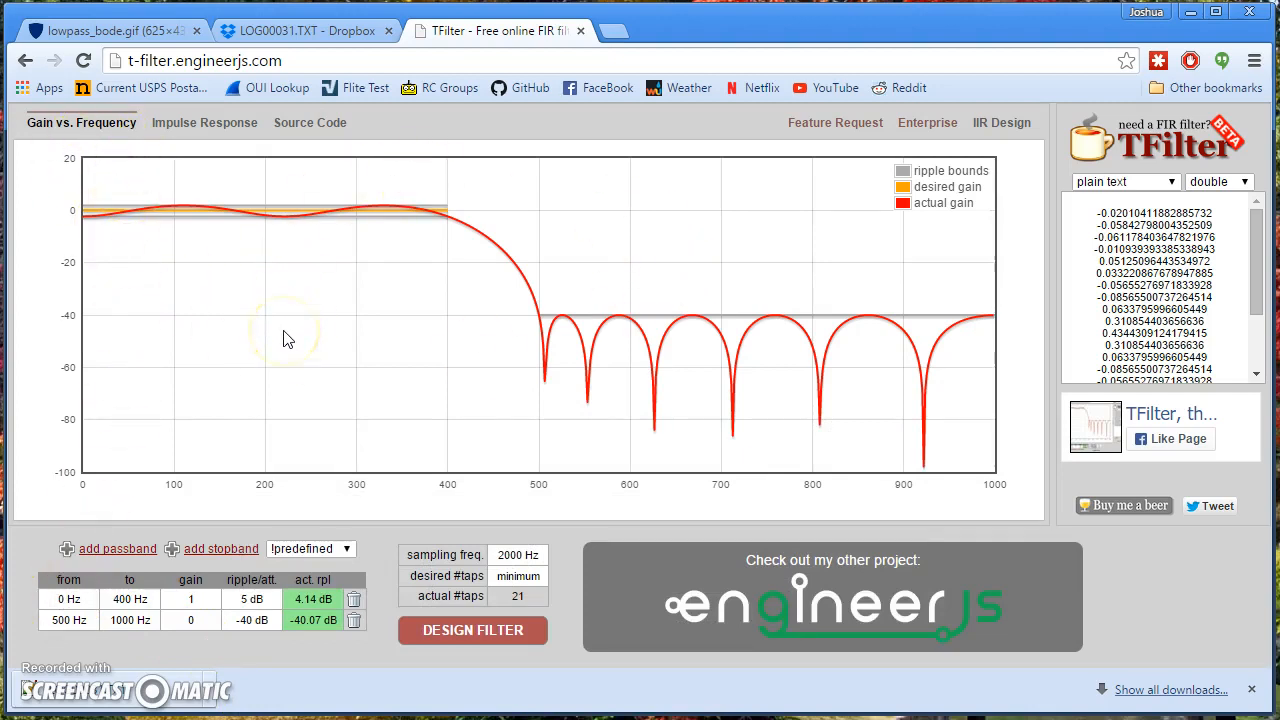
pyautogui.click(58, 600)
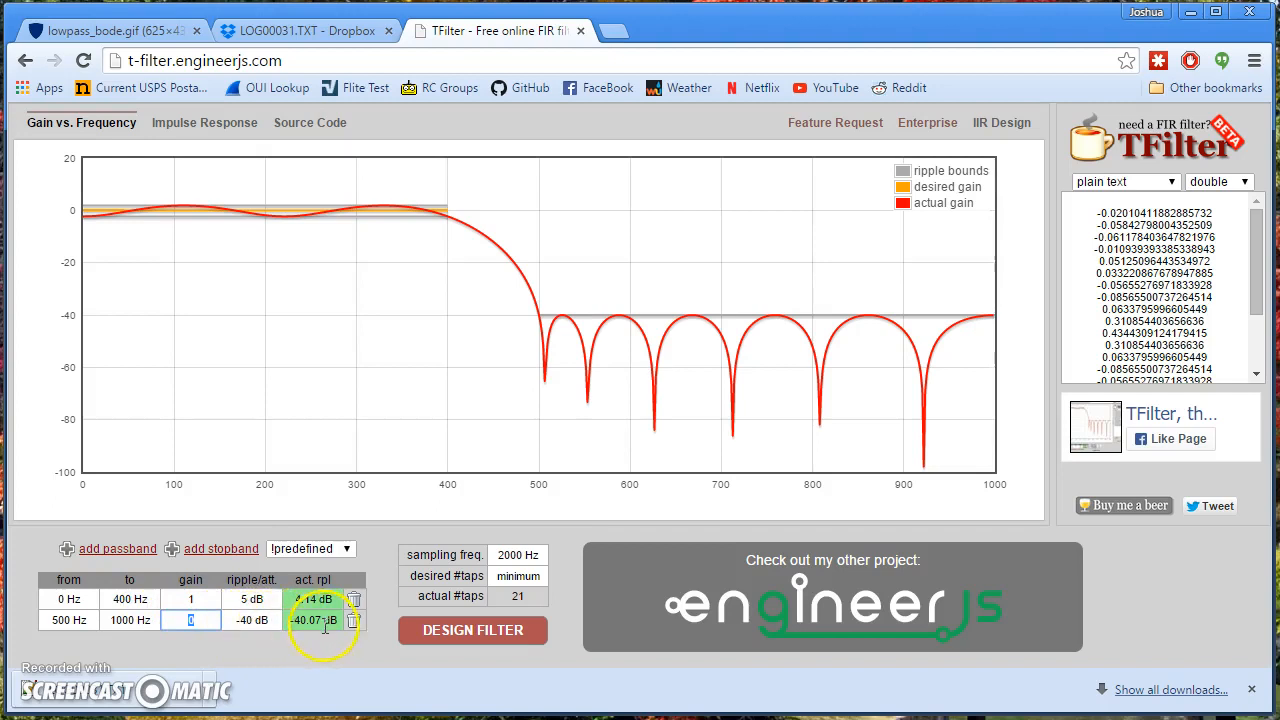
pyautogui.moveTo(132, 248)
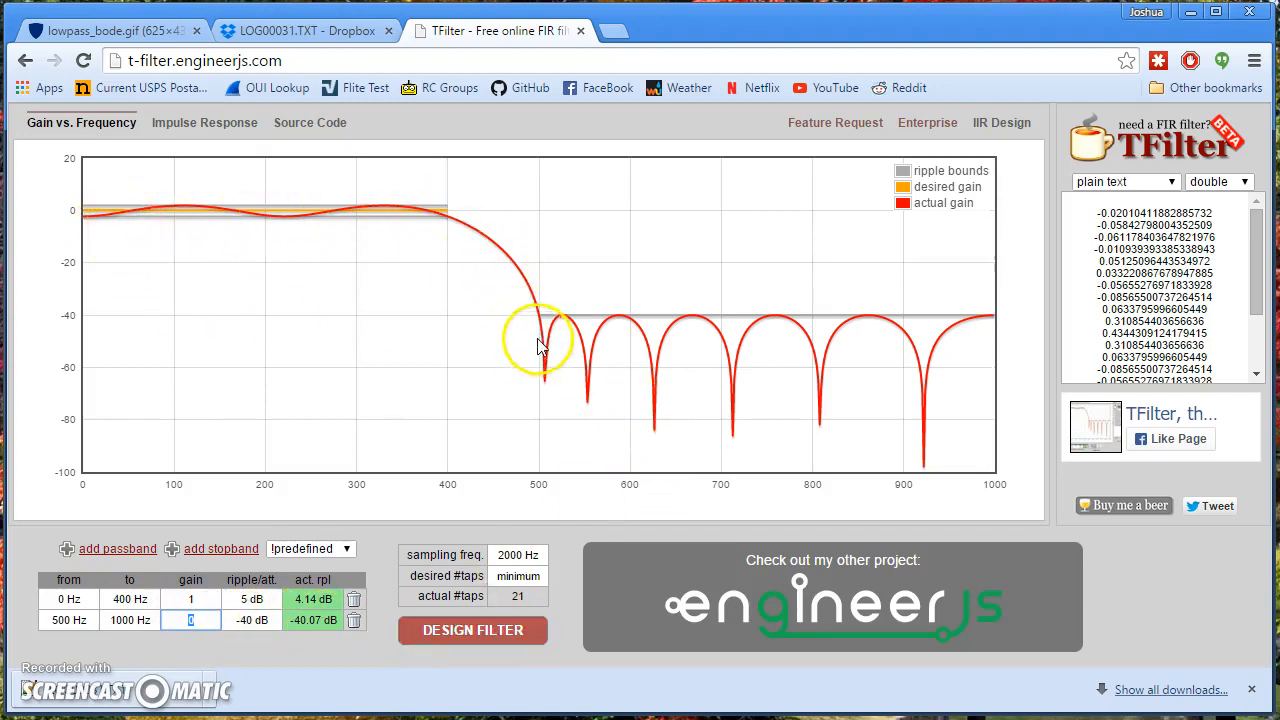
pyautogui.moveTo(976, 326)
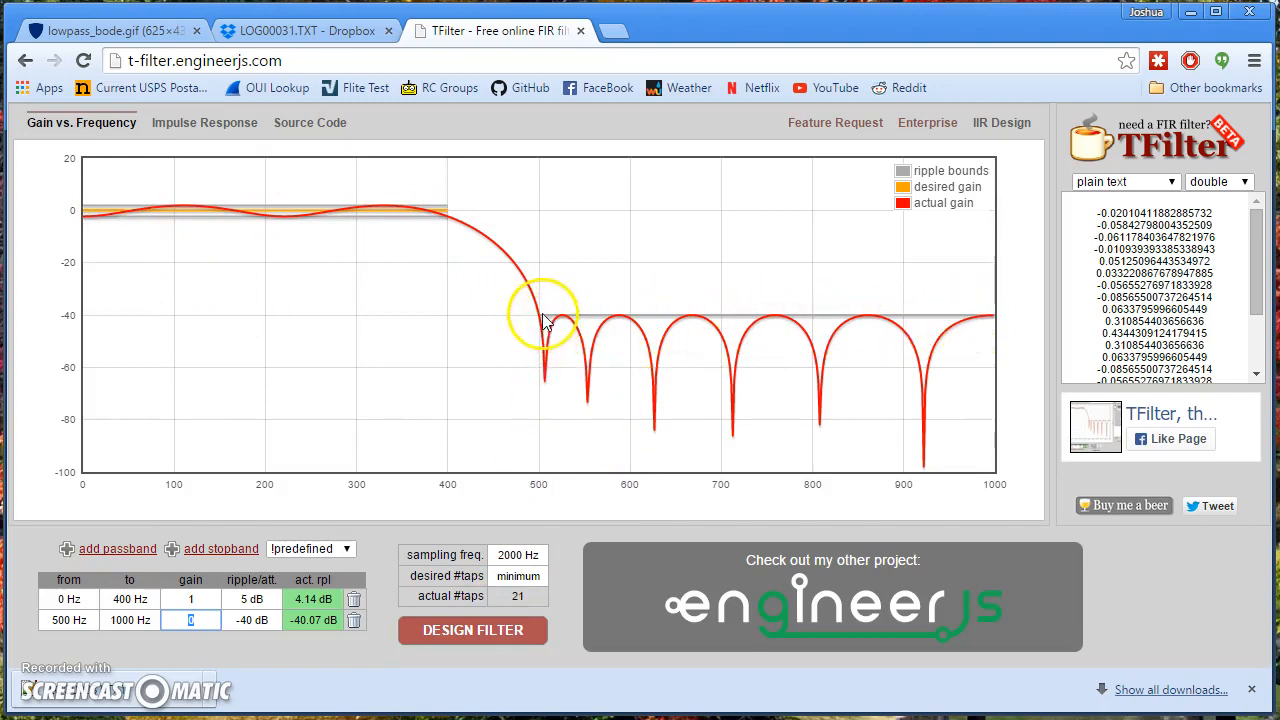
pyautogui.moveTo(62, 336)
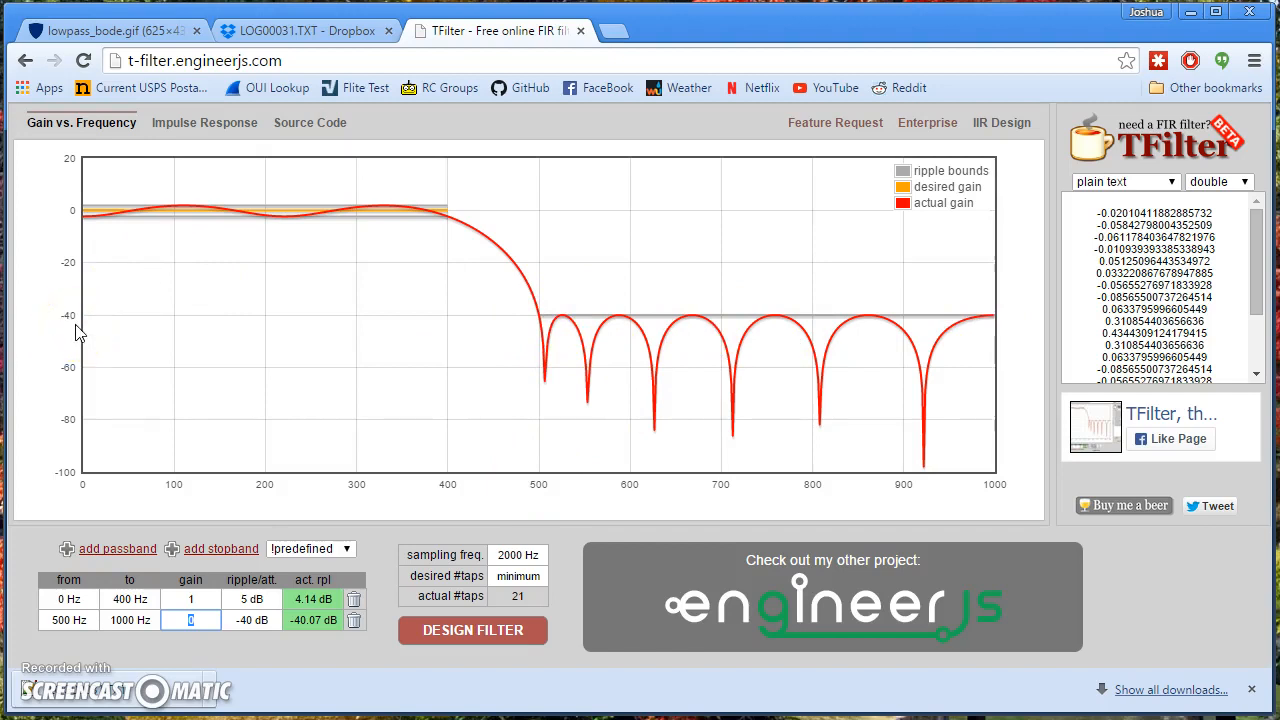
pyautogui.moveTo(442, 216)
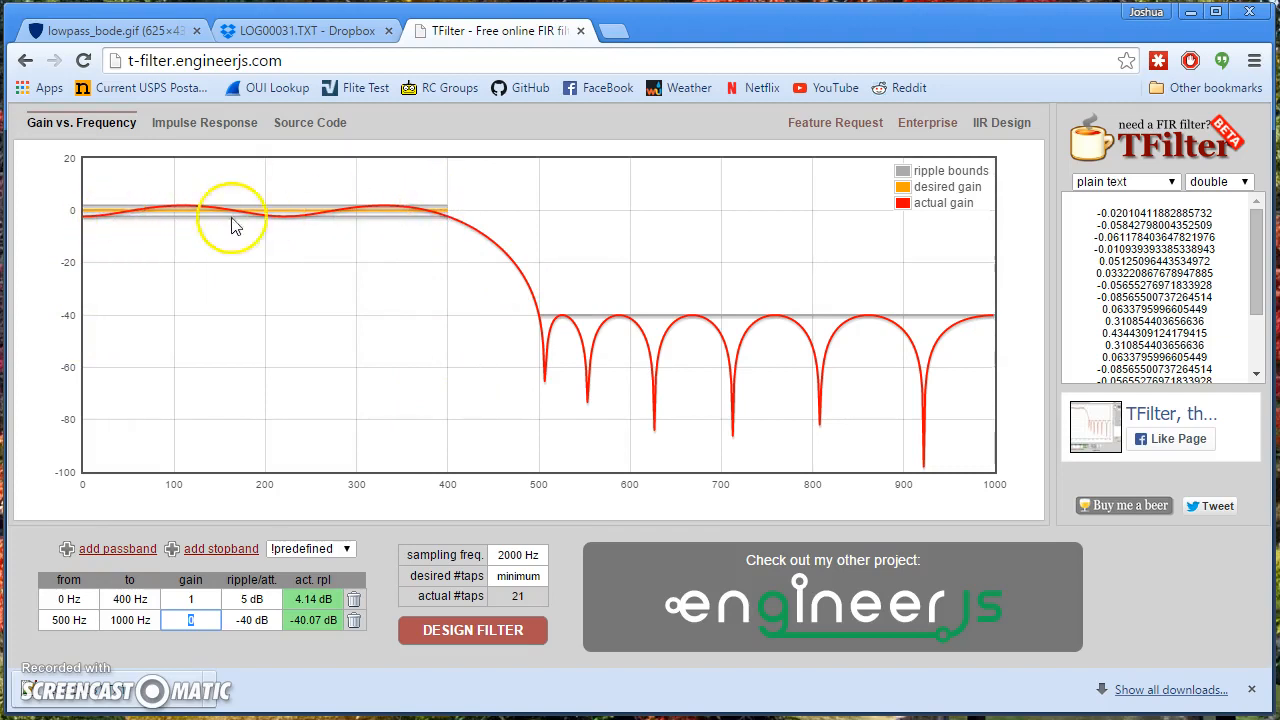
pyautogui.moveTo(104, 228)
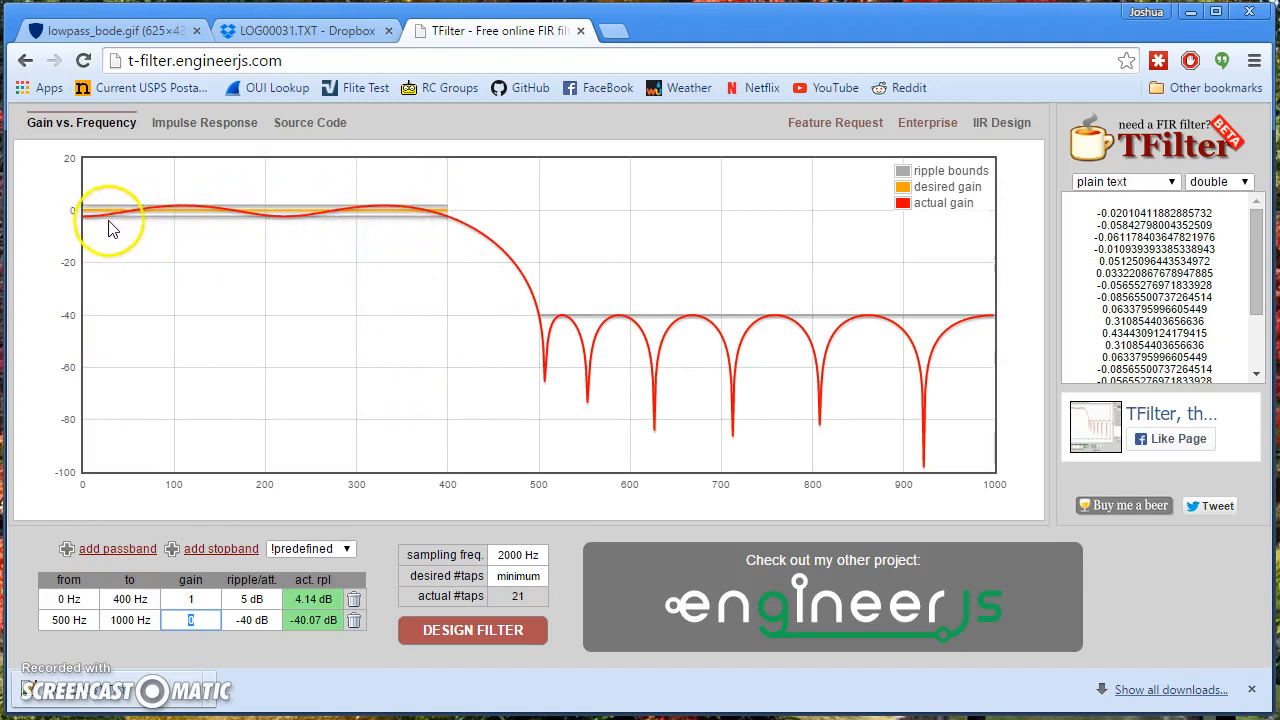
pyautogui.moveTo(140, 228)
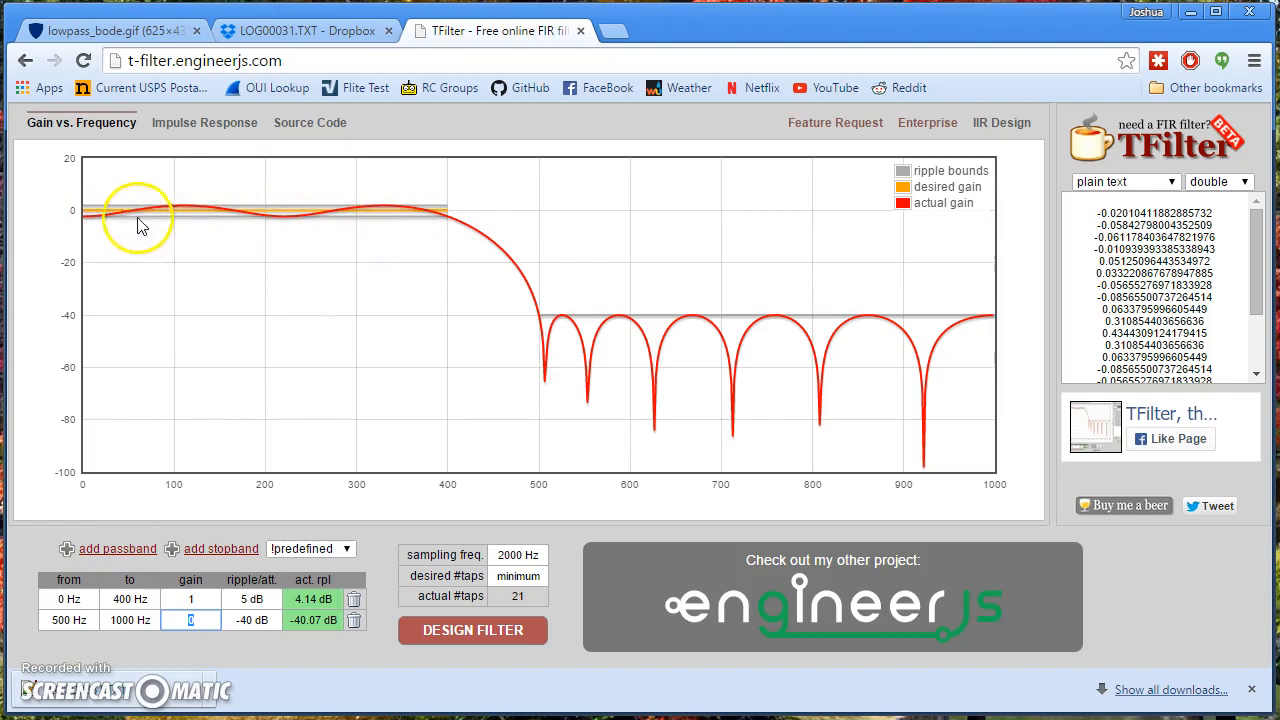
pyautogui.moveTo(140, 620)
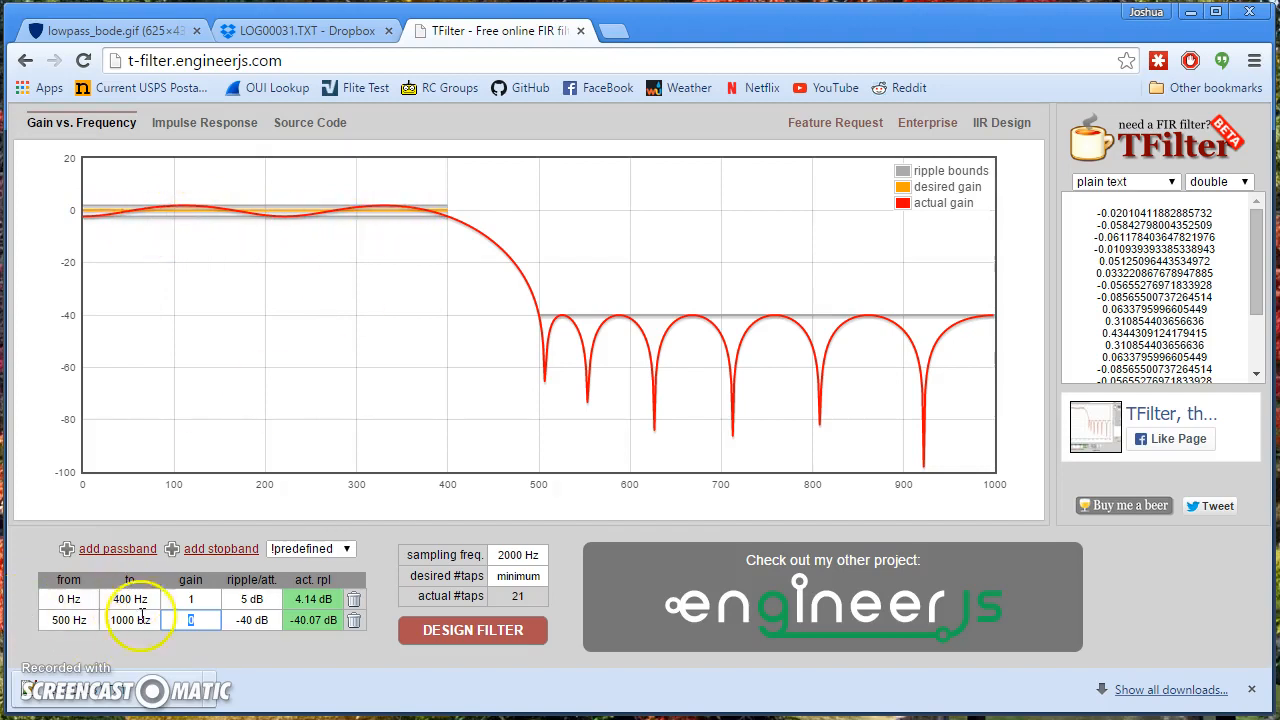
# Step: Try a 1000 Hz sampling rate with an extra passband row, then reload to the 2000 Hz default example
pyautogui.click(512, 556)
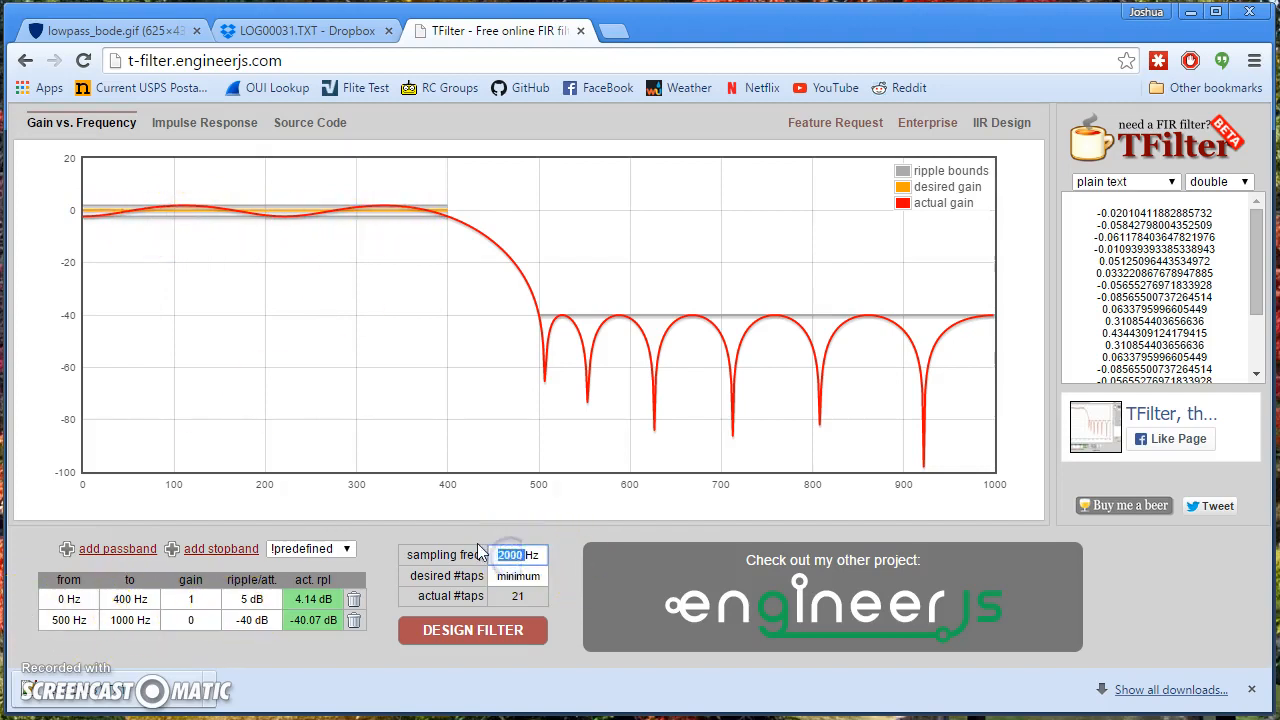
pyautogui.write('1000')
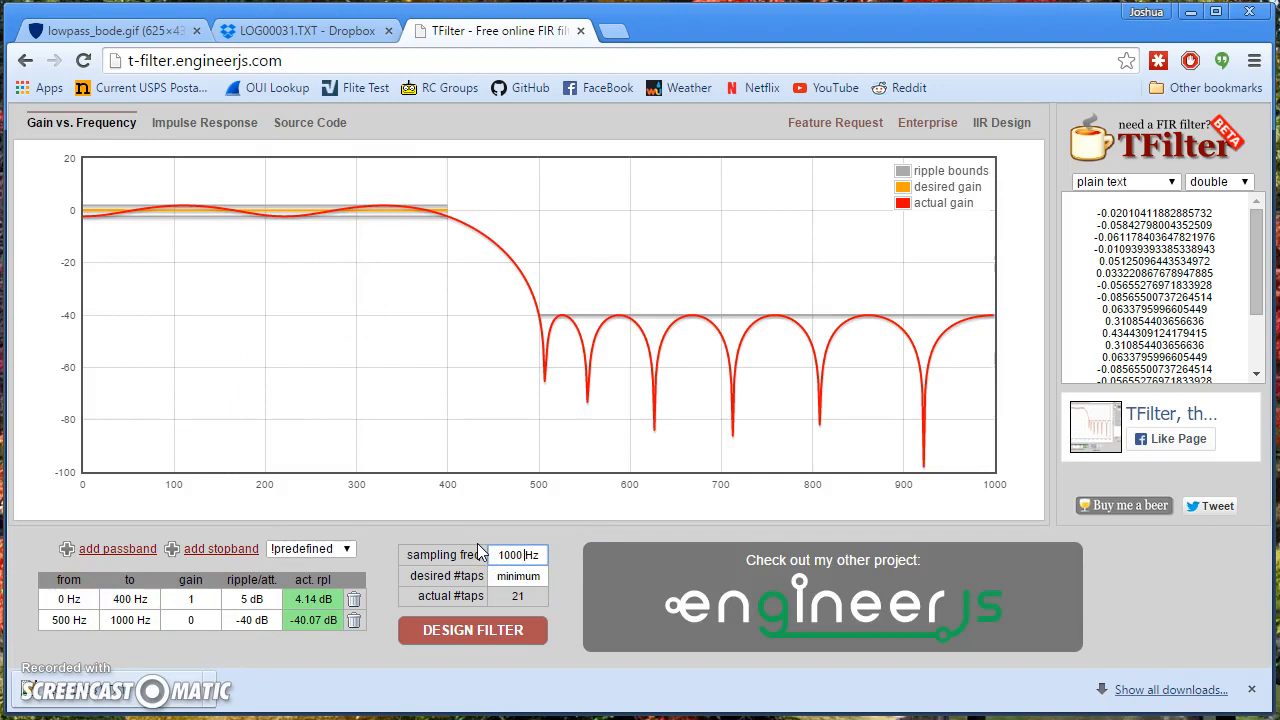
pyautogui.click(64, 600)
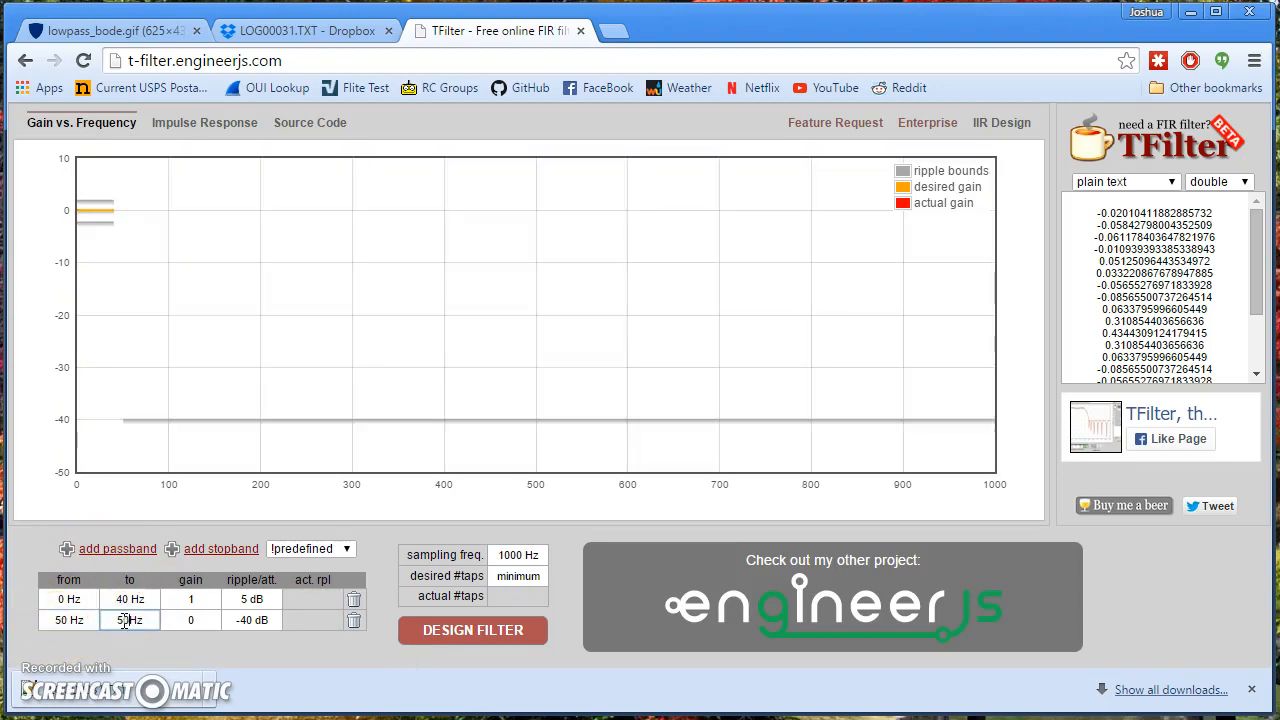
pyautogui.click(472, 630)
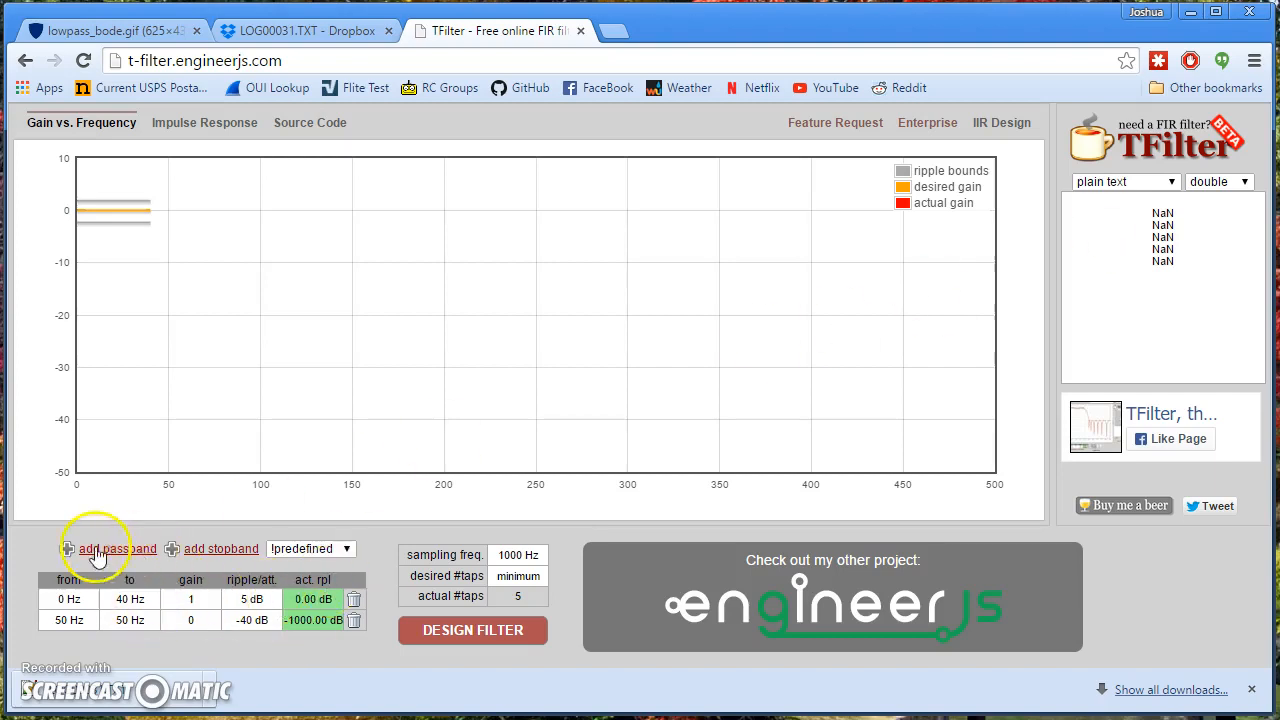
pyautogui.click(108, 548)
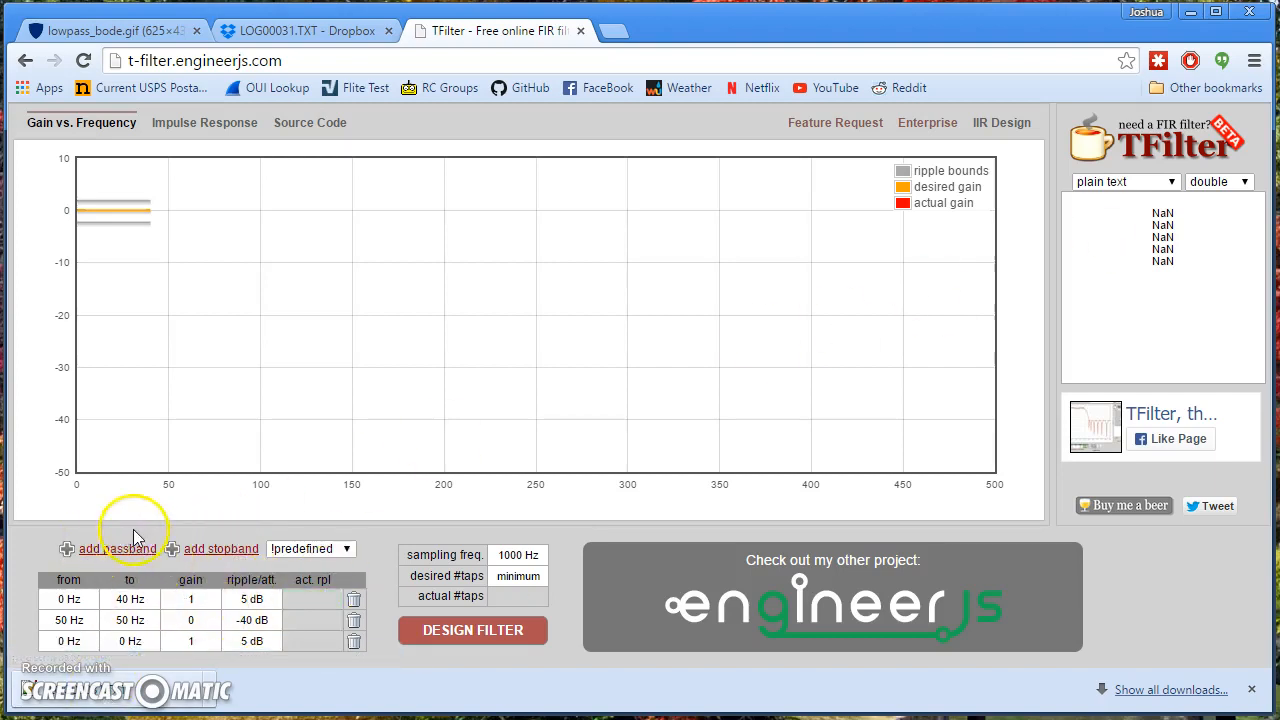
pyautogui.moveTo(336, 590)
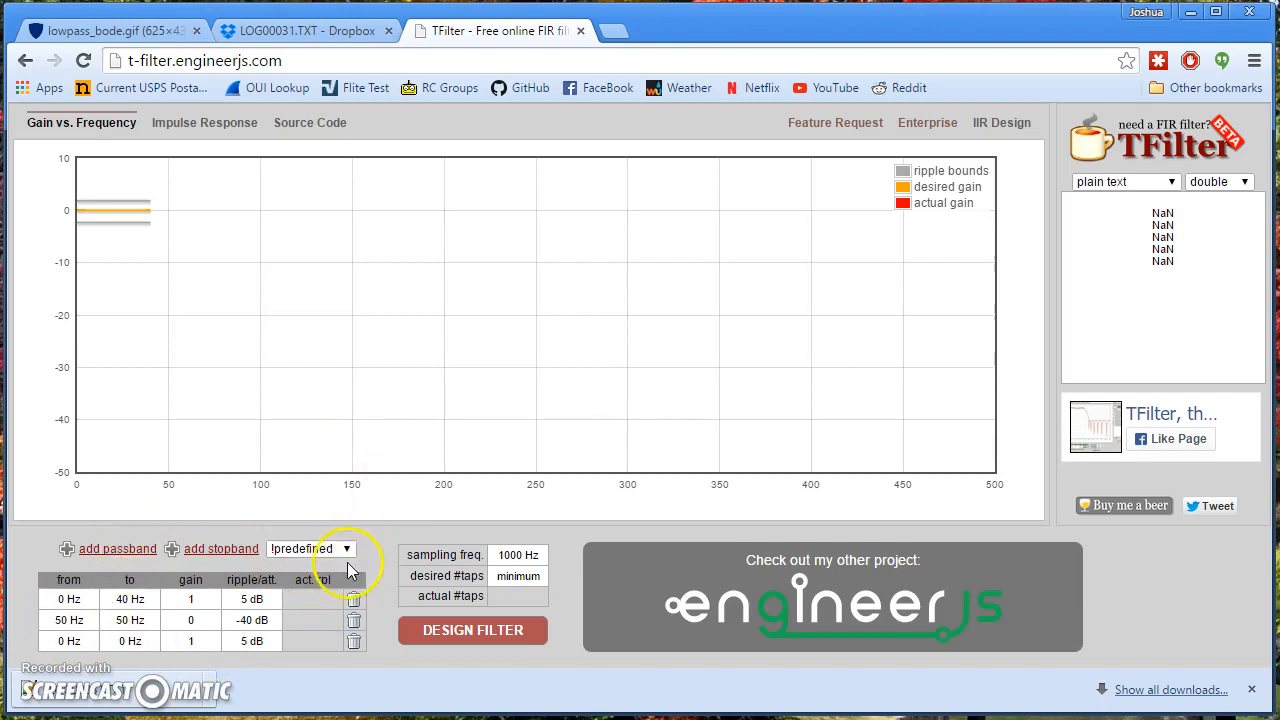
pyautogui.click(344, 548)
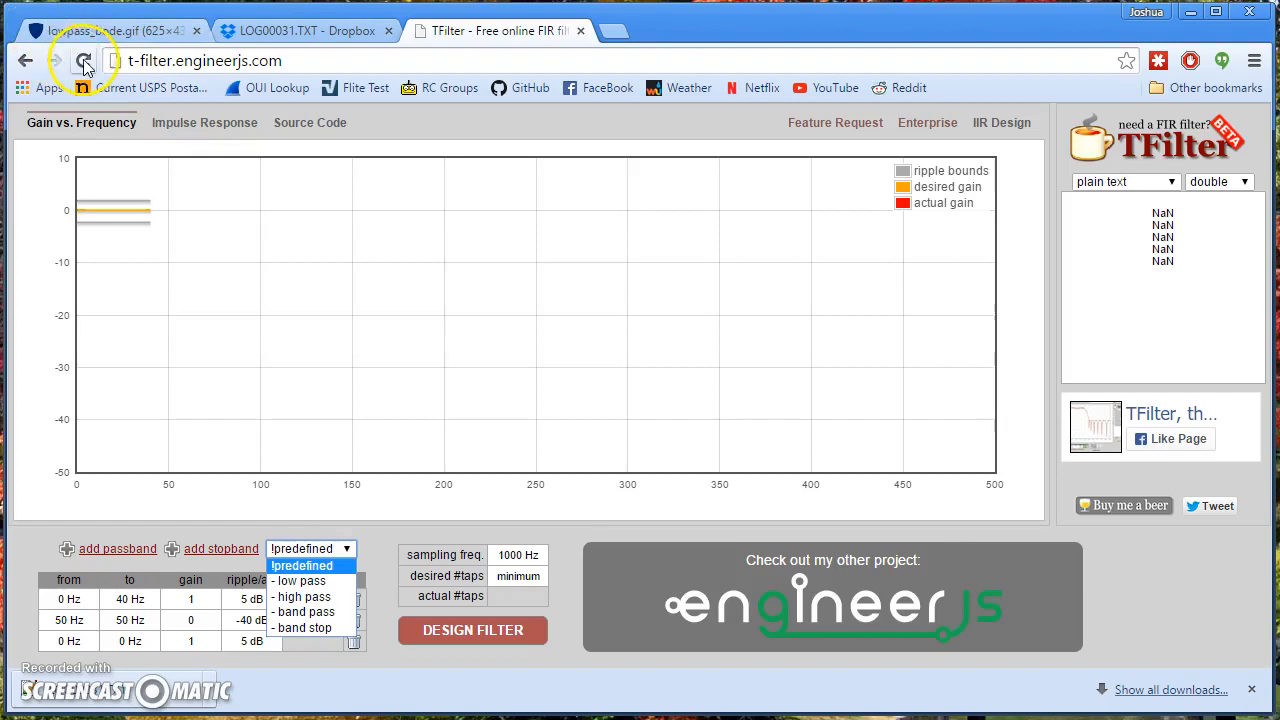
pyautogui.click(84, 58)
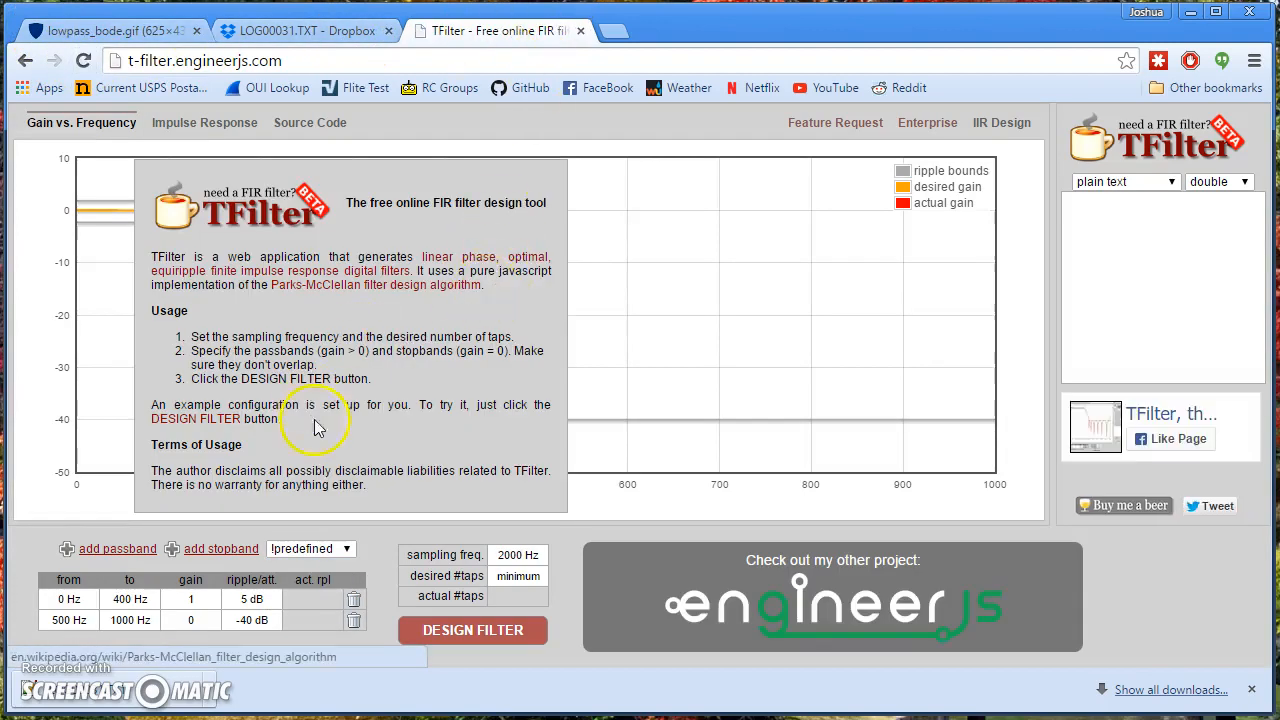
# Step: Design the default 400 Hz low-pass with minimum taps and view its roll-off and coefficient list
pyautogui.click(472, 630)
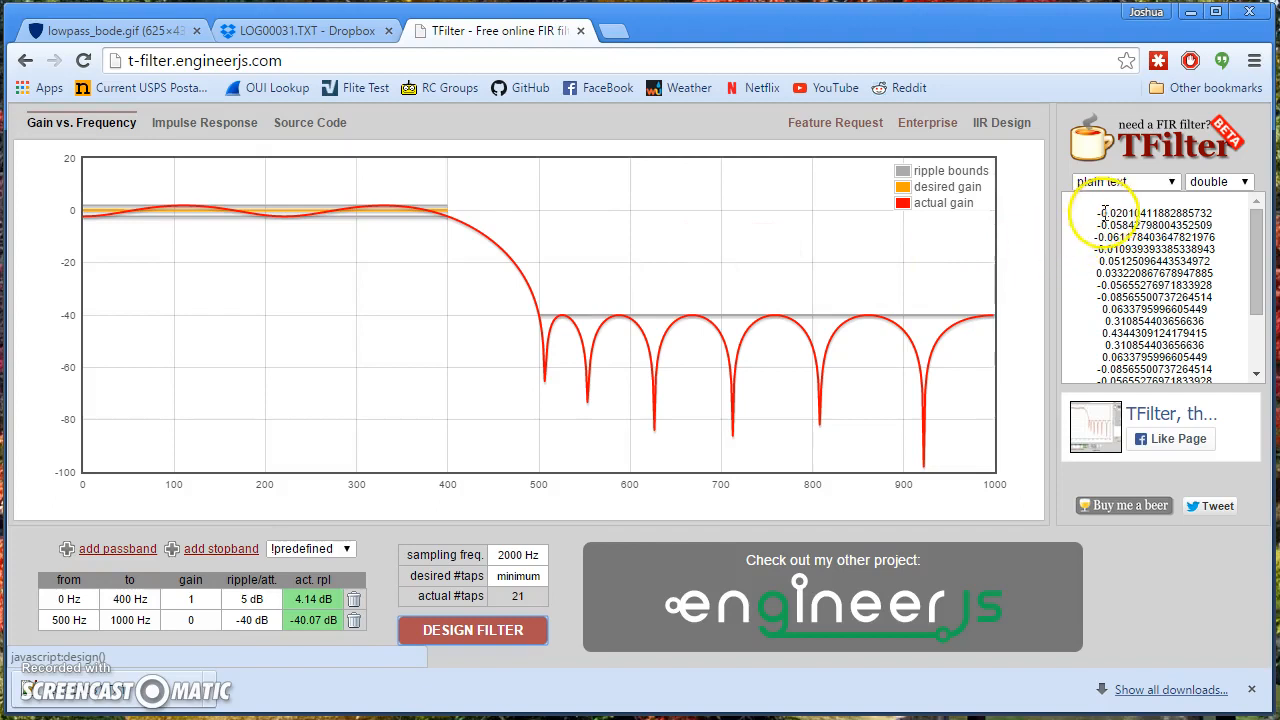
pyautogui.scroll(-3)
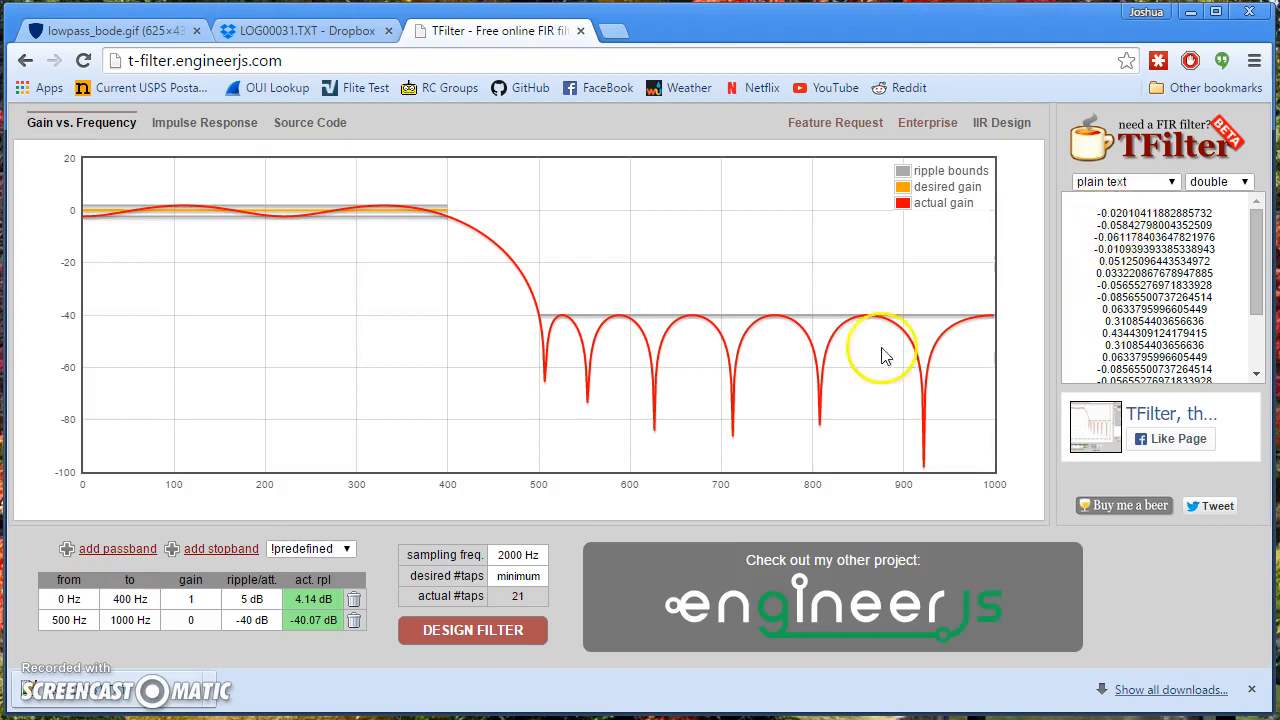
pyautogui.moveTo(532, 308)
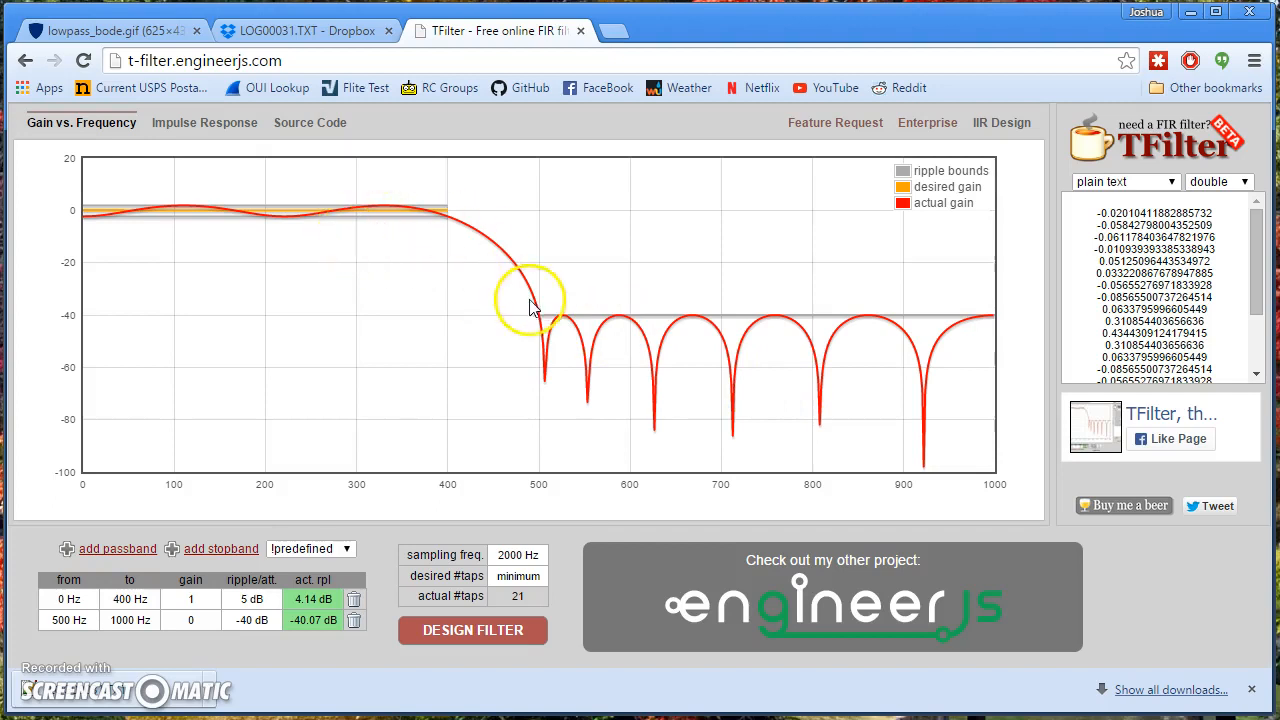
pyautogui.moveTo(610, 340)
pyautogui.write('7')
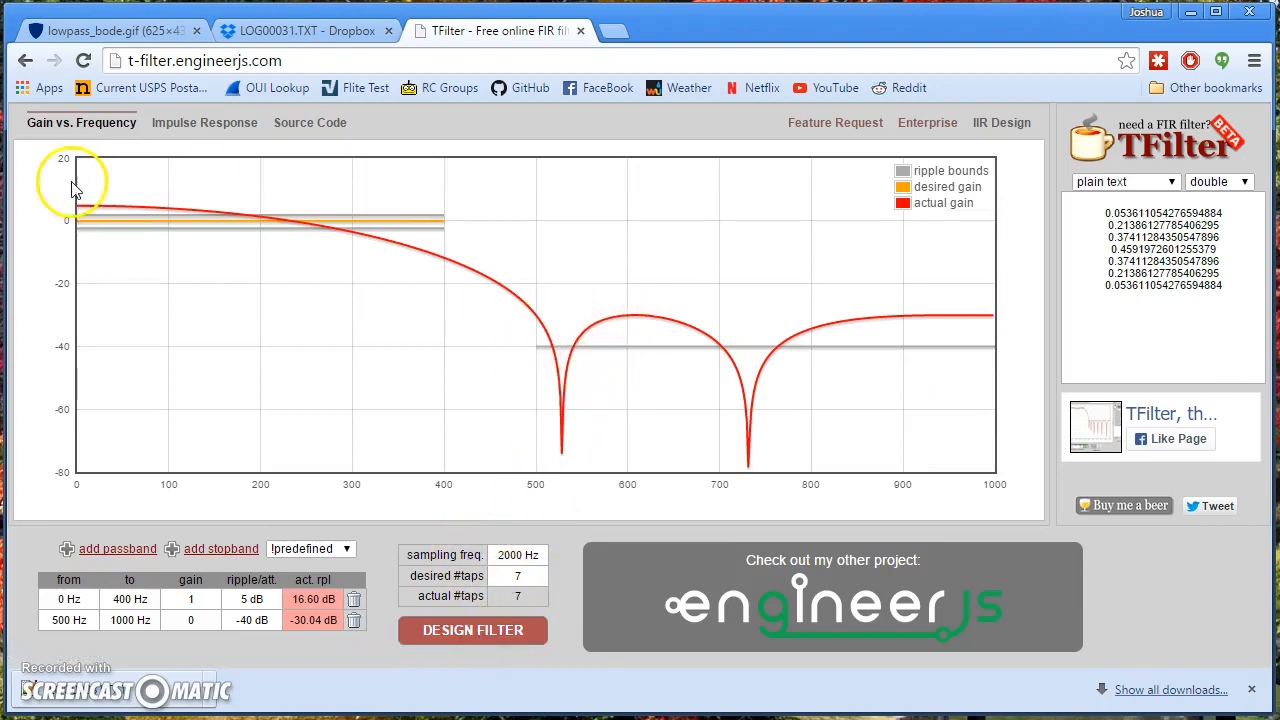
pyautogui.moveTo(472, 312)
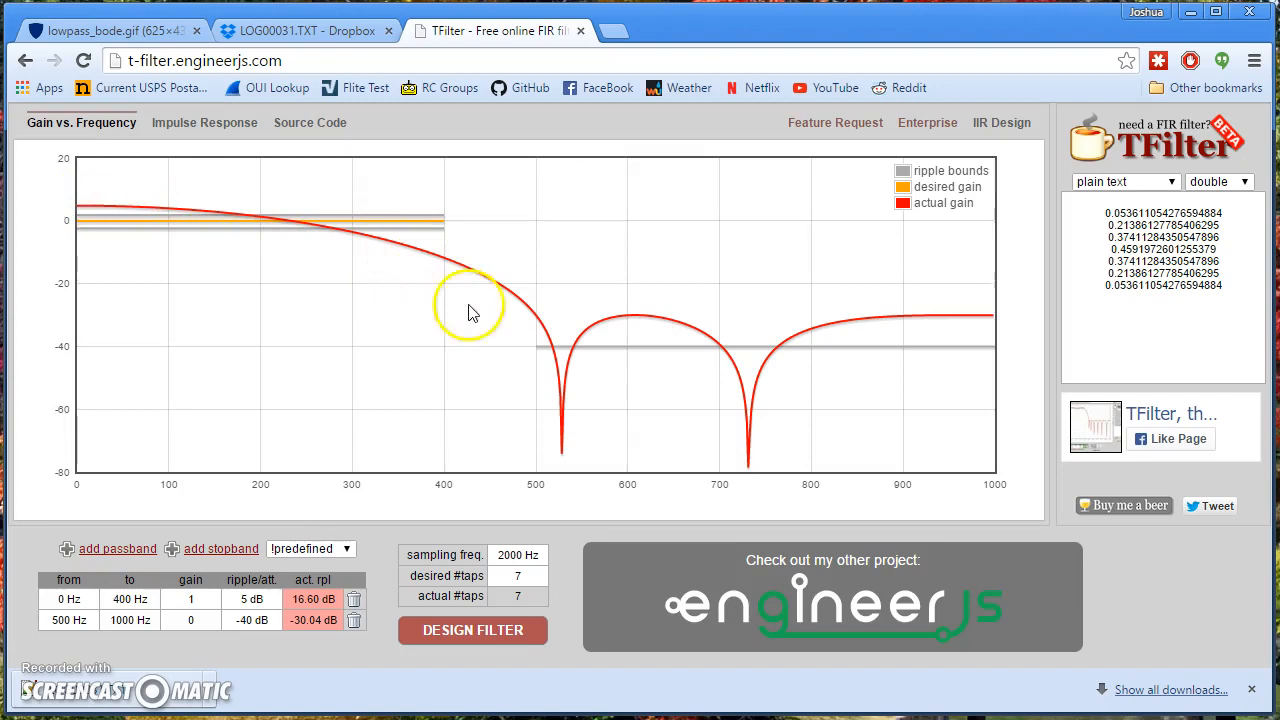
pyautogui.moveTo(600, 344)
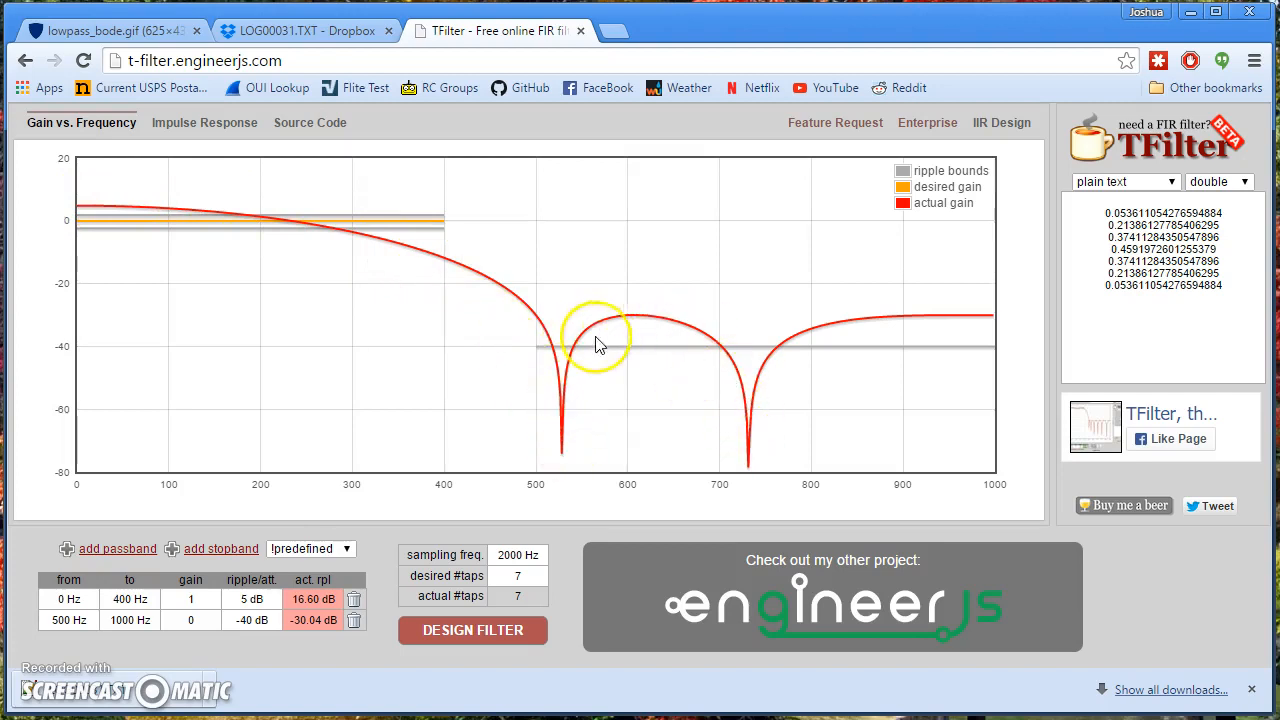
# Step: Redesign the low-pass with 50 taps for a flat passband and sharp 500 Hz cutoff
pyautogui.write('5')
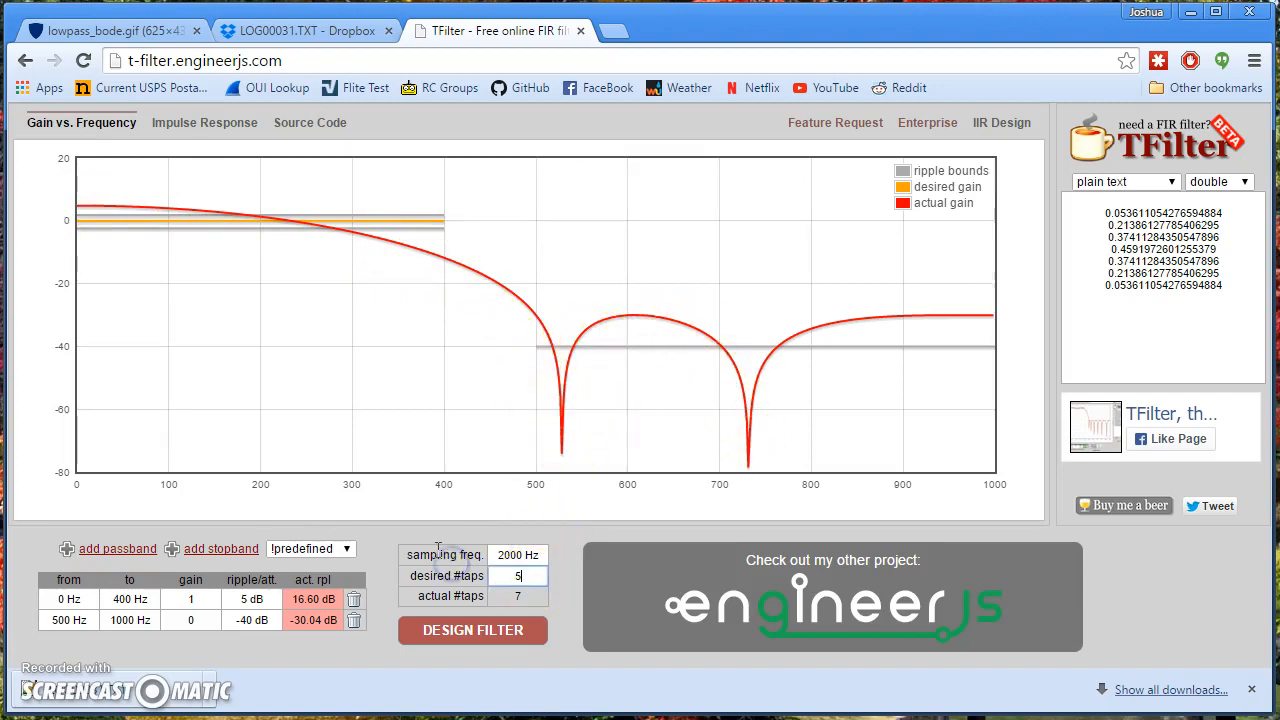
pyautogui.click(472, 630)
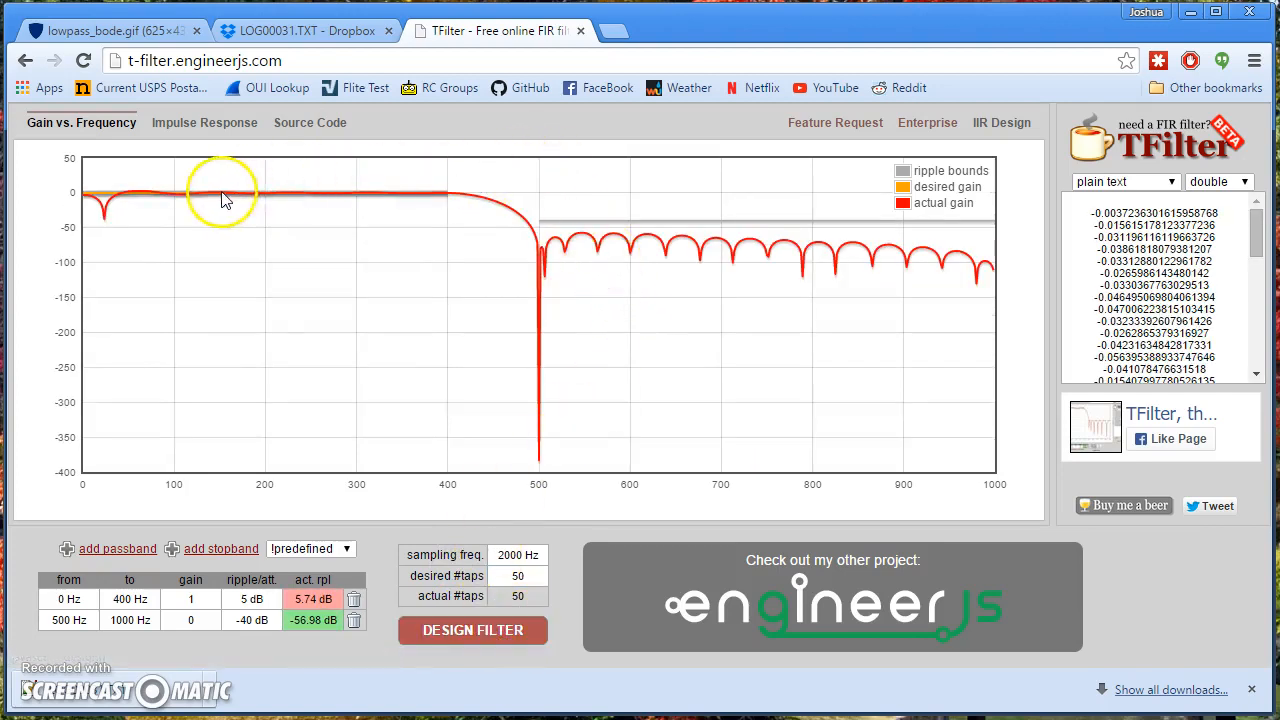
pyautogui.moveTo(680, 268)
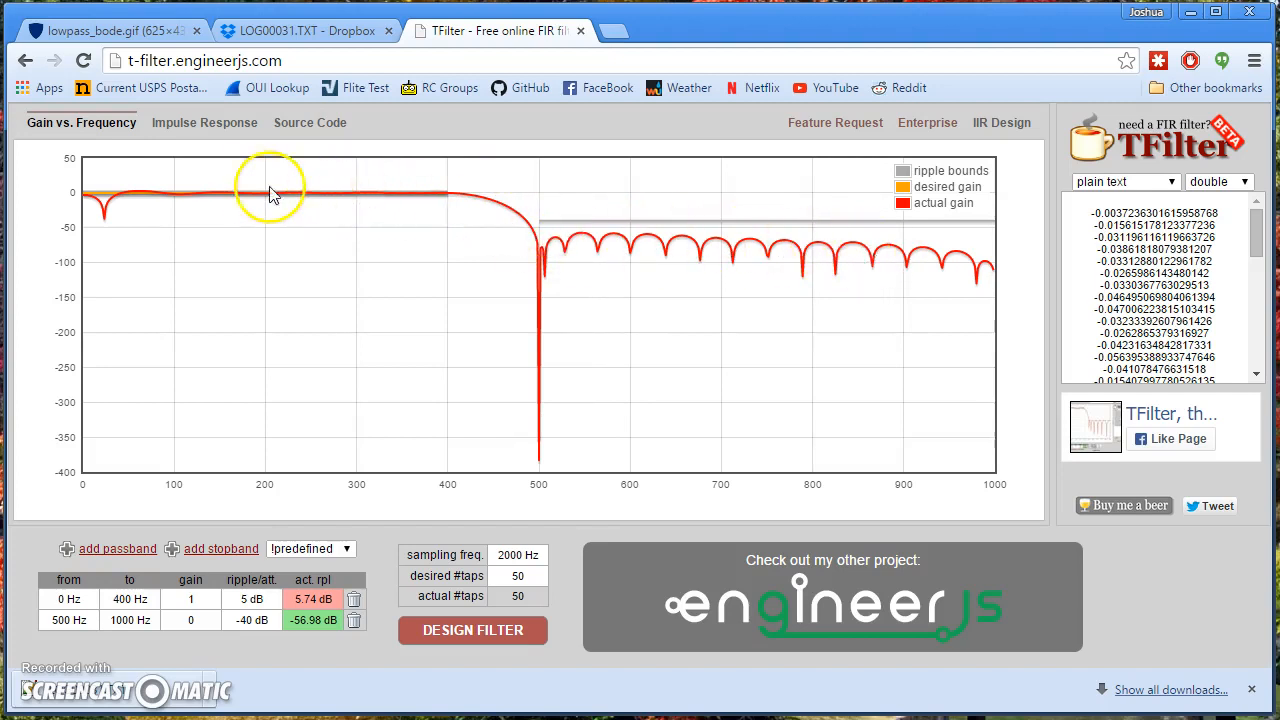
pyautogui.moveTo(464, 544)
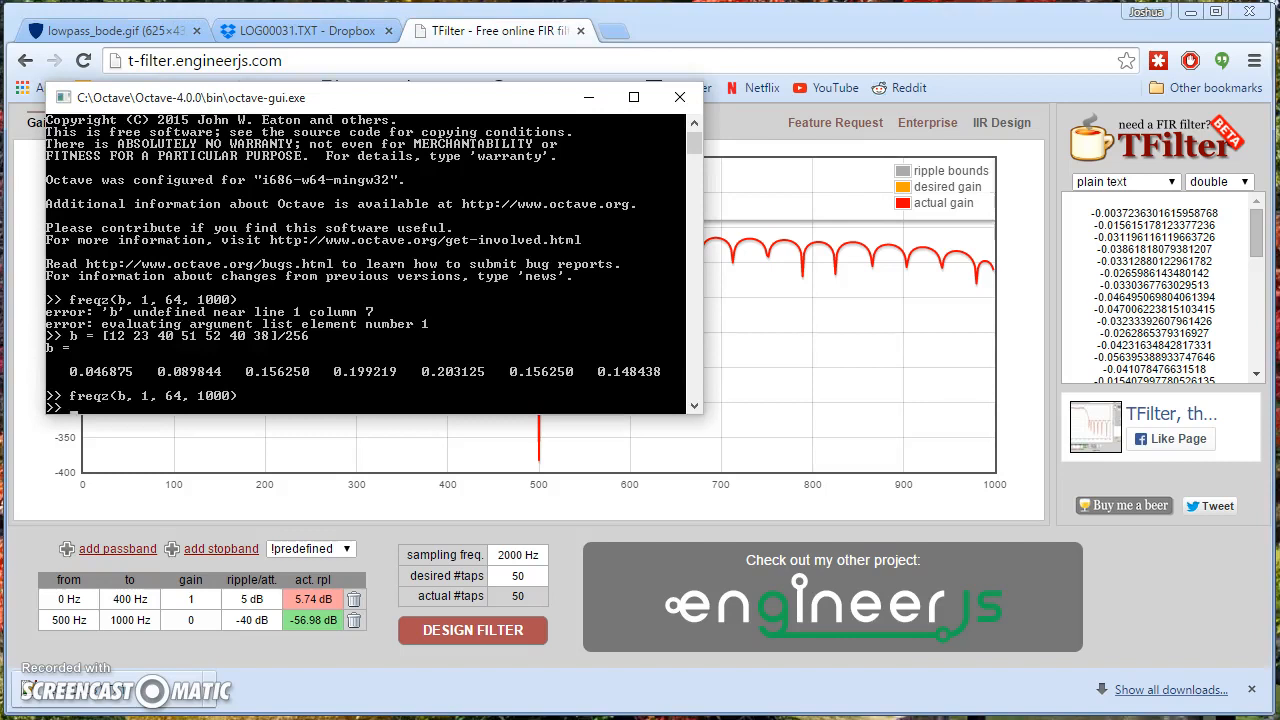
pyautogui.moveTo(108, 320)
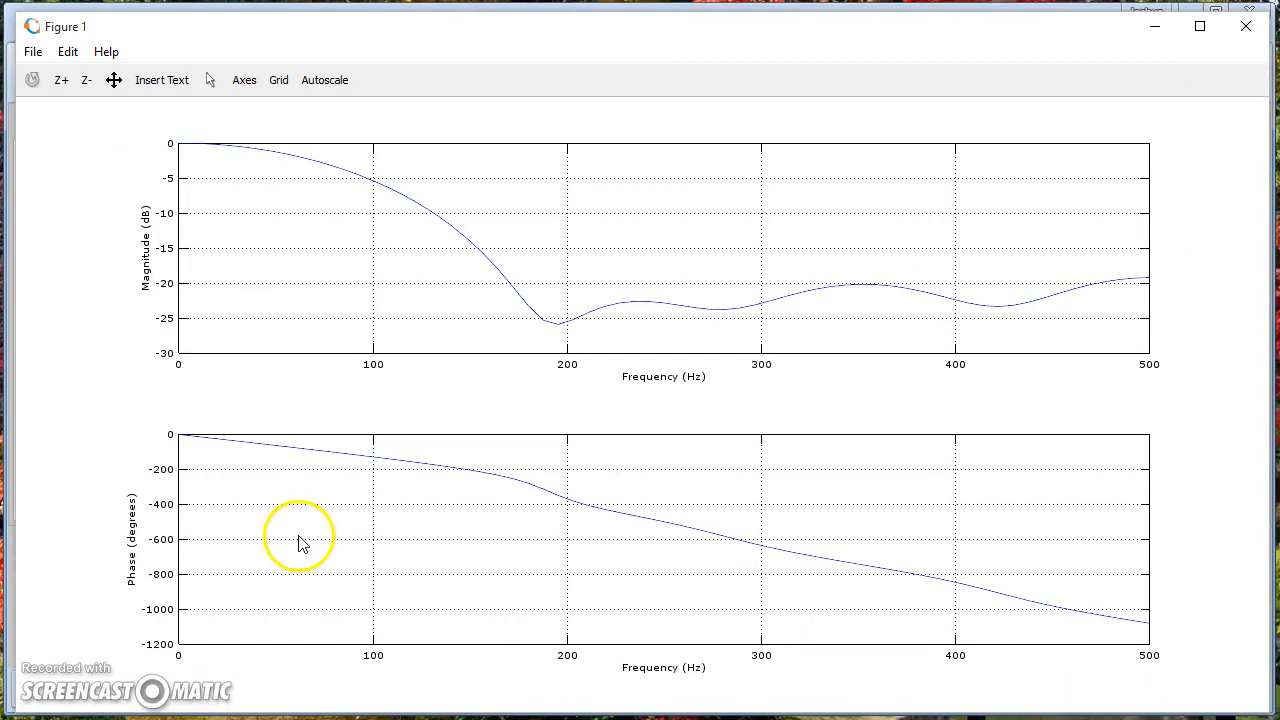
pyautogui.moveTo(92, 500)
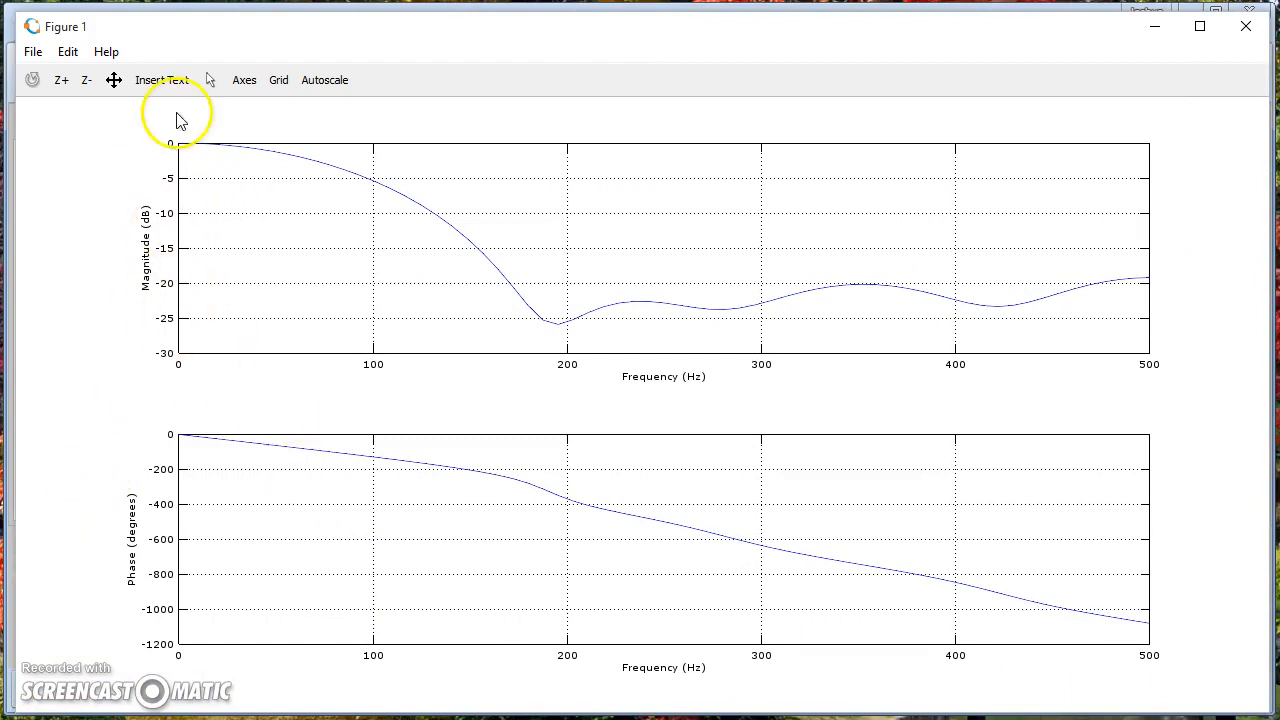
pyautogui.moveTo(564, 352)
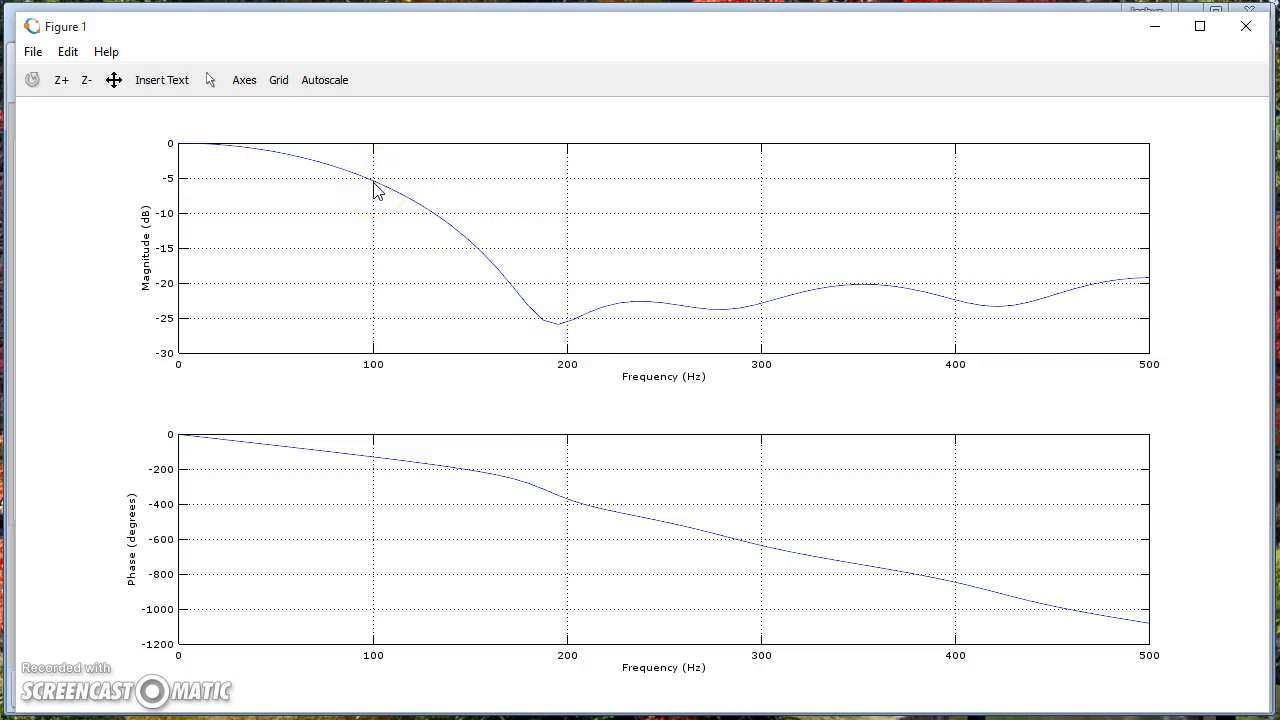
pyautogui.moveTo(366, 176)
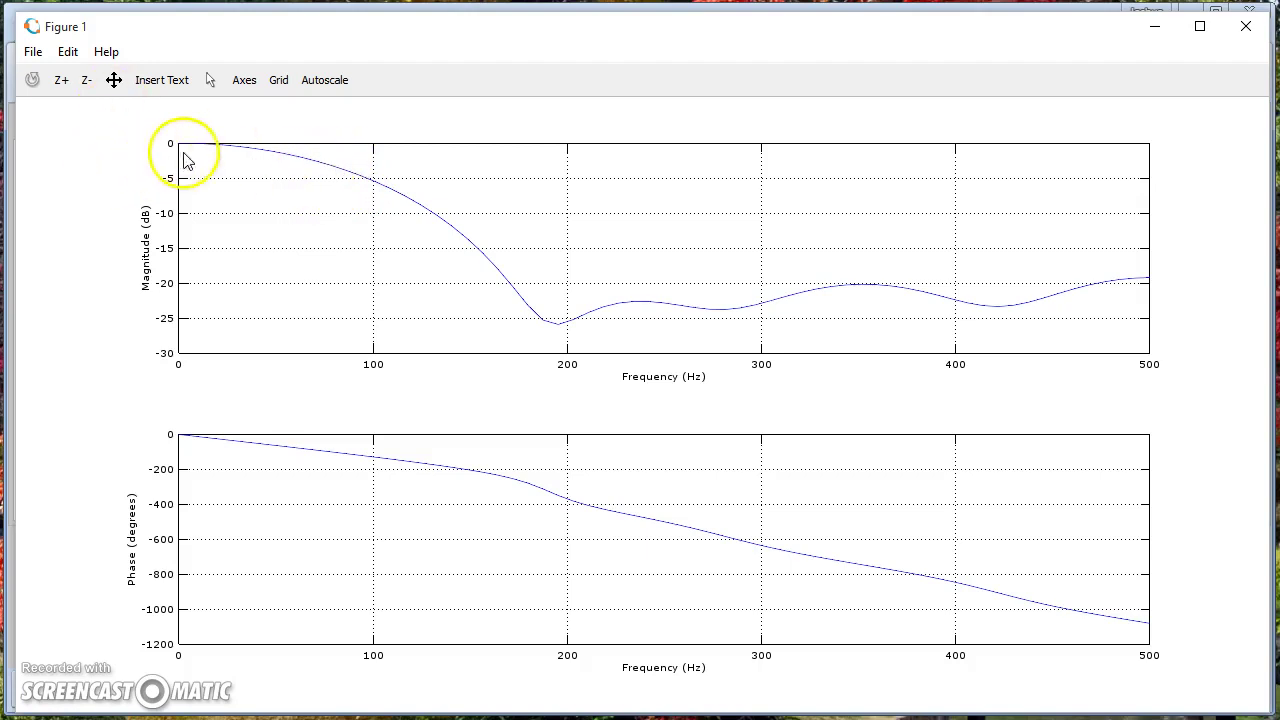
pyautogui.moveTo(888, 316)
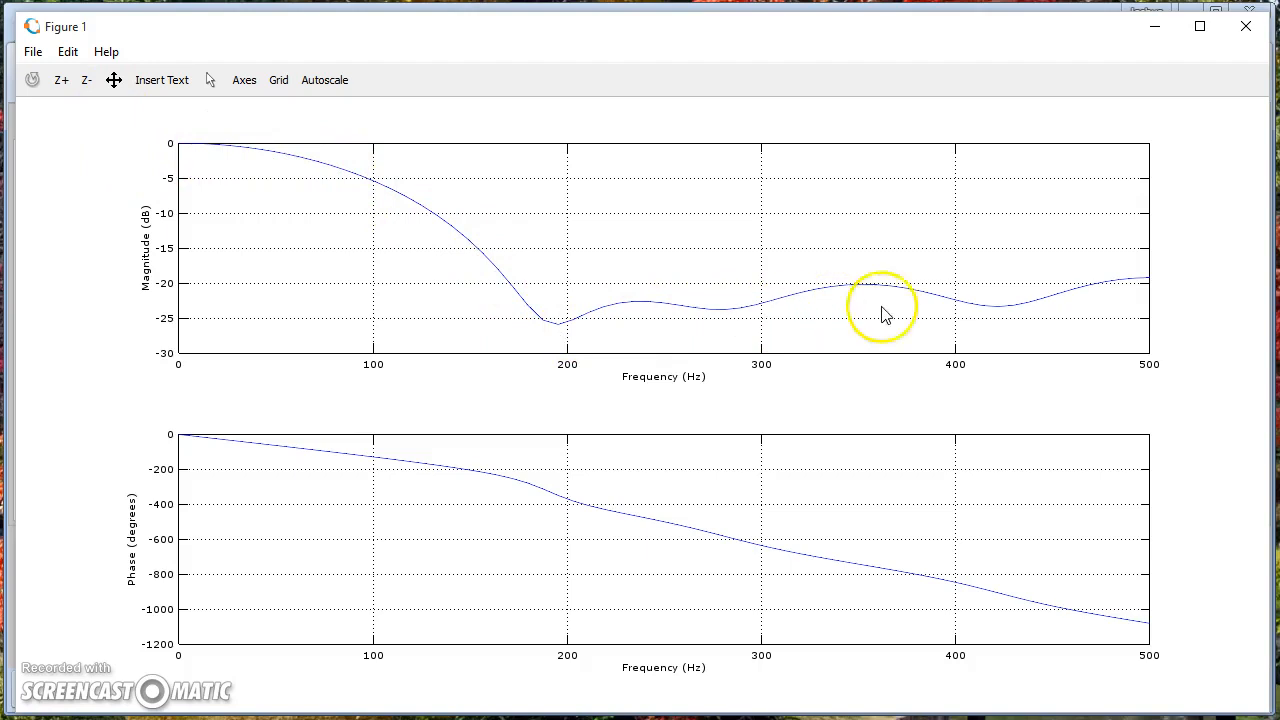
pyautogui.moveTo(440, 224)
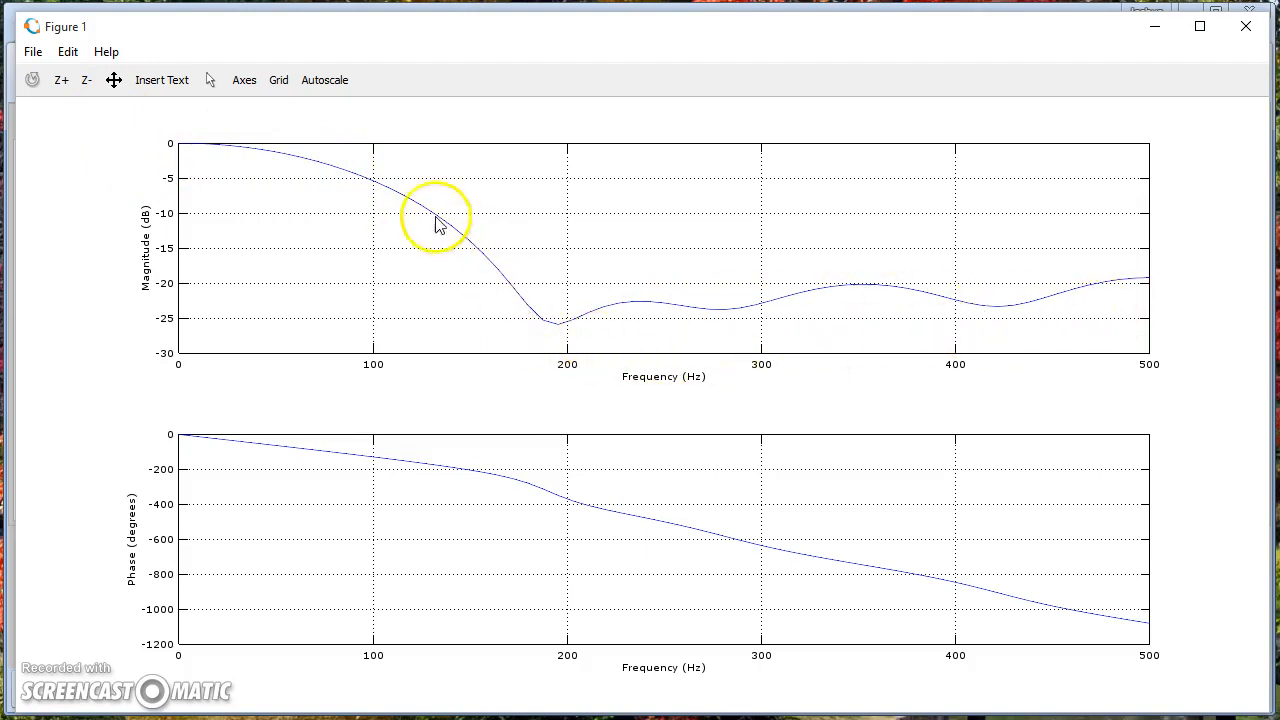
pyautogui.moveTo(180, 158)
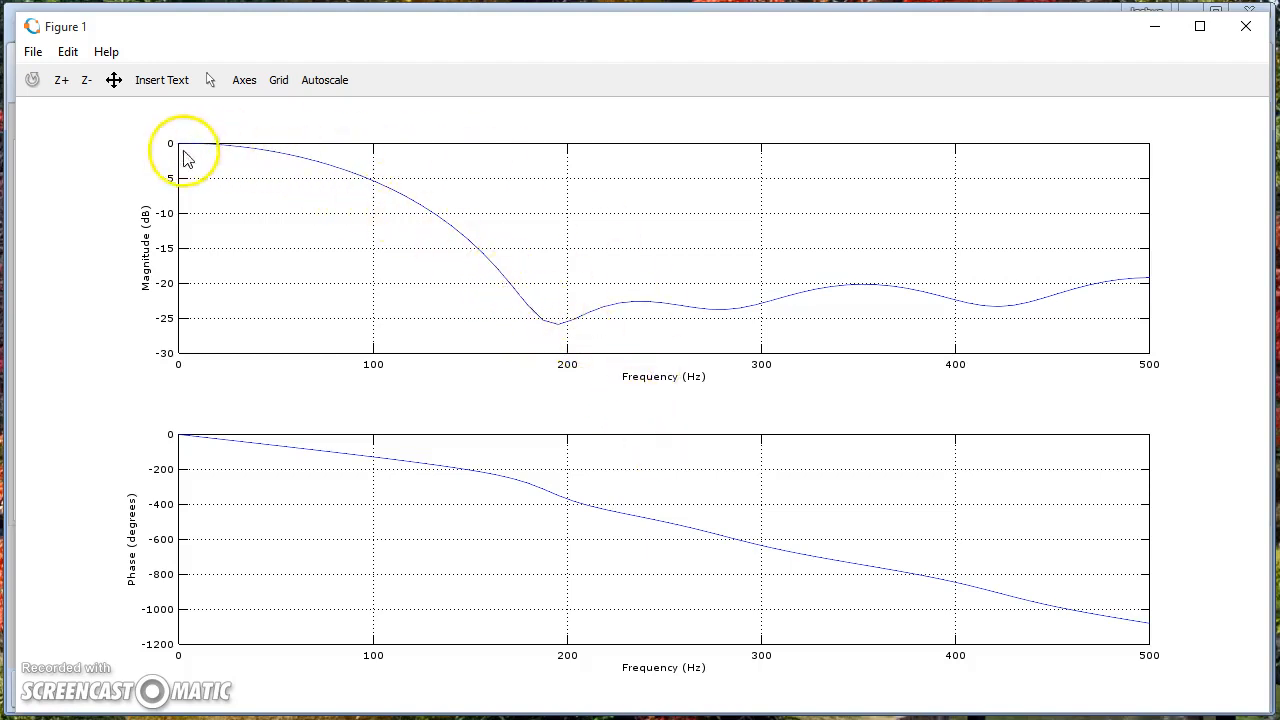
pyautogui.moveTo(644, 404)
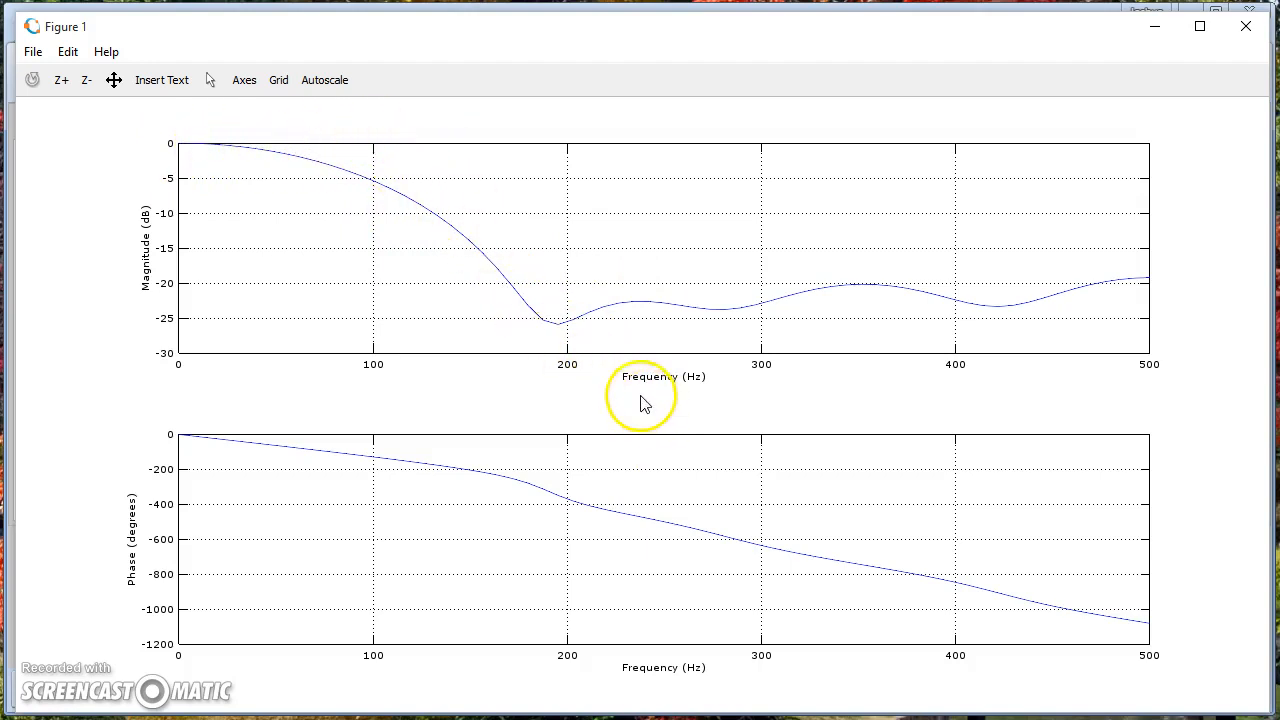
pyautogui.moveTo(868, 618)
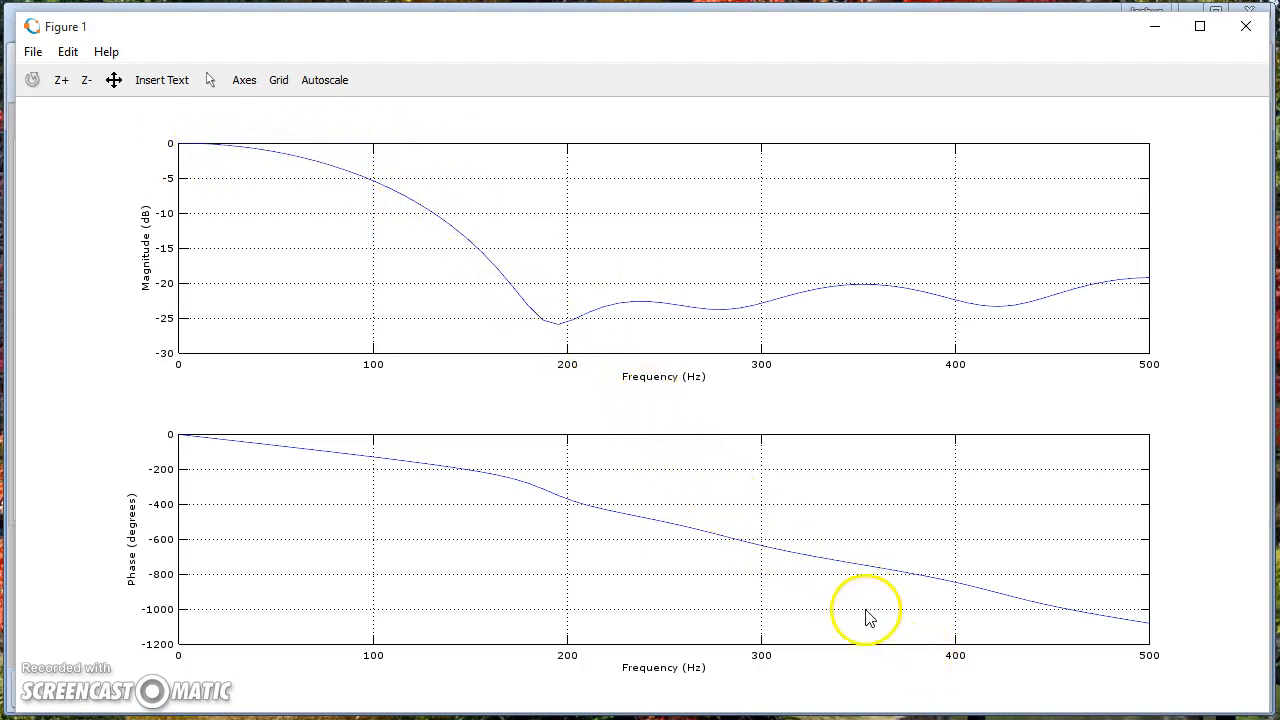
pyautogui.moveTo(1036, 358)
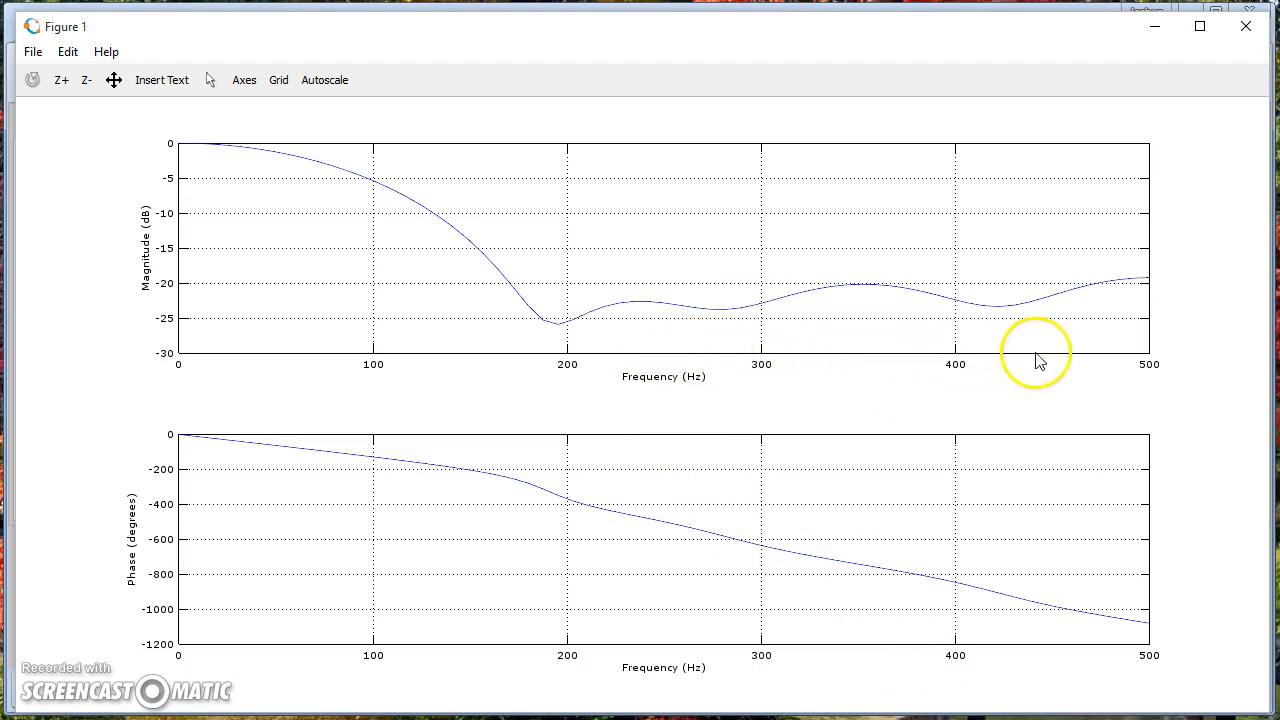
pyautogui.moveTo(778, 350)
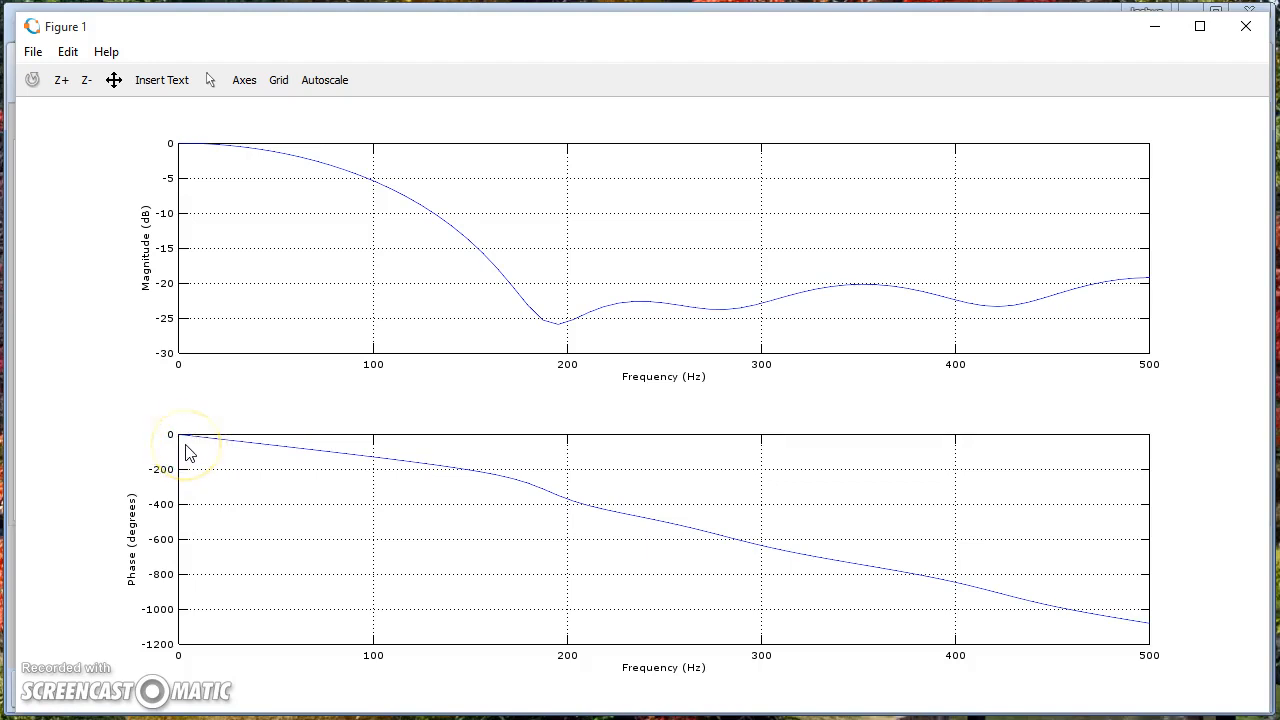
pyautogui.moveTo(278, 474)
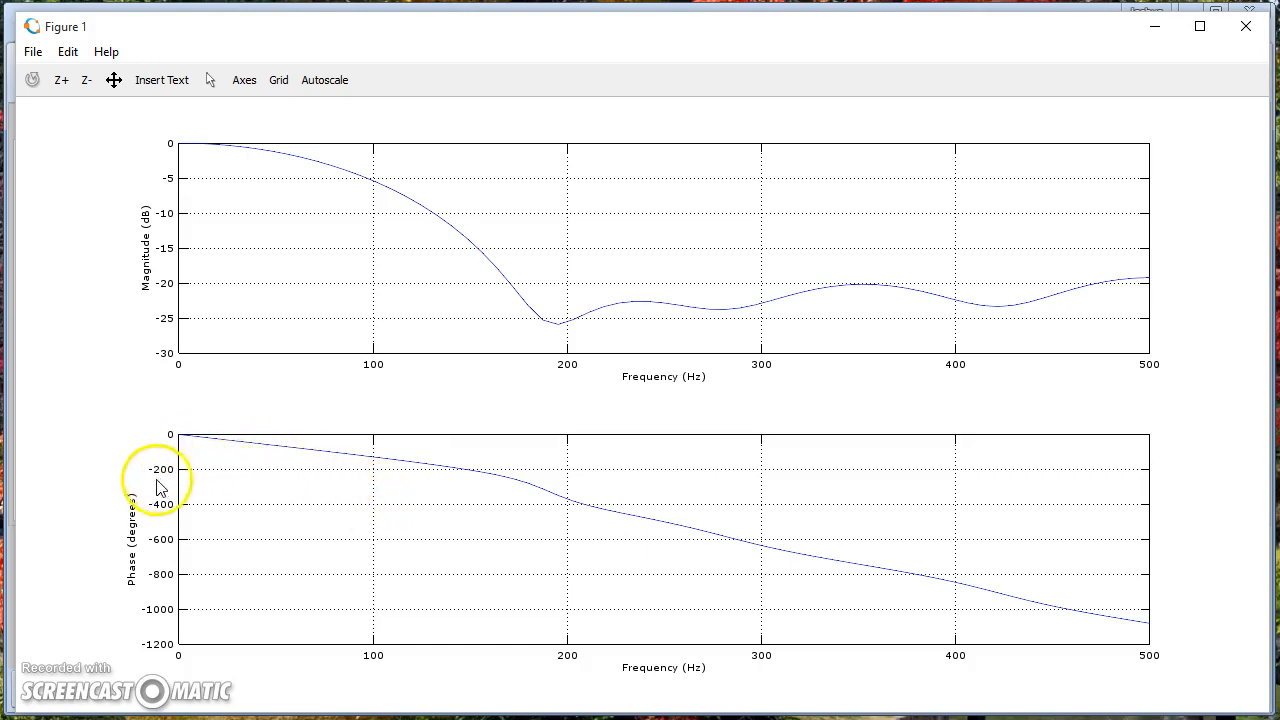
pyautogui.moveTo(62, 552)
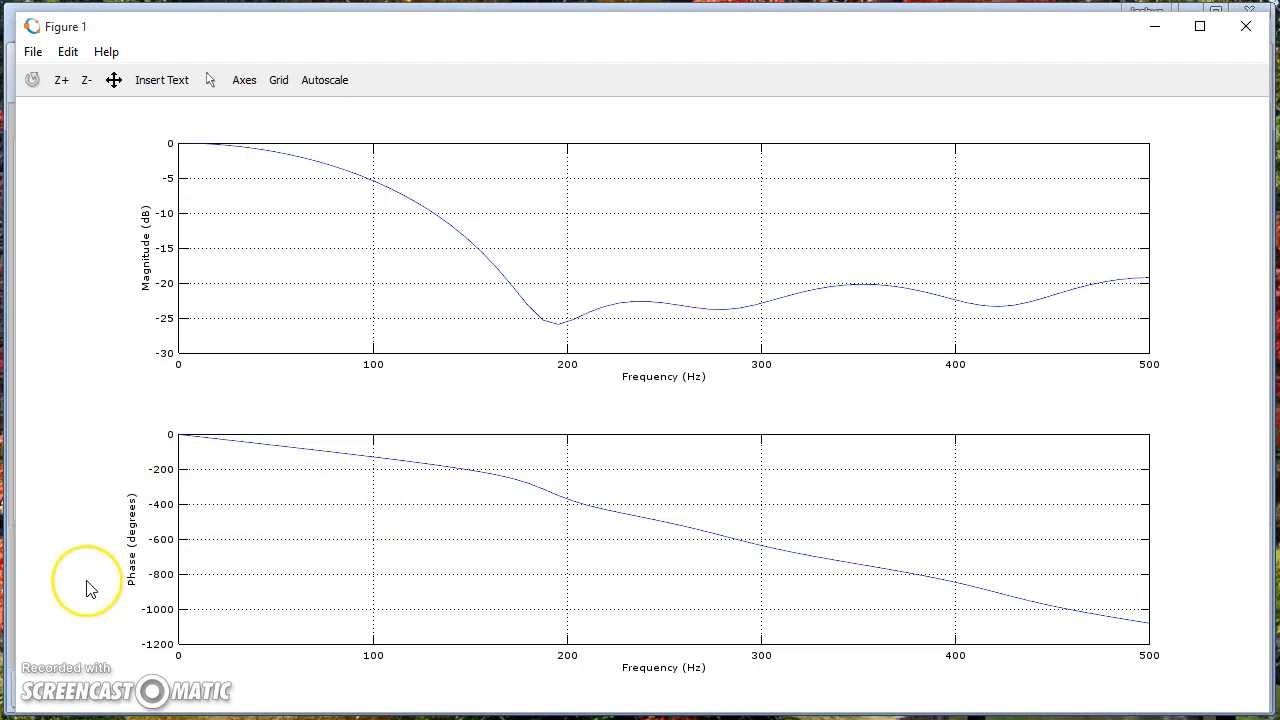
pyautogui.moveTo(88, 612)
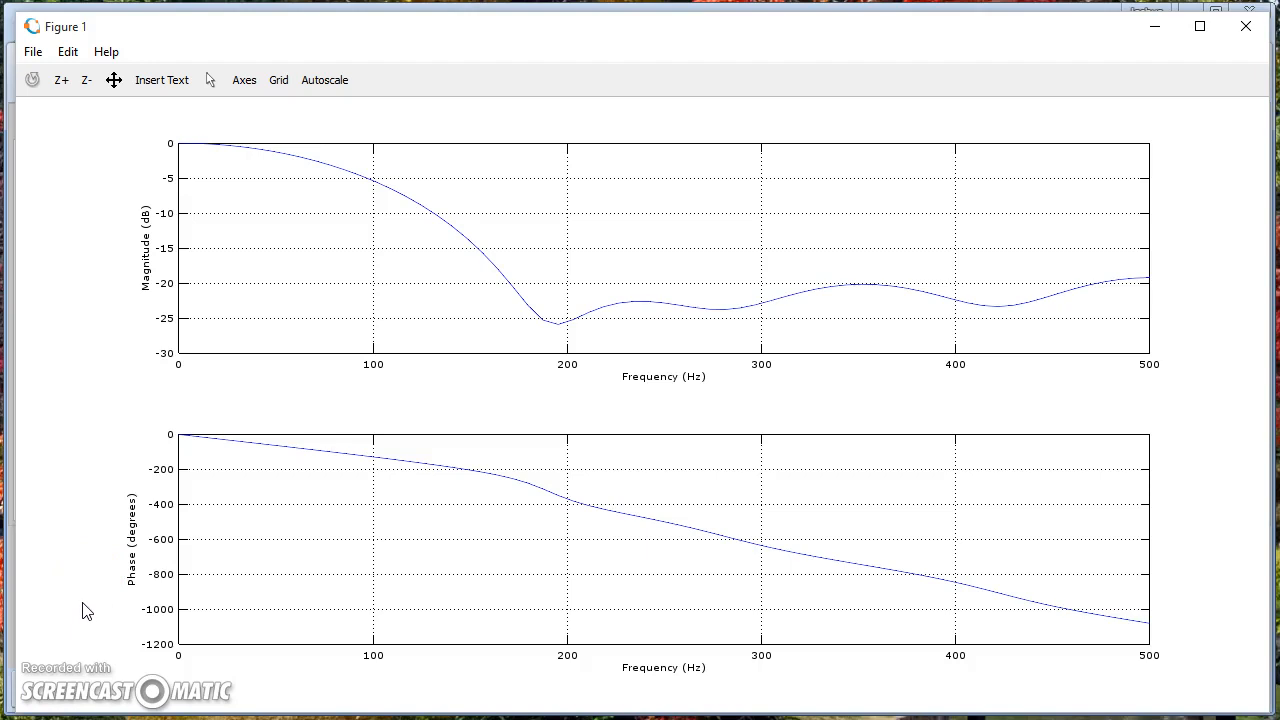